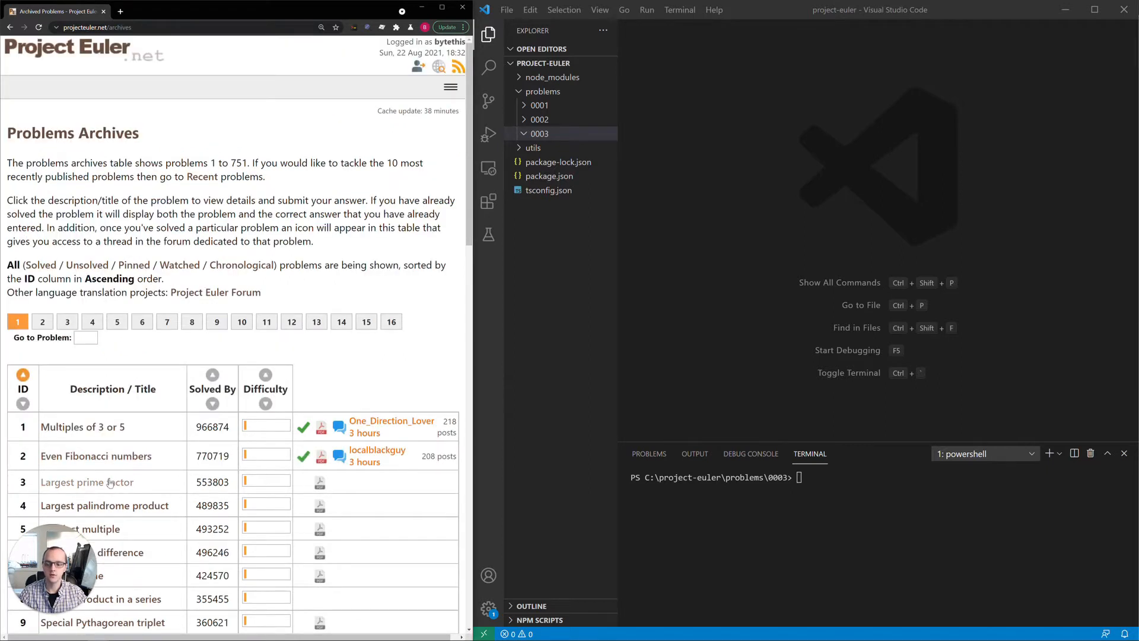
# Open Problem 3, Largest prime factor, from the Problems Archives table.
pyautogui.click(87, 481)
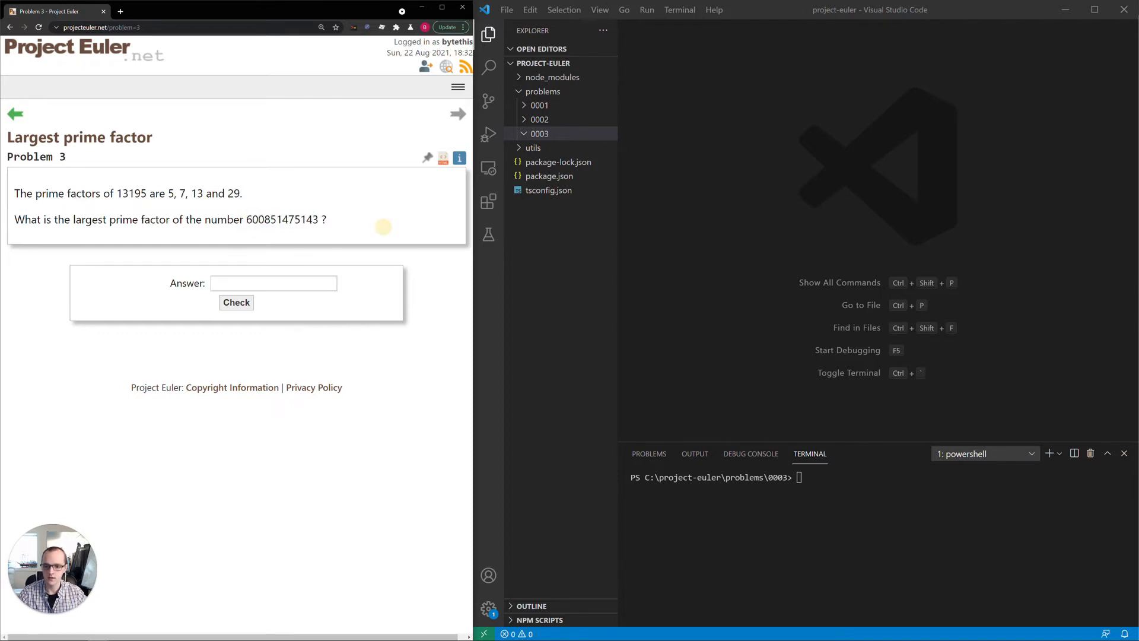
pyautogui.moveTo(547, 155)
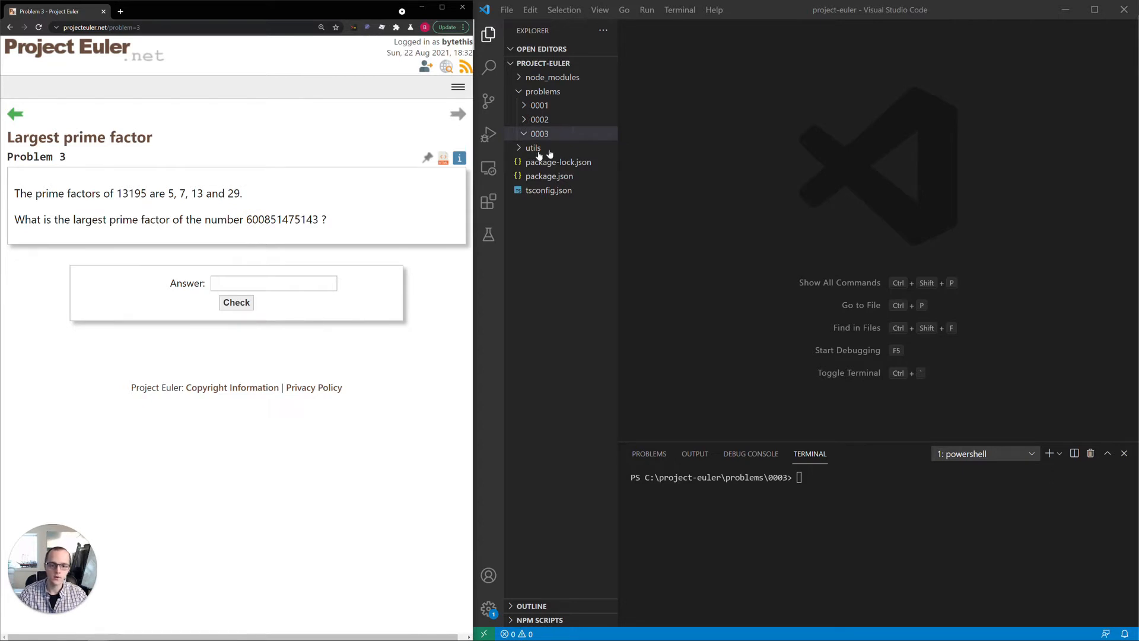
pyautogui.rightClick(539, 133)
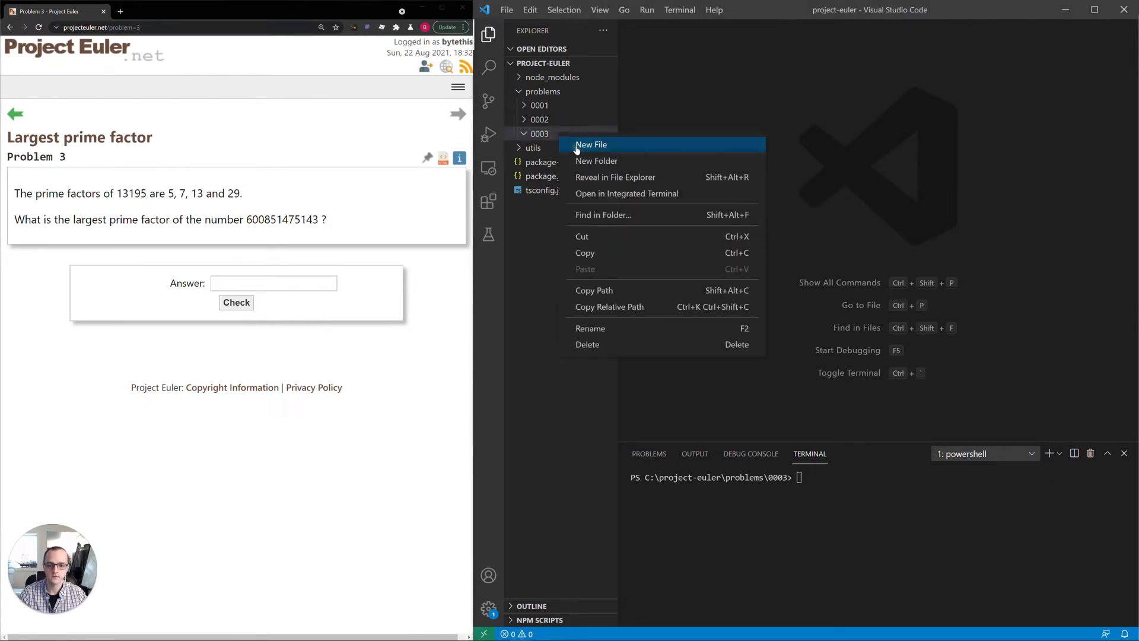
pyautogui.click(590, 145)
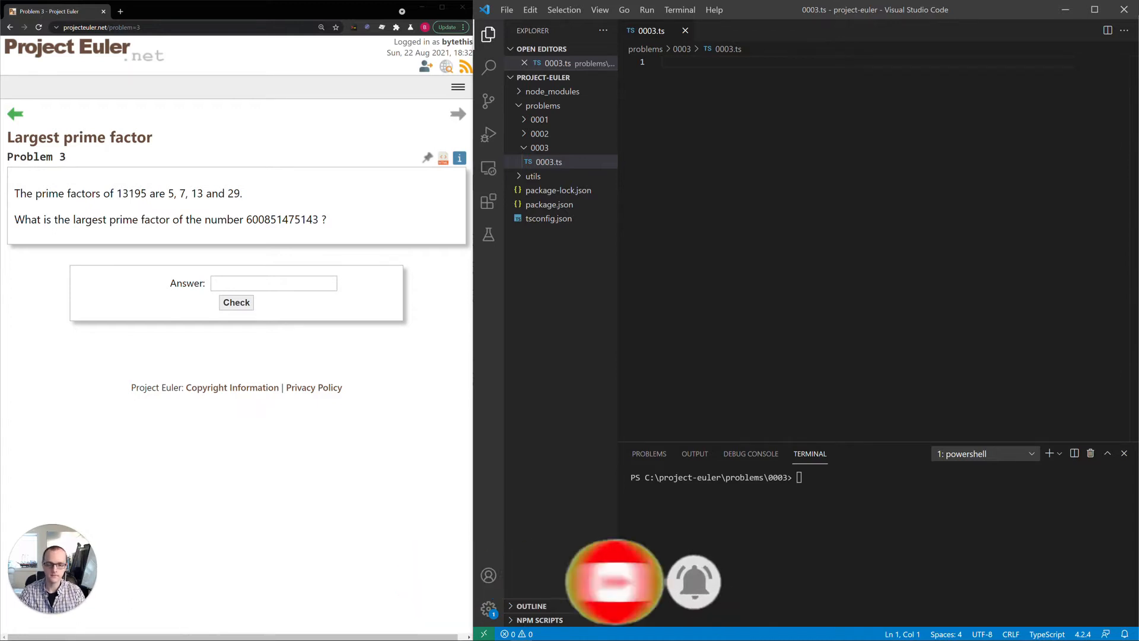
pyautogui.write('class Solution')
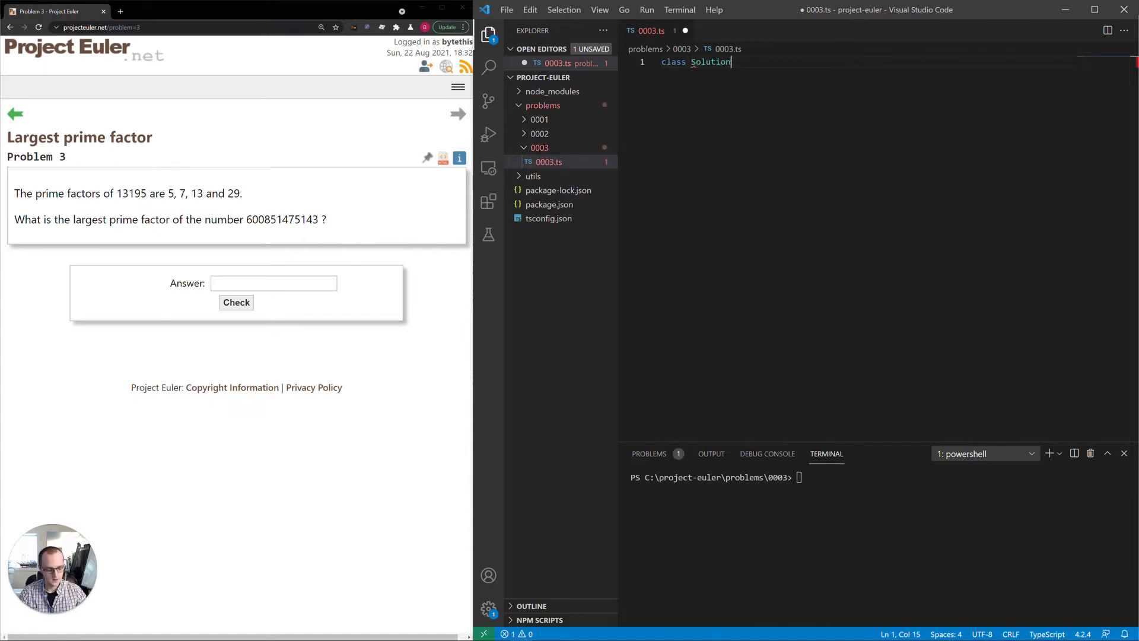
pyautogui.write('0003 e')
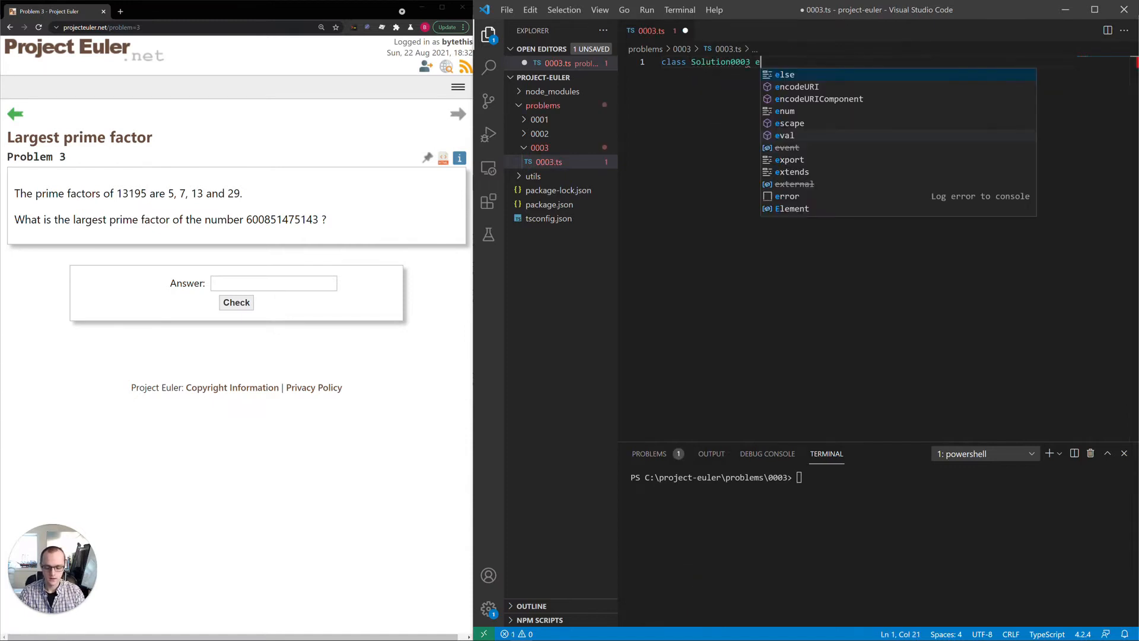
pyautogui.write('xtends AbstractSolution')
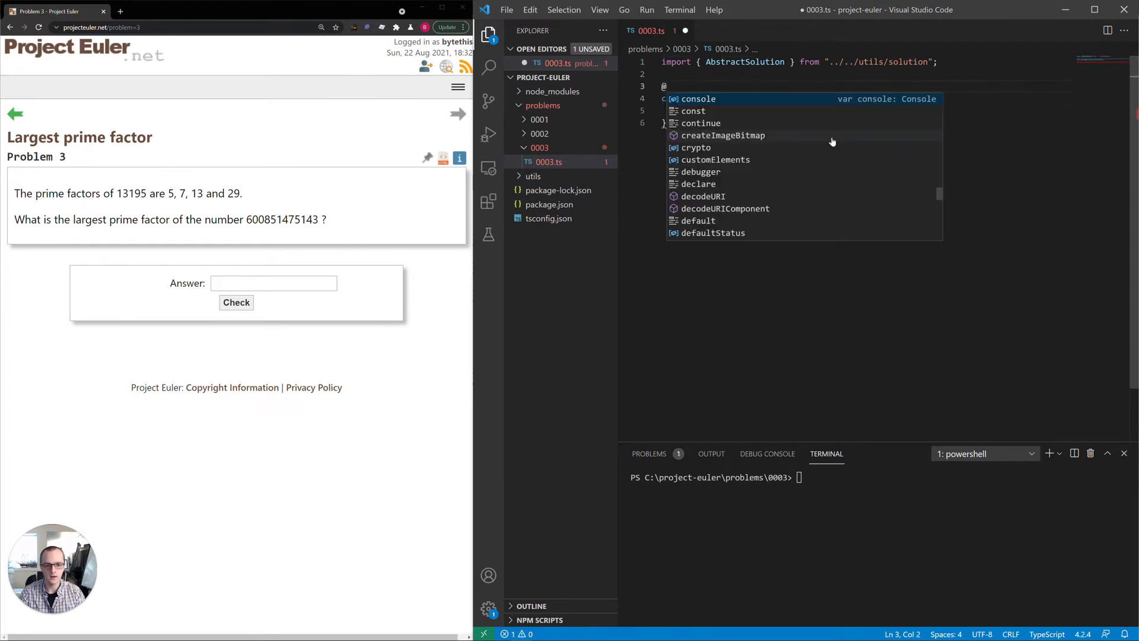
pyautogui.write('RunSolution')
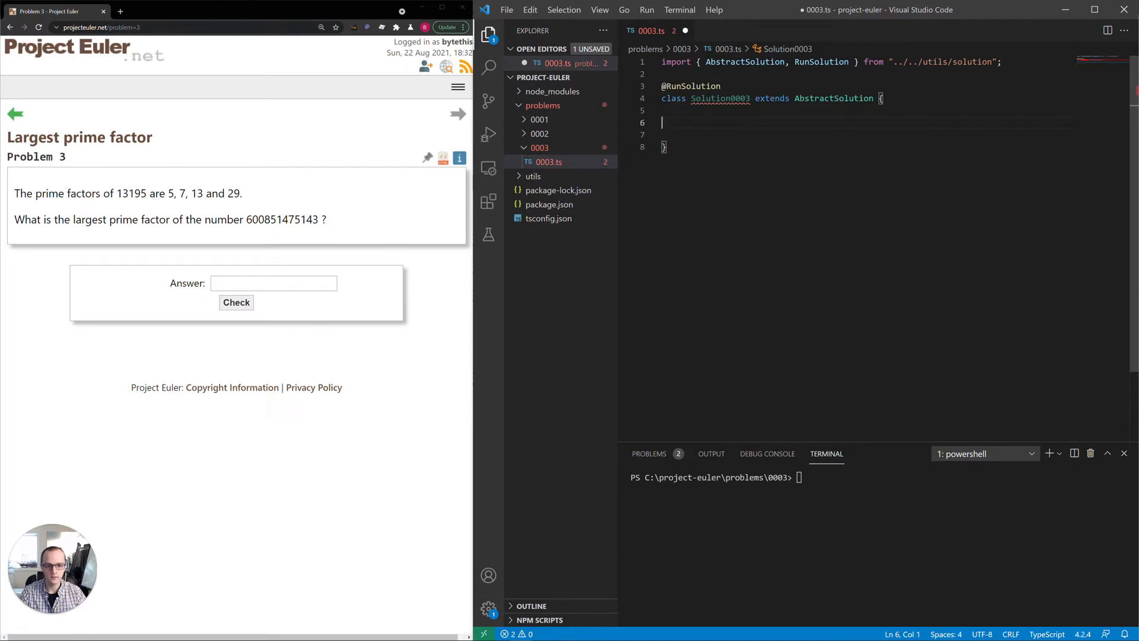
pyautogui.moveTo(720, 98)
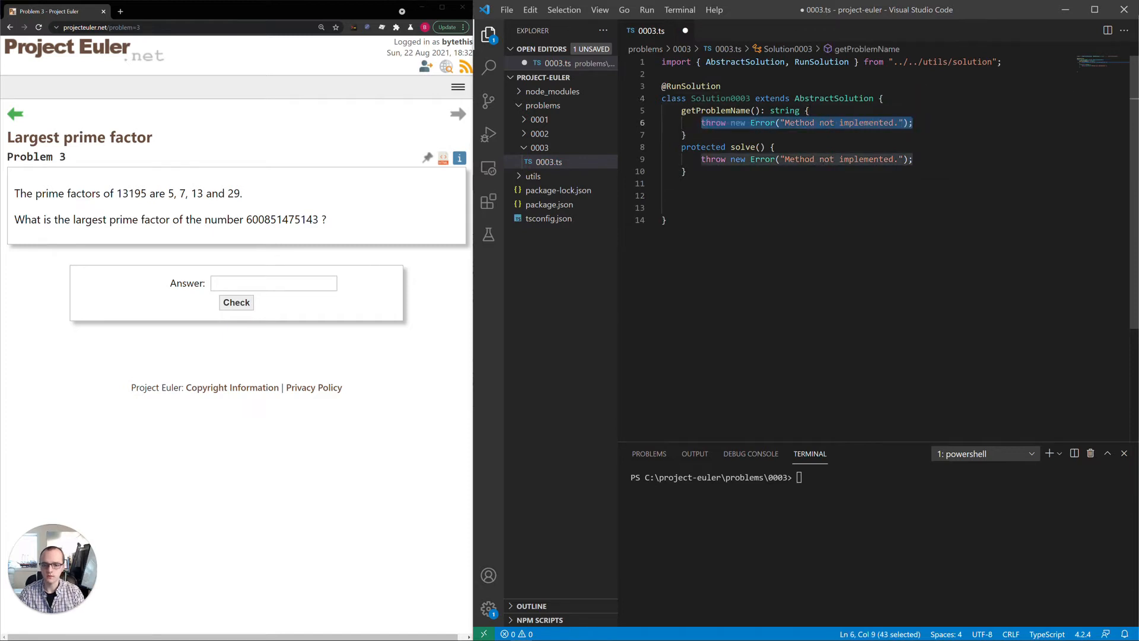
# Make getProblemName return "Largest Prime Factor" and save the file.
pyautogui.write('return :La')
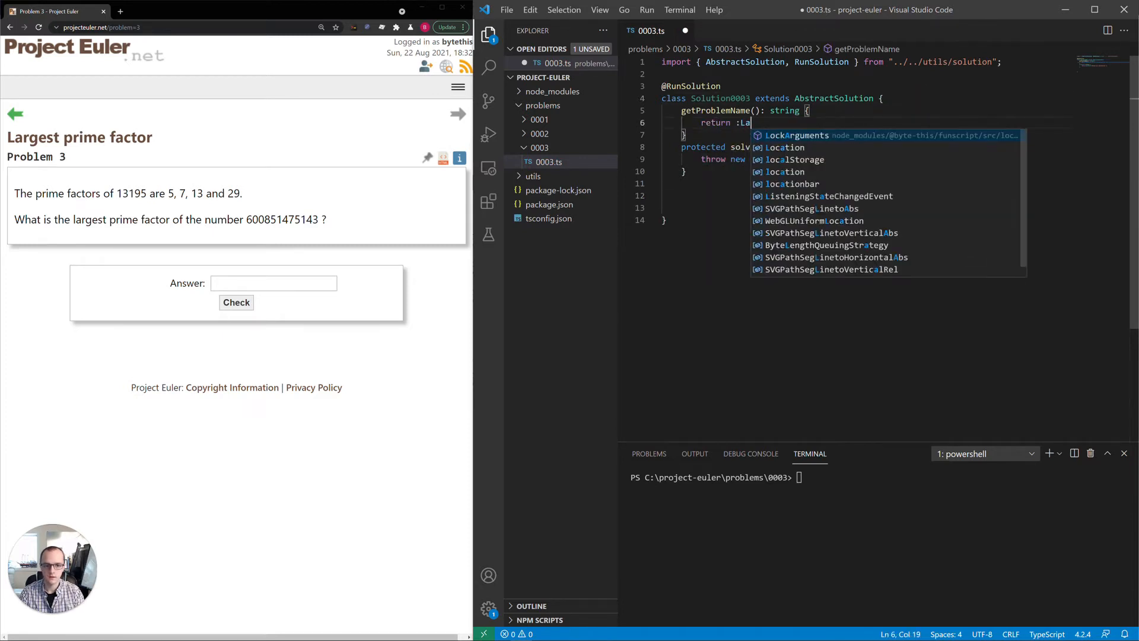
pyautogui.write('"Large"')
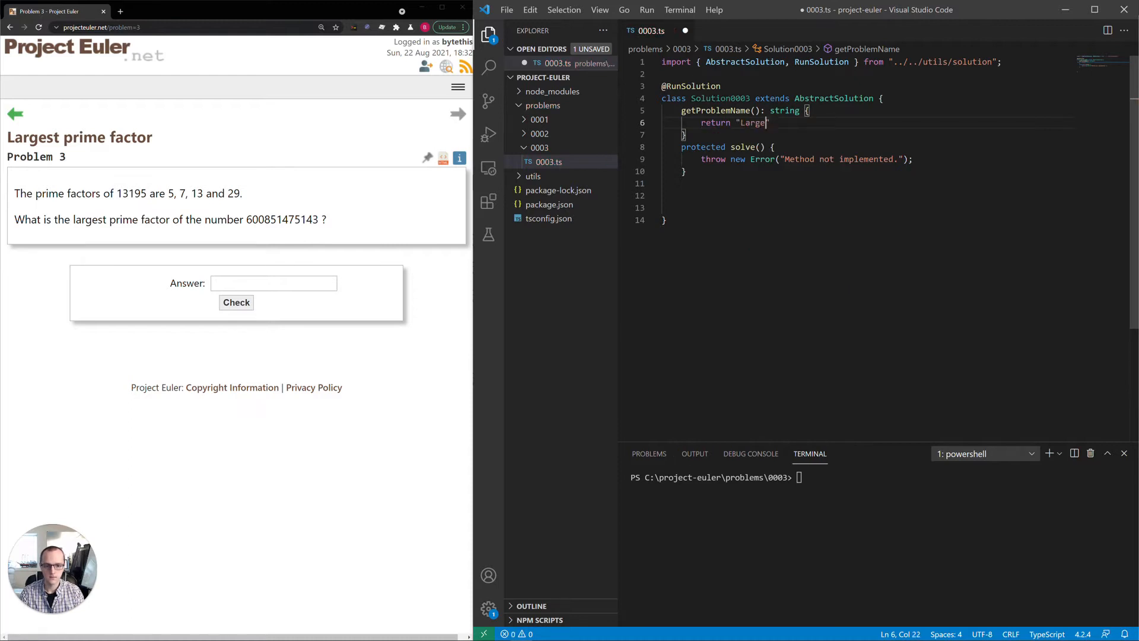
pyautogui.write('" "')
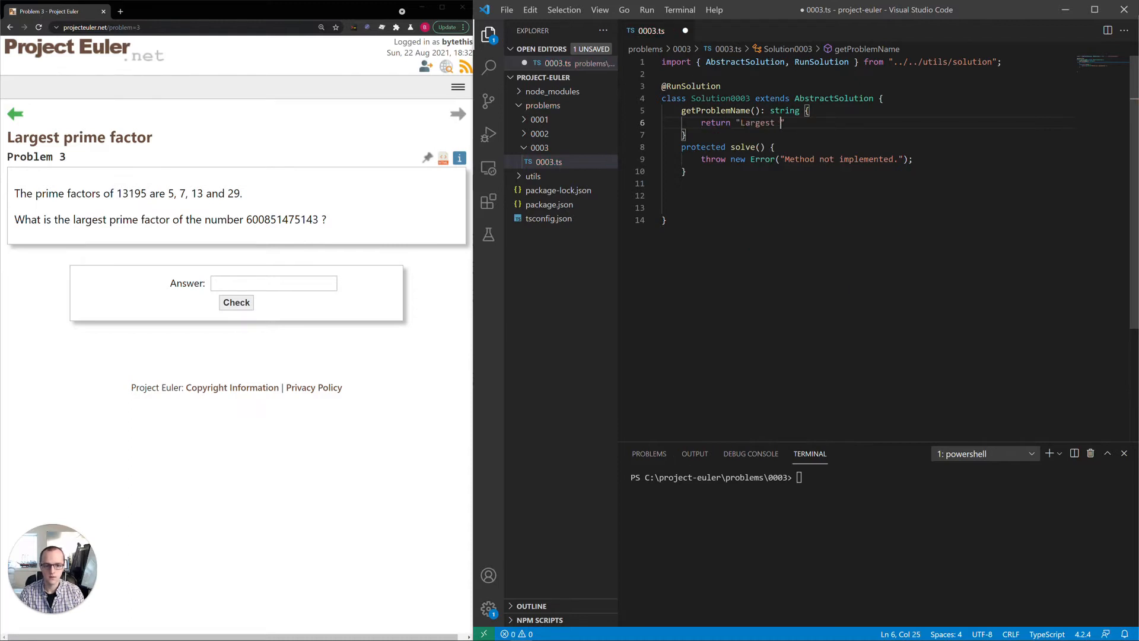
pyautogui.write('Prime FAtor";')
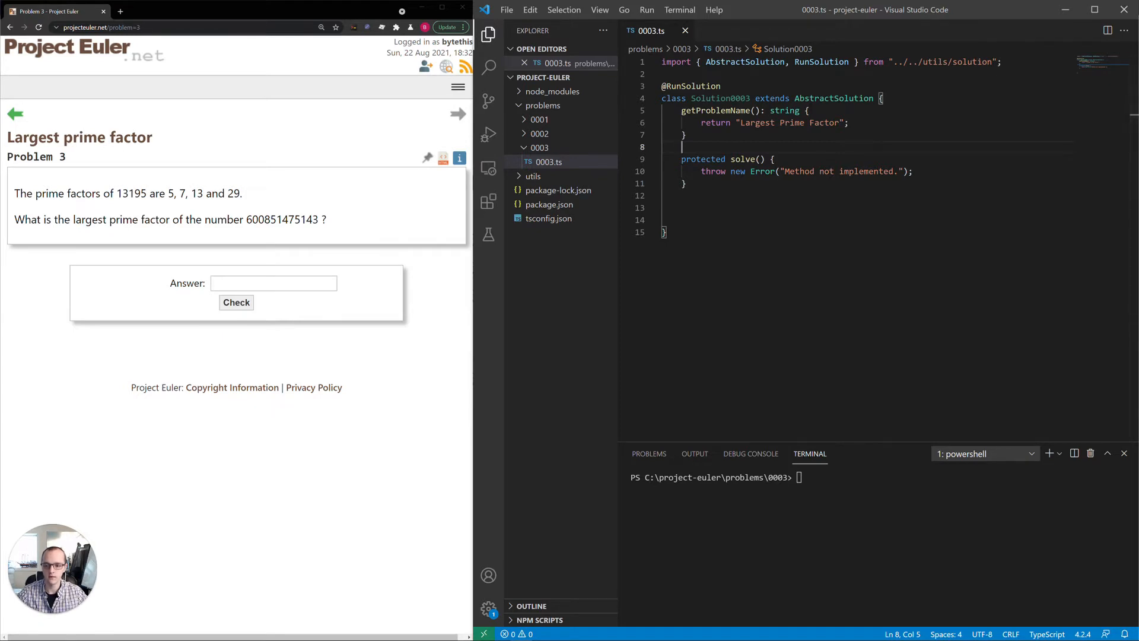
pyautogui.doubleClick(130, 194)
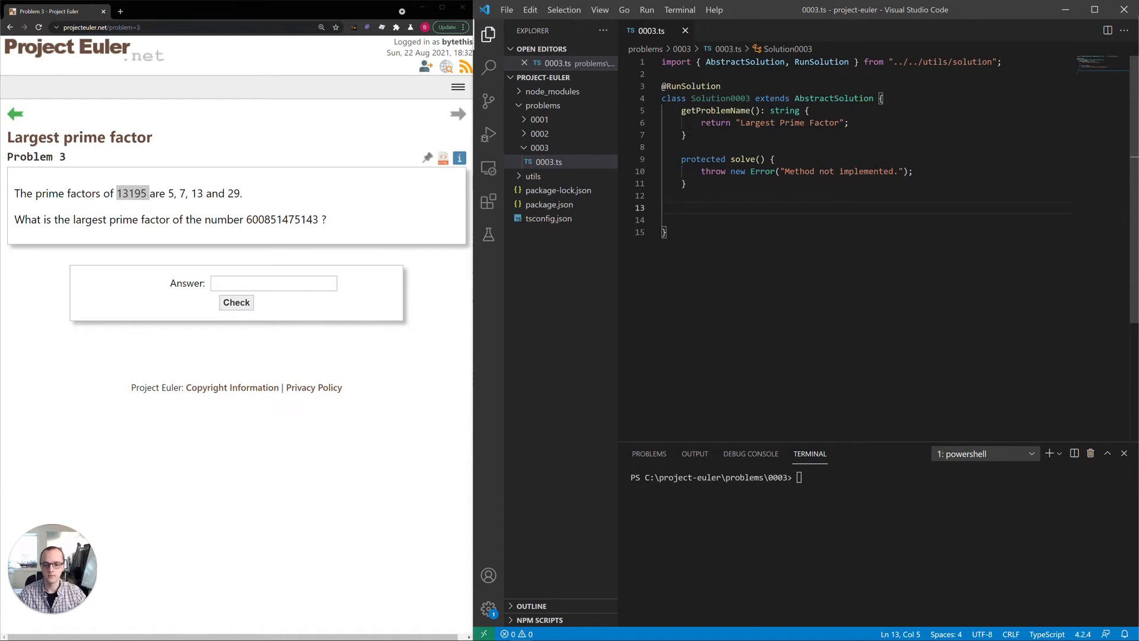
# Declare private getFactorsOfInteger(int: number) with an empty factors number array.
pyautogui.write('private getFactors')
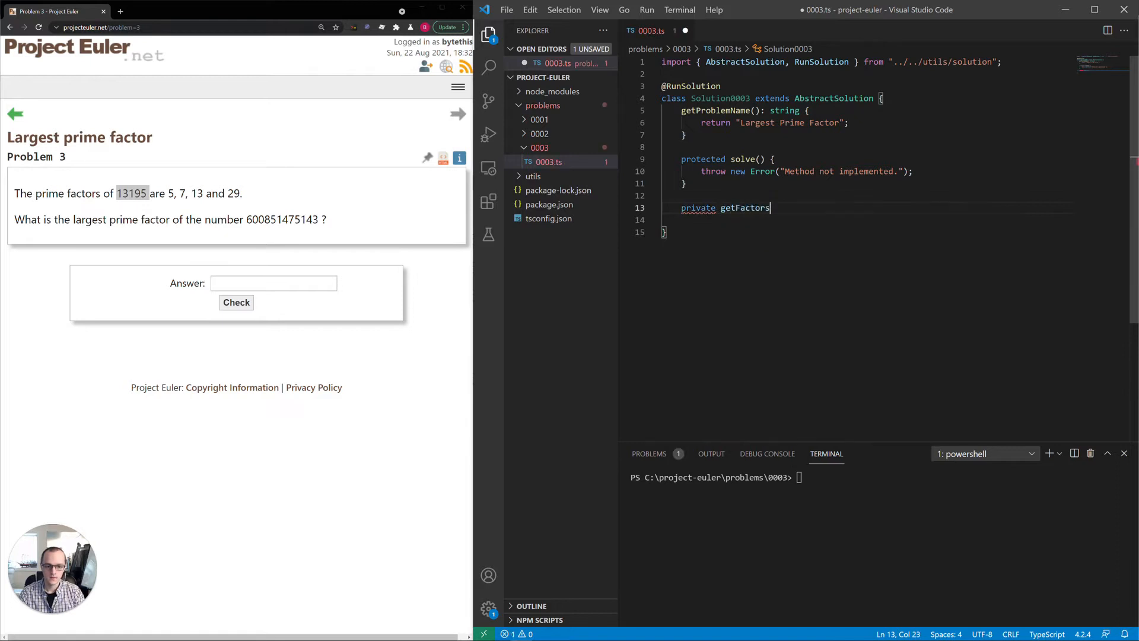
pyautogui.write('OfNu')
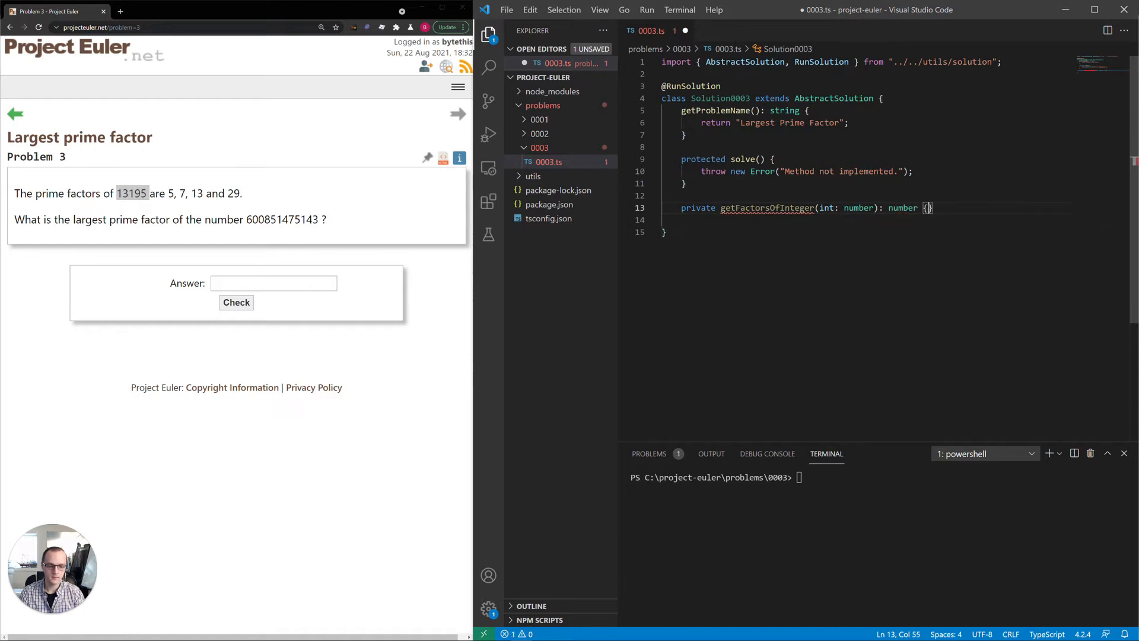
pyautogui.doubleClick(859, 207)
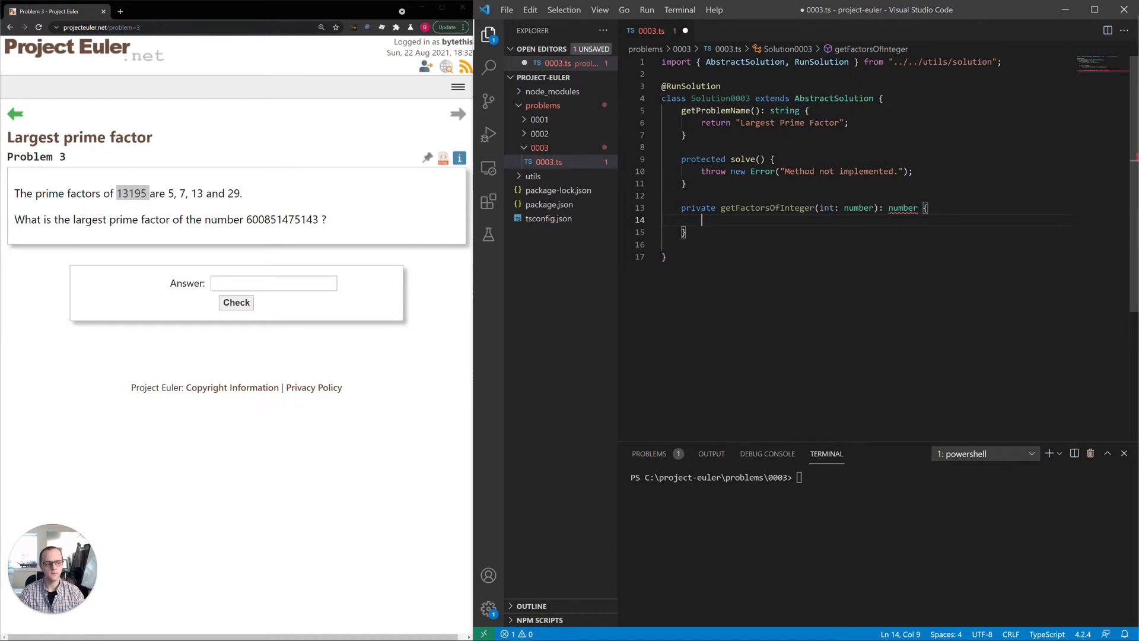
pyautogui.write('le')
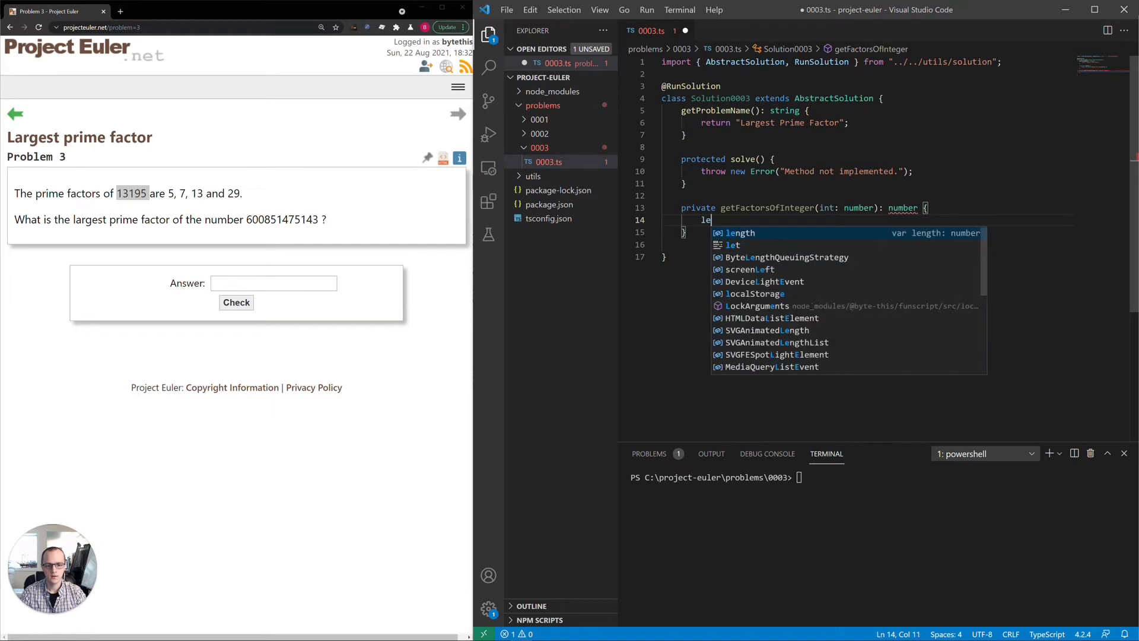
pyautogui.write('const f')
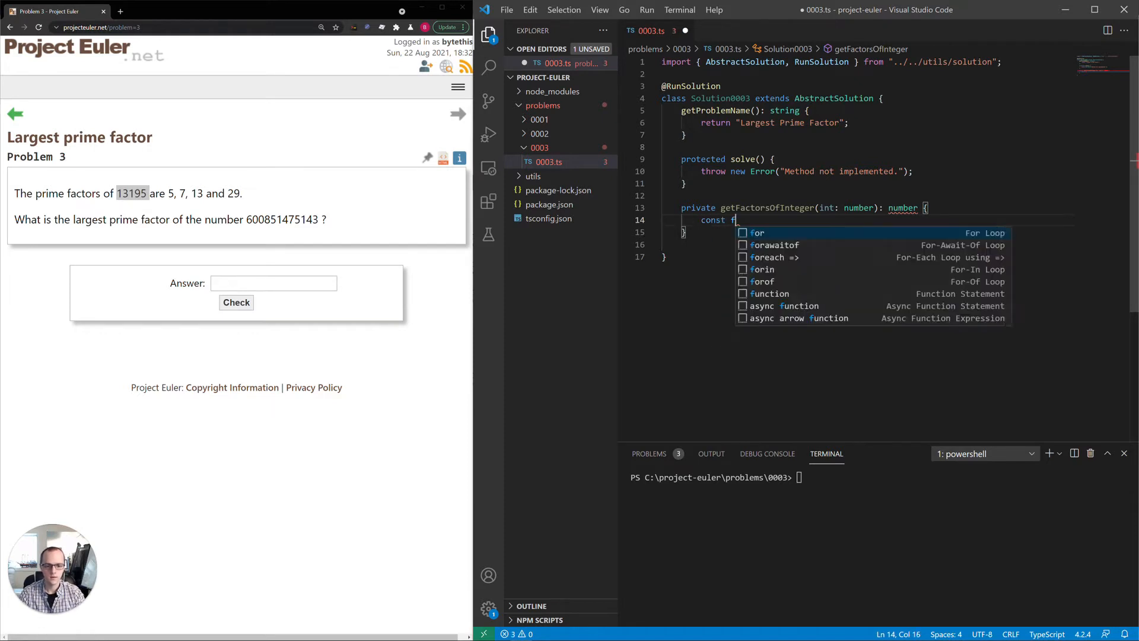
pyautogui.write('actors: number[] = [];')
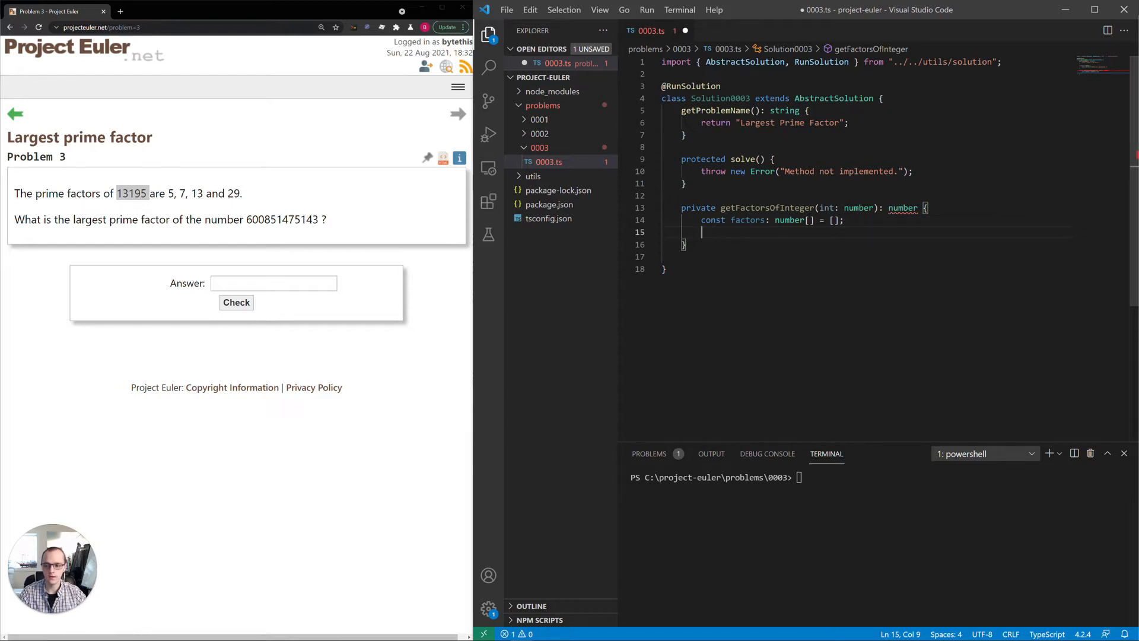
# Loop i from 2 to int, push i when int % i === 0, and return factors.
pyautogui.doubleClick(132, 193)
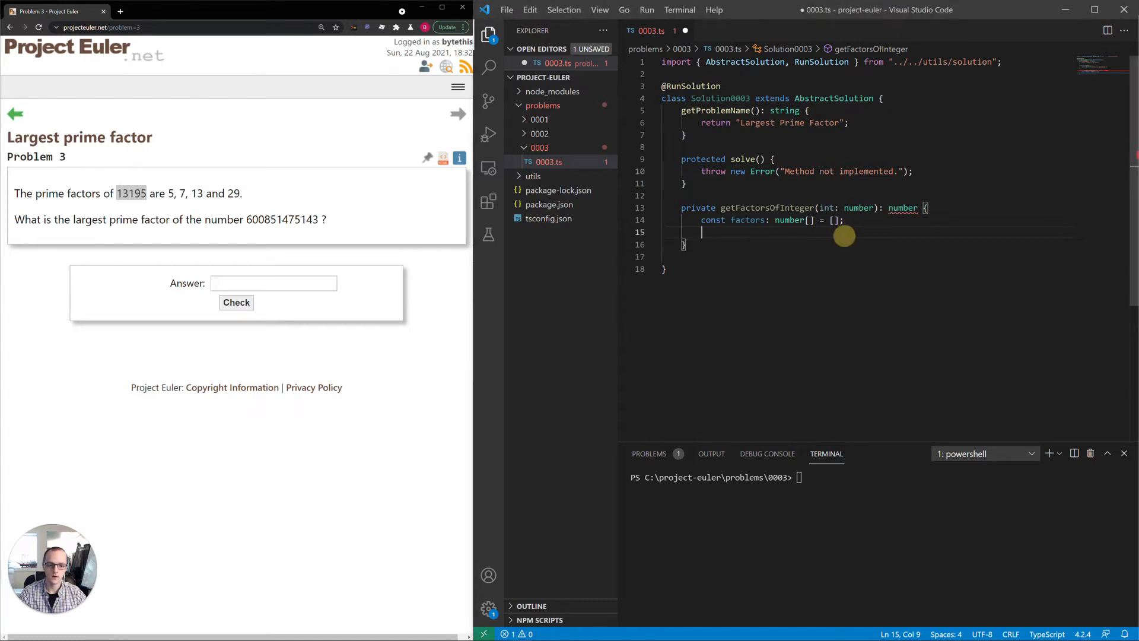
pyautogui.write('for (let i=2; i<int; i')
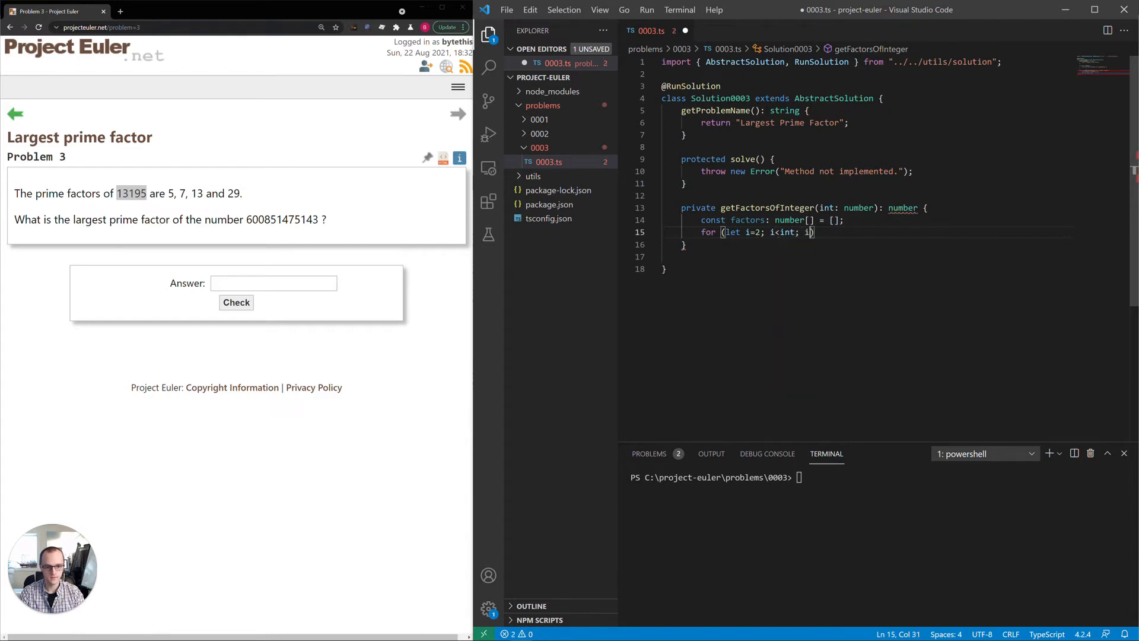
pyautogui.write('++) {')
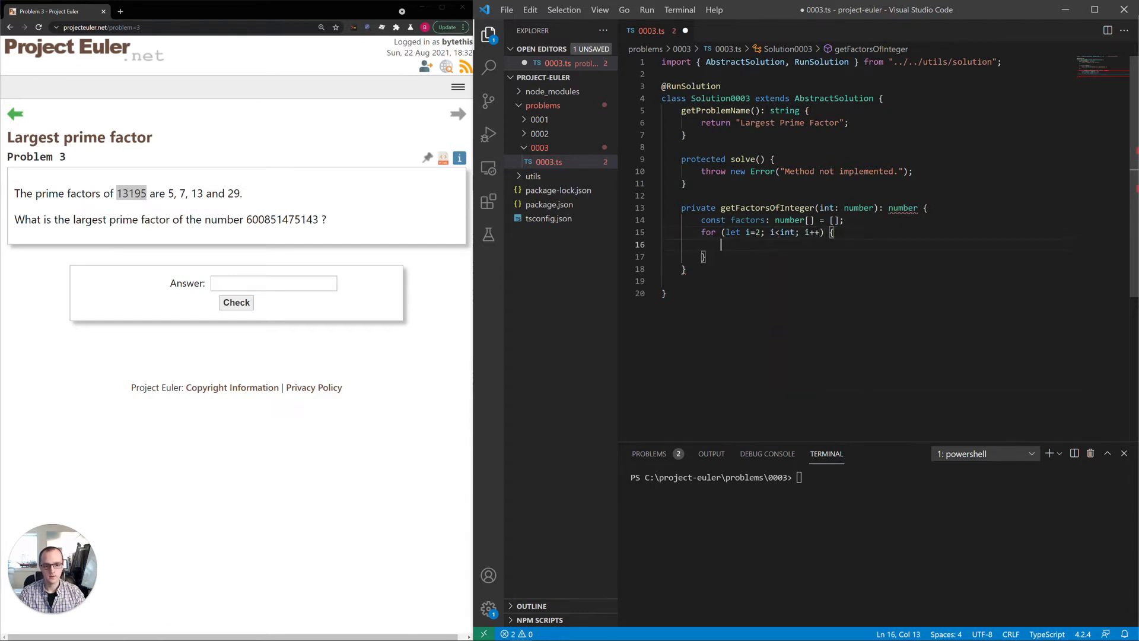
pyautogui.write('if ()')
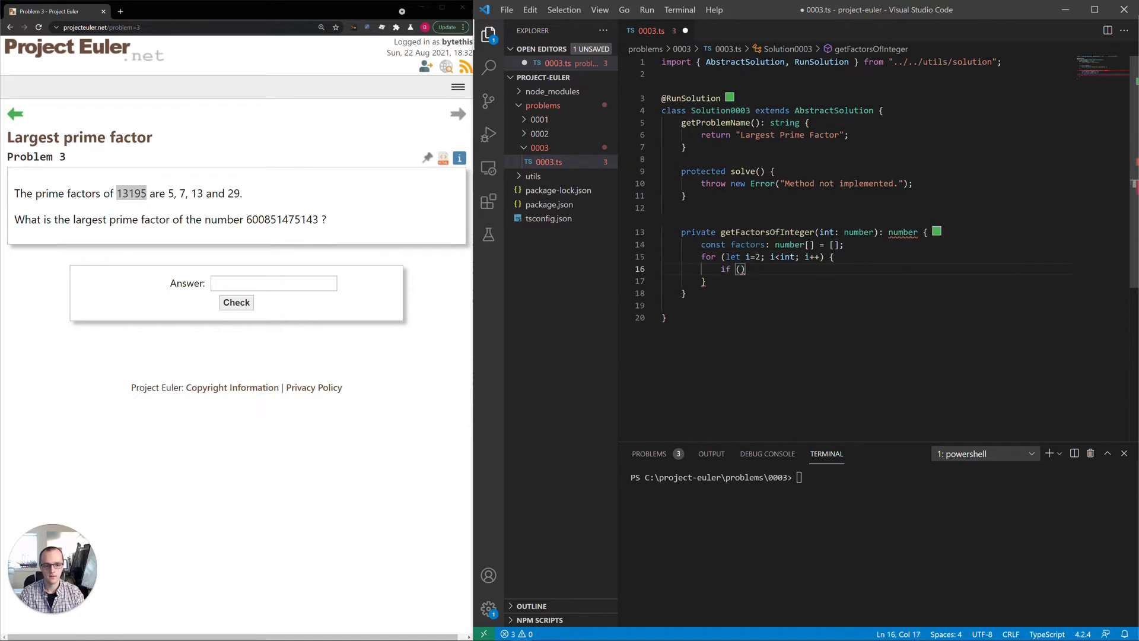
pyautogui.write('int % i')
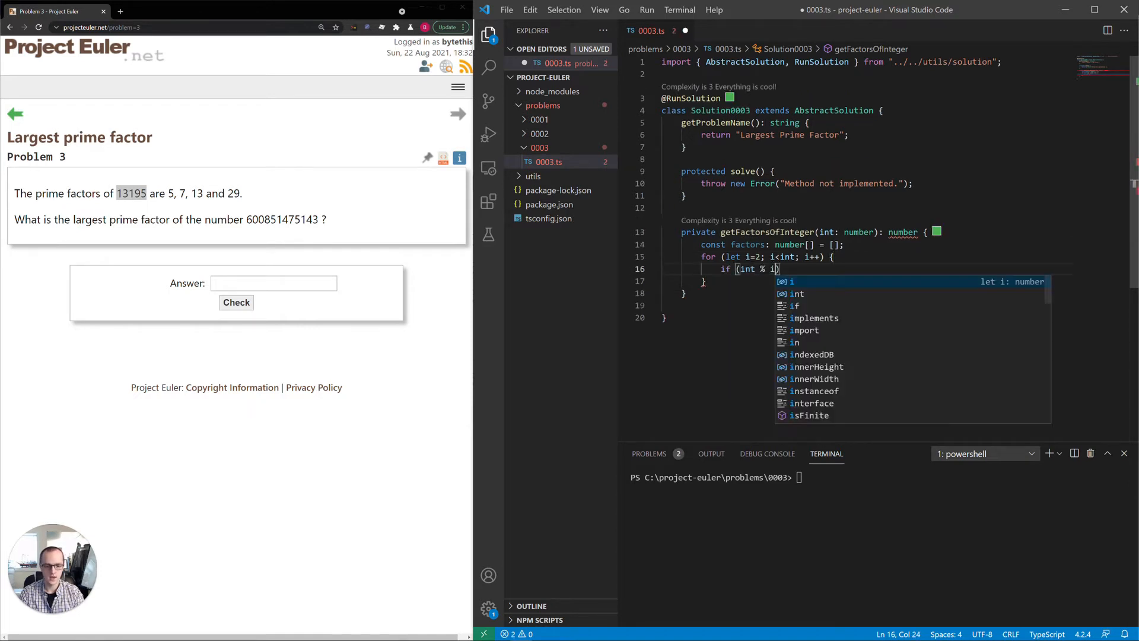
pyautogui.write('=== 0)')
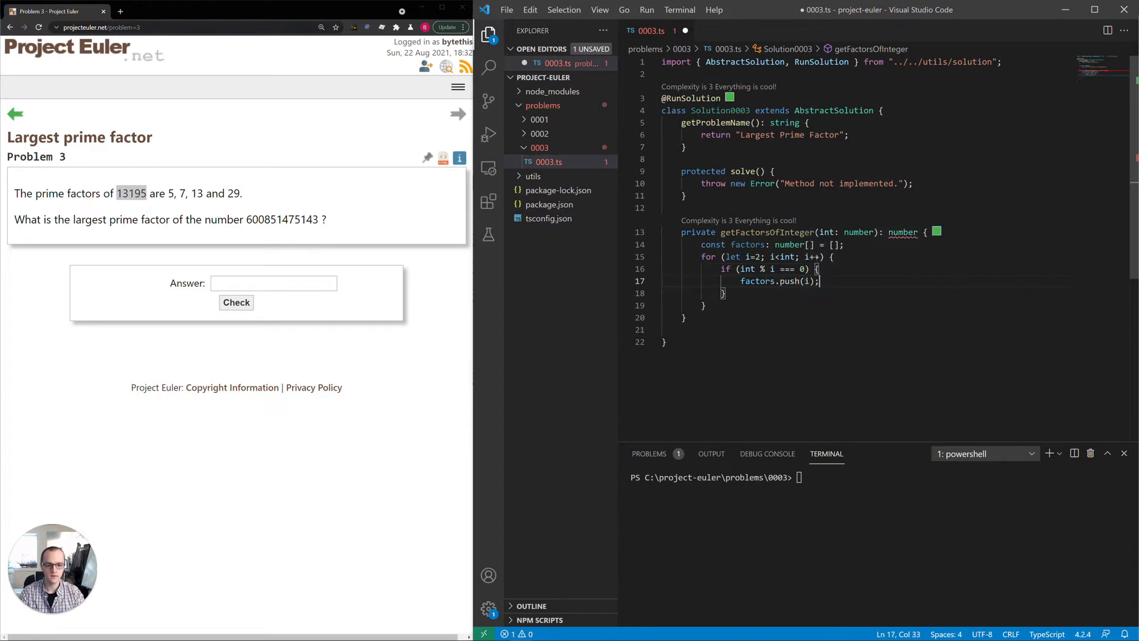
pyautogui.write('return factors;')
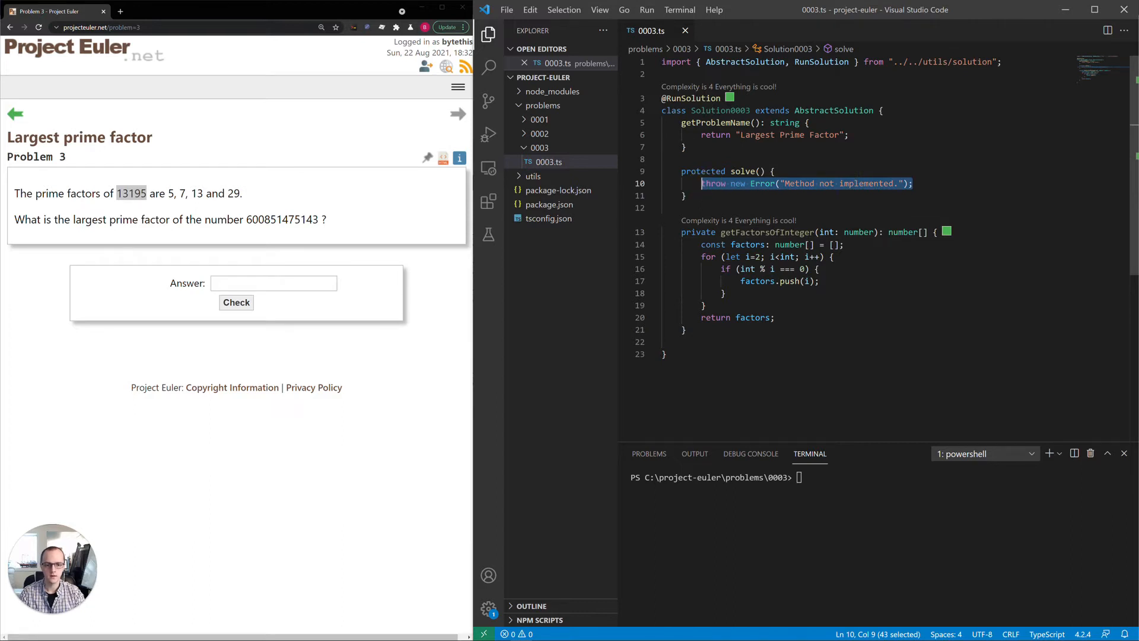
# Log this.getFactorsOfInteger(13195) in solve() and run it to list the factors.
pyautogui.write('console.log()')
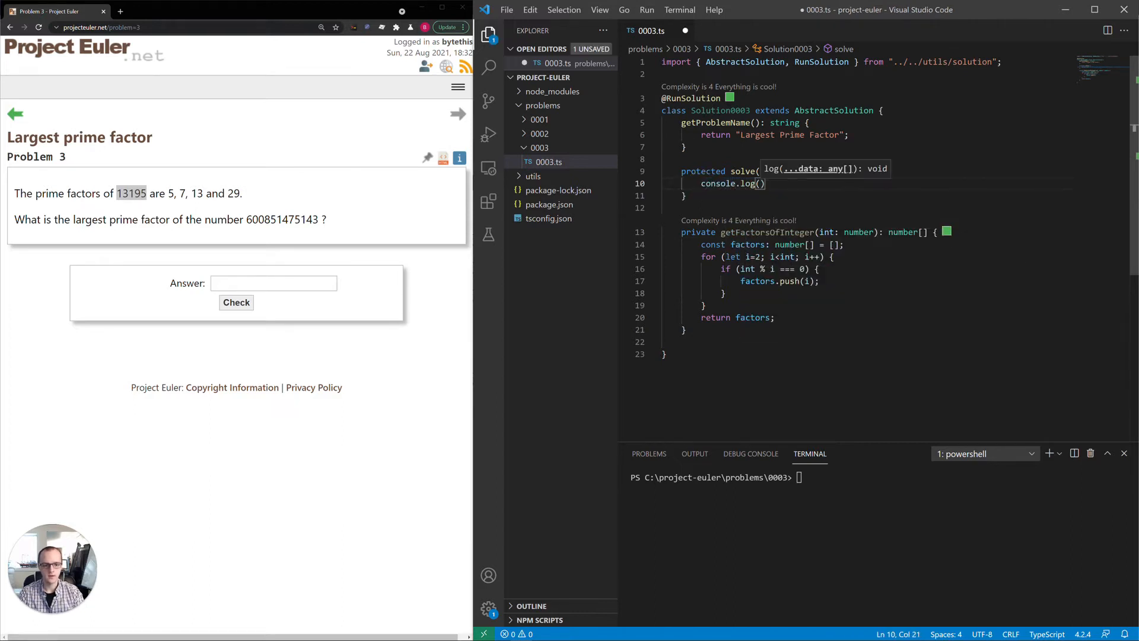
pyautogui.write('this.')
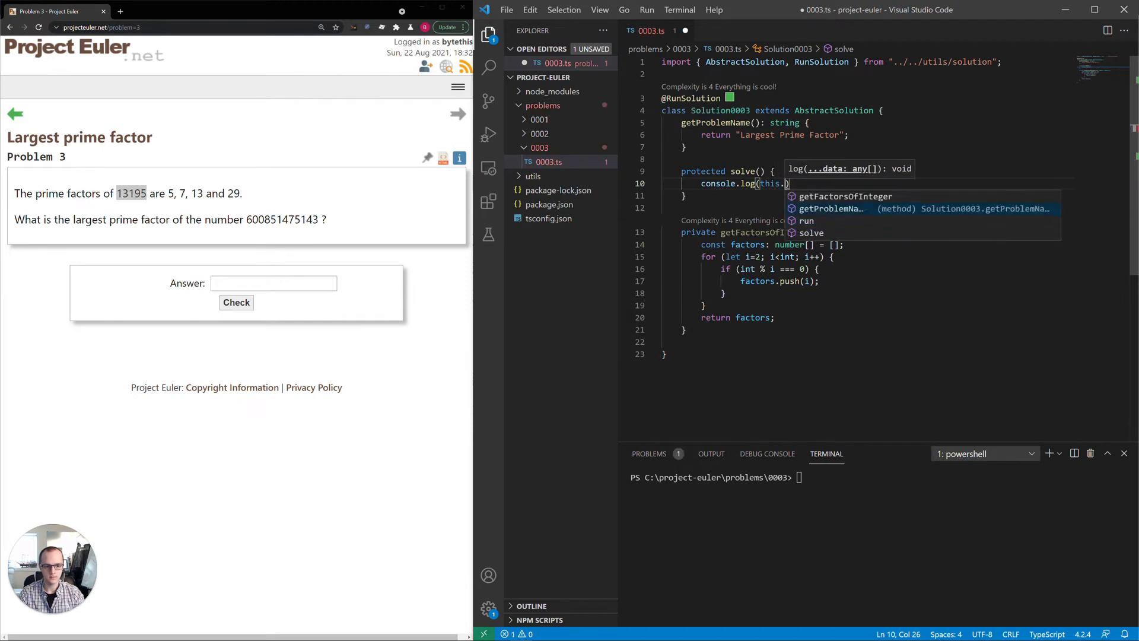
pyautogui.write('getFactorsOfInteger(13195')
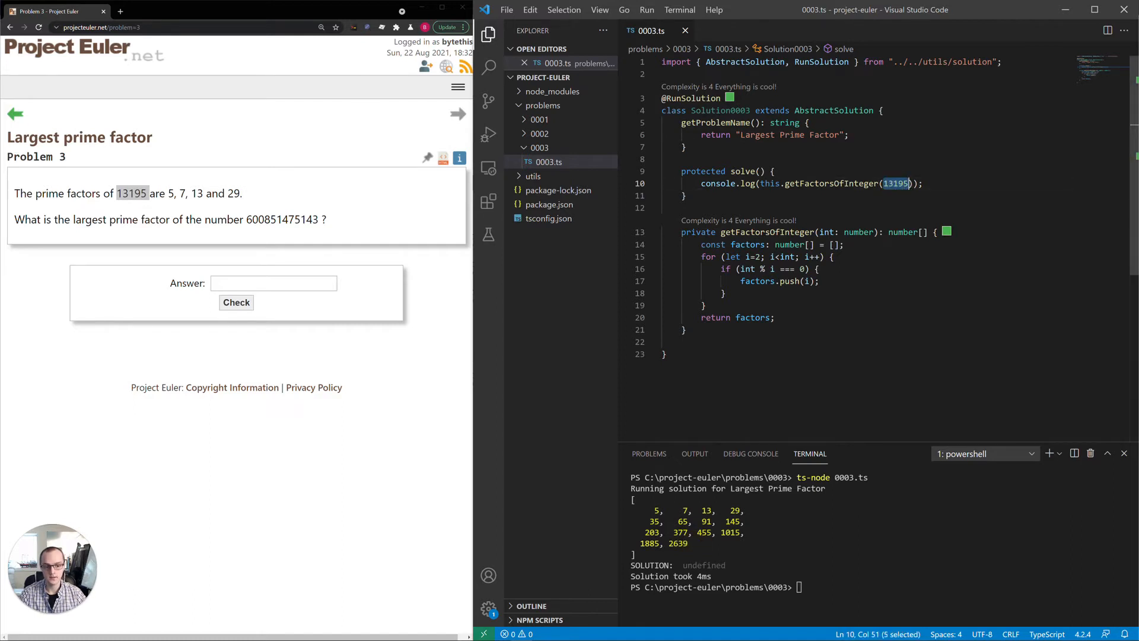
# Change the argument to 12 and rerun ts-node 0003.ts, printing [ 2, 3, 4, 6 ].
pyautogui.write('10')
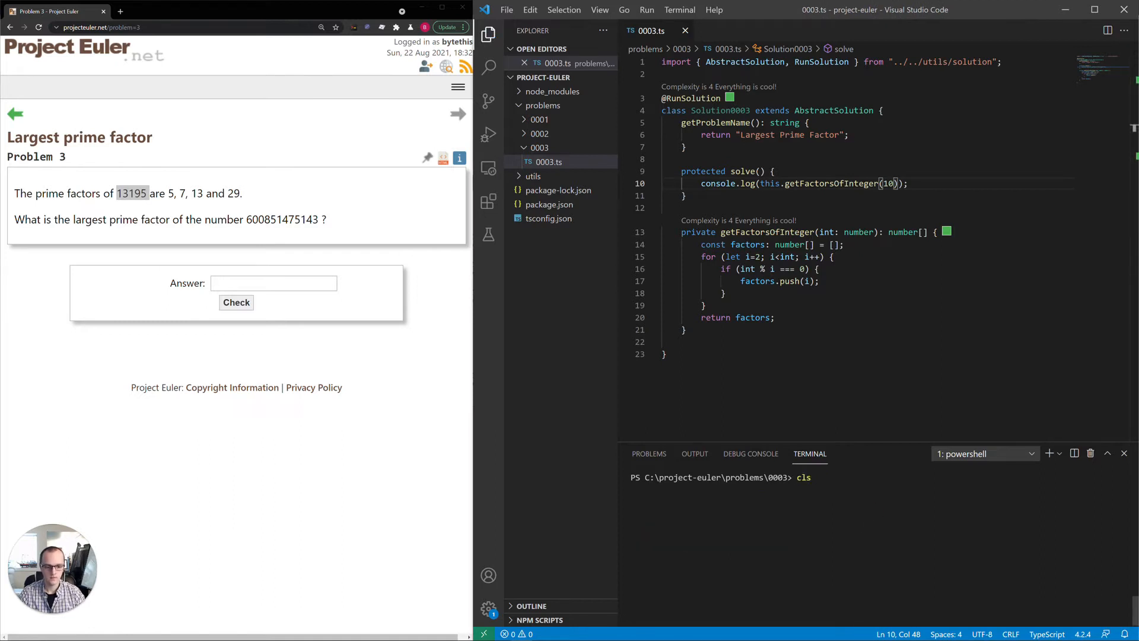
pyautogui.write('ts-node 0003.ts')
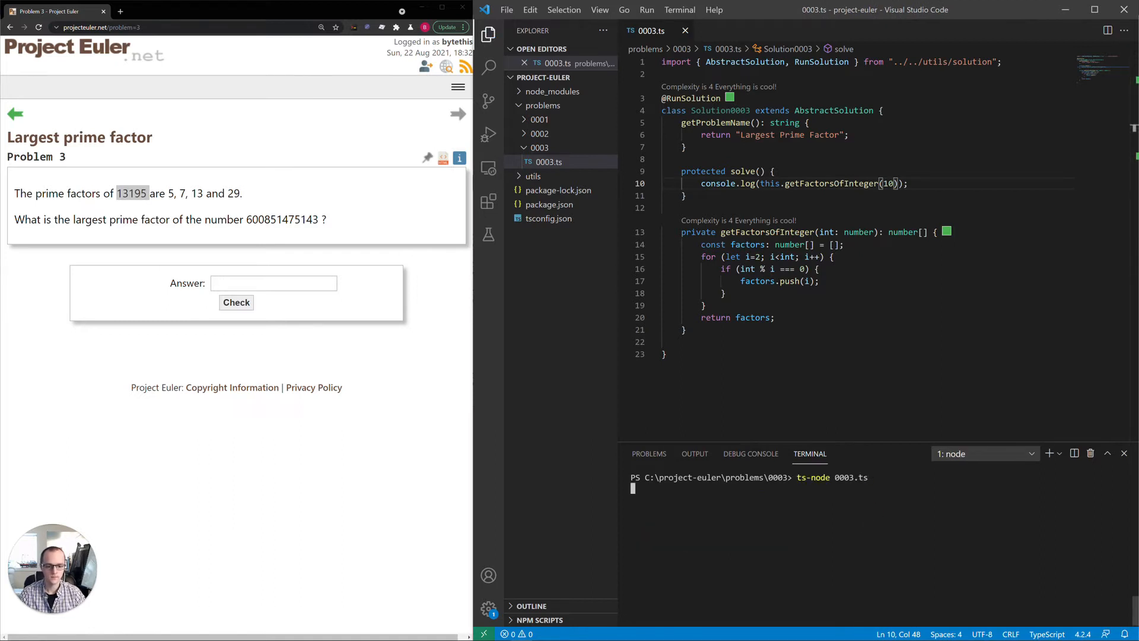
pyautogui.press('Enter')
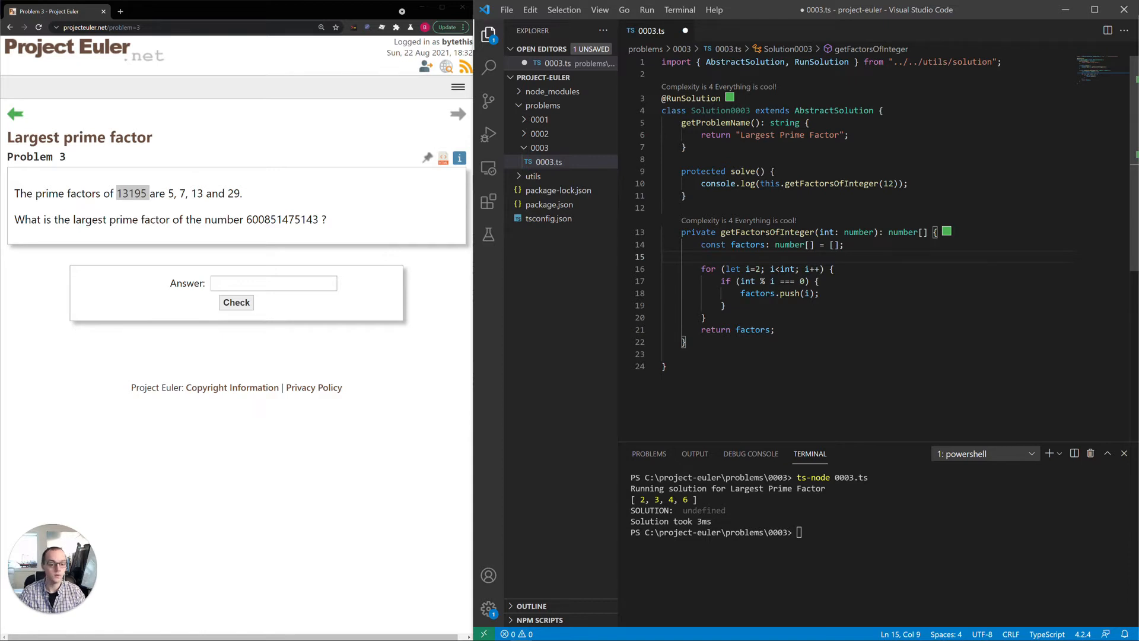
# Limit the factor loop to loopLimit = int / 2 and rerun, still printing [ 2, 3, 4, 6 ].
pyautogui.write('const')
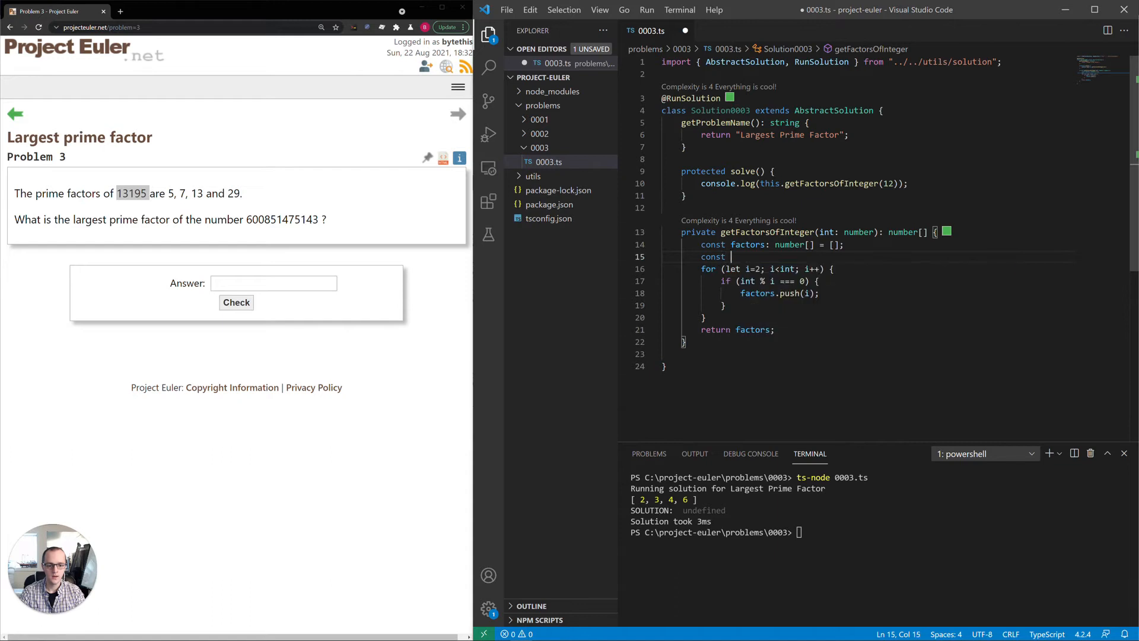
pyautogui.write('loopL')
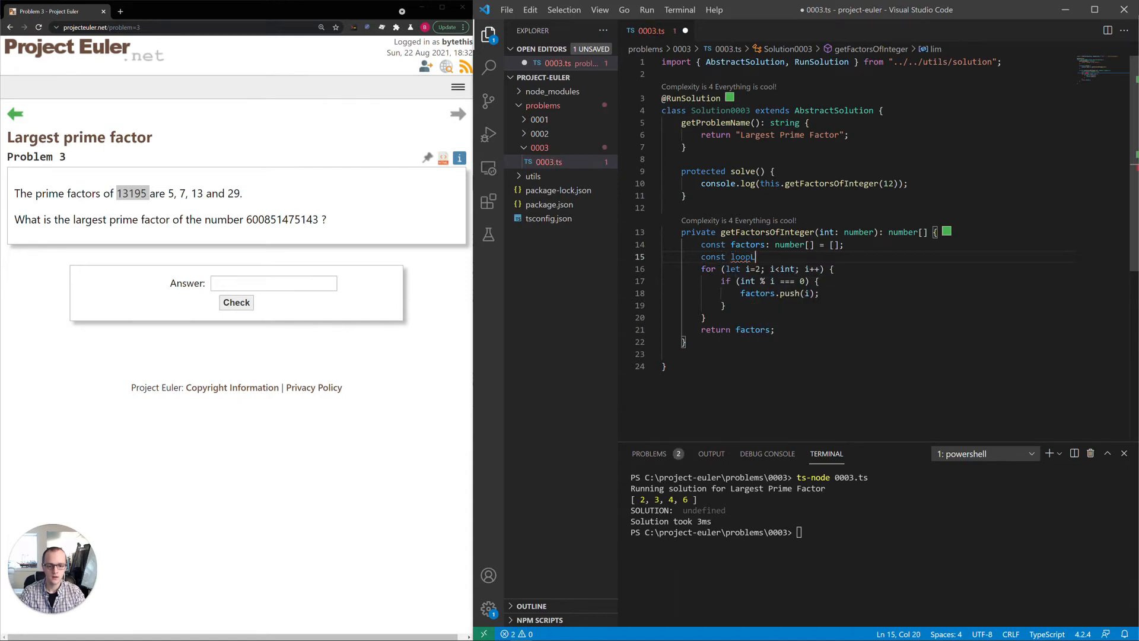
pyautogui.write('Limit: number = int / 2;')
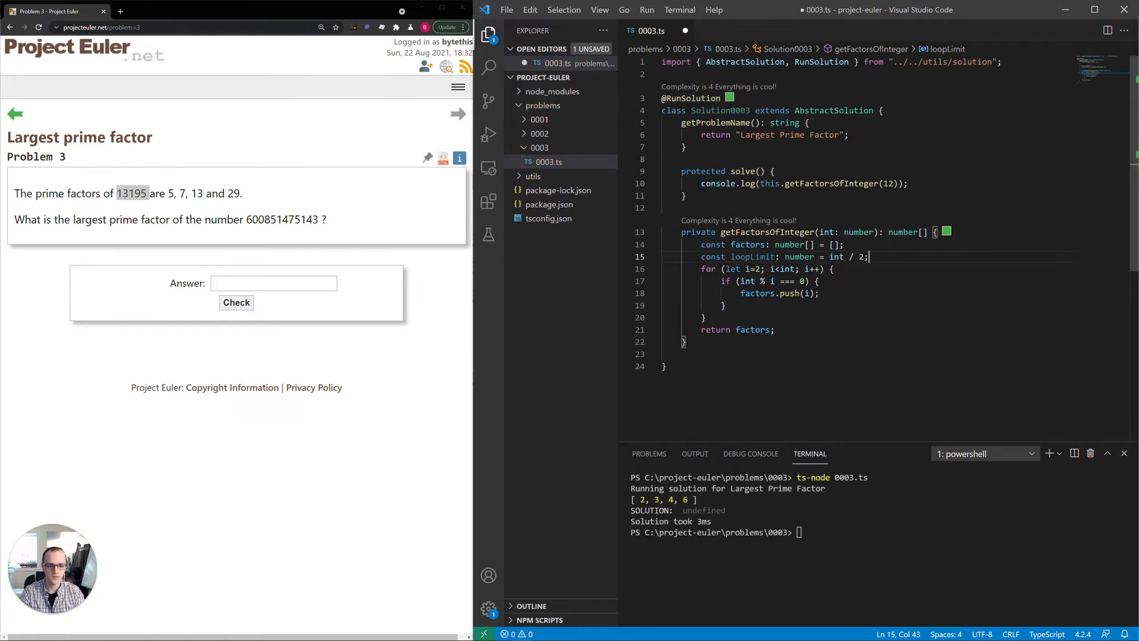
pyautogui.doubleClick(835, 256)
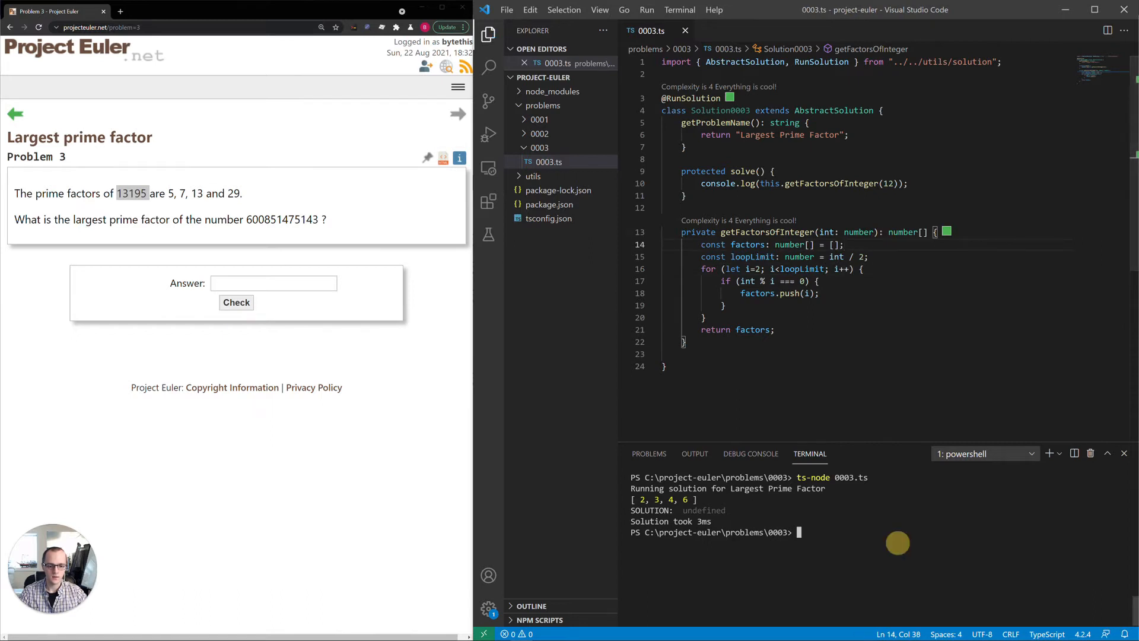
pyautogui.write('ts-node 0003.ts')
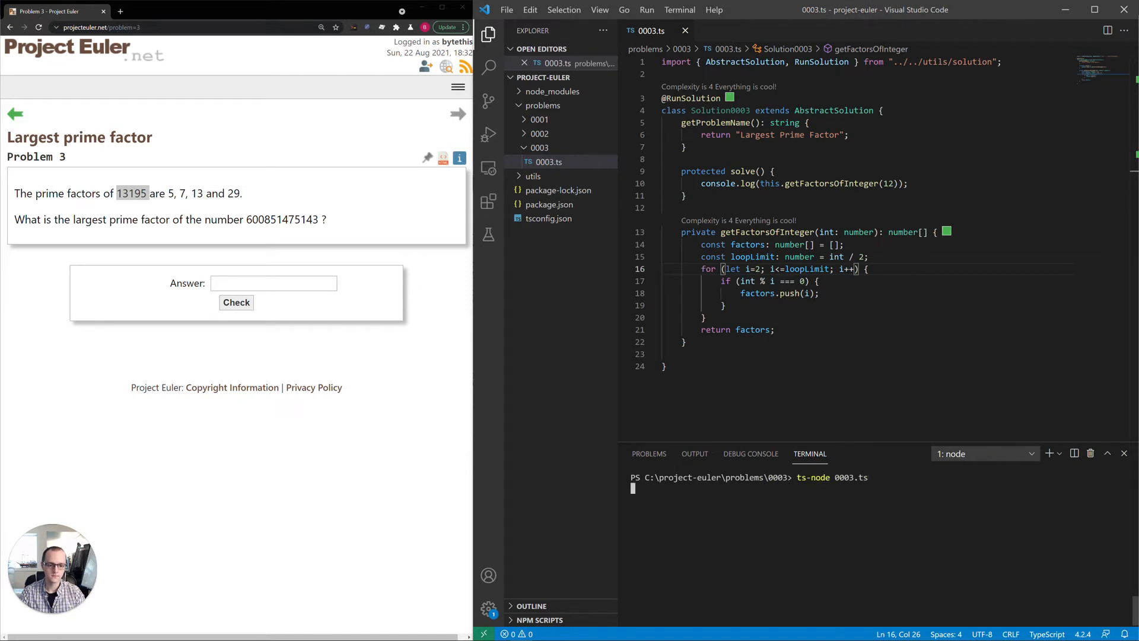
pyautogui.press('Enter')
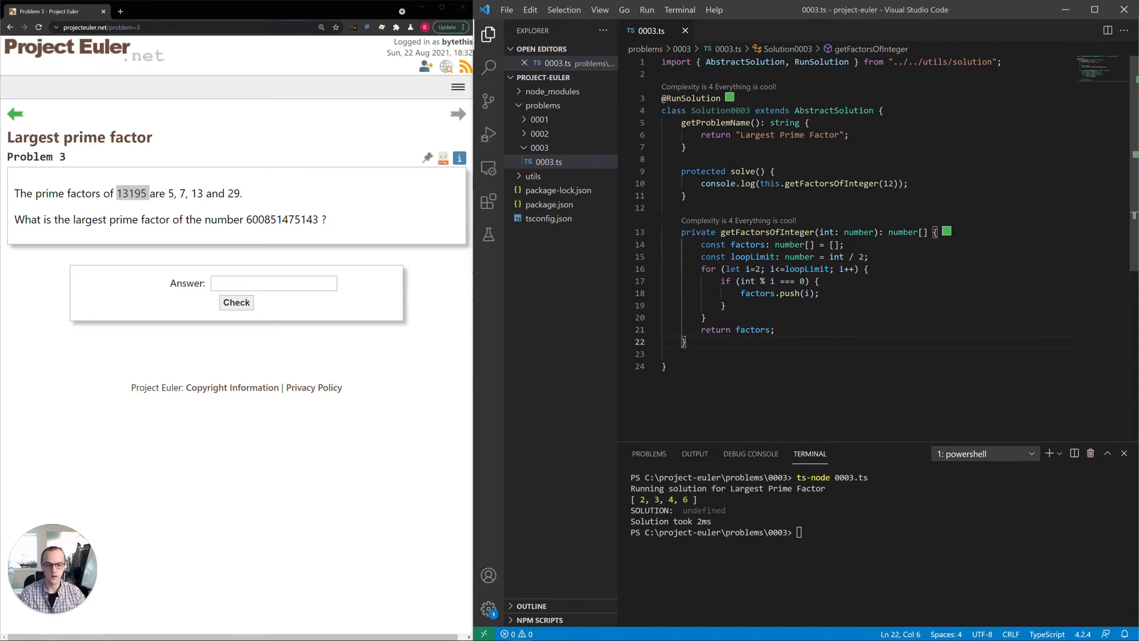
pyautogui.write('private')
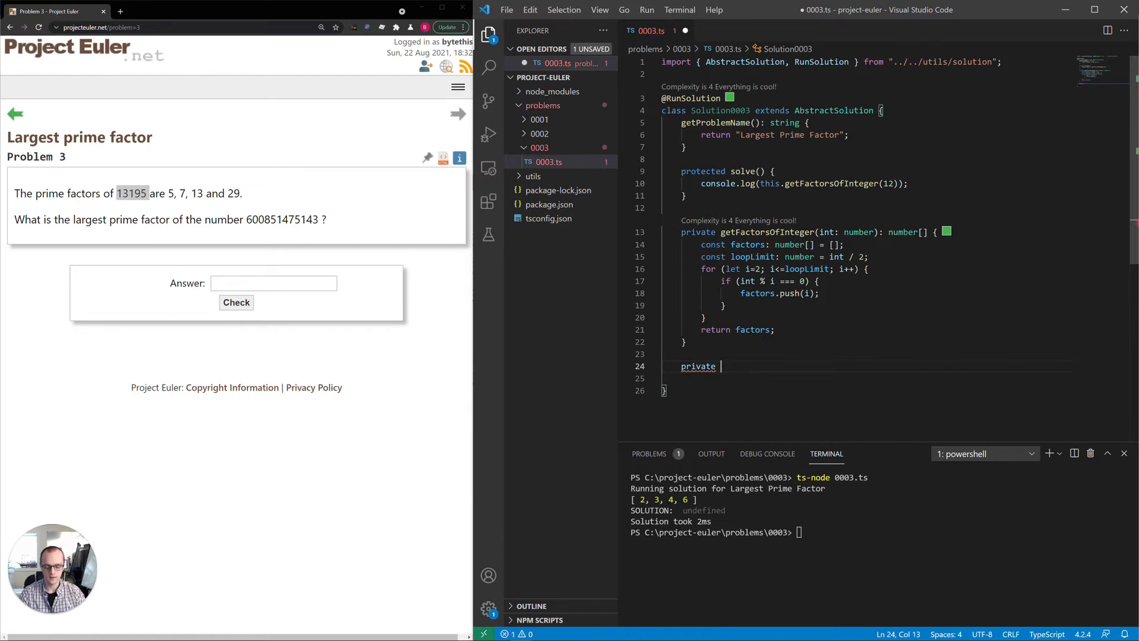
# Write isPrime(int: number): boolean returning whether getFactorsOfInteger(int) has length 0.
pyautogui.write('isPr')
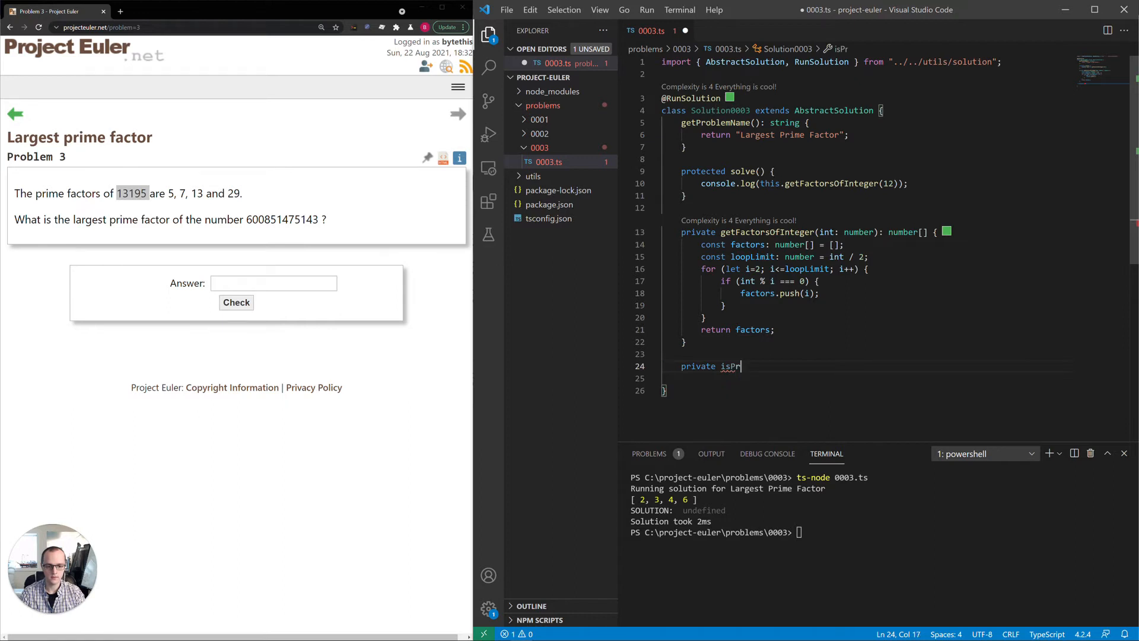
pyautogui.write('ime(int:)')
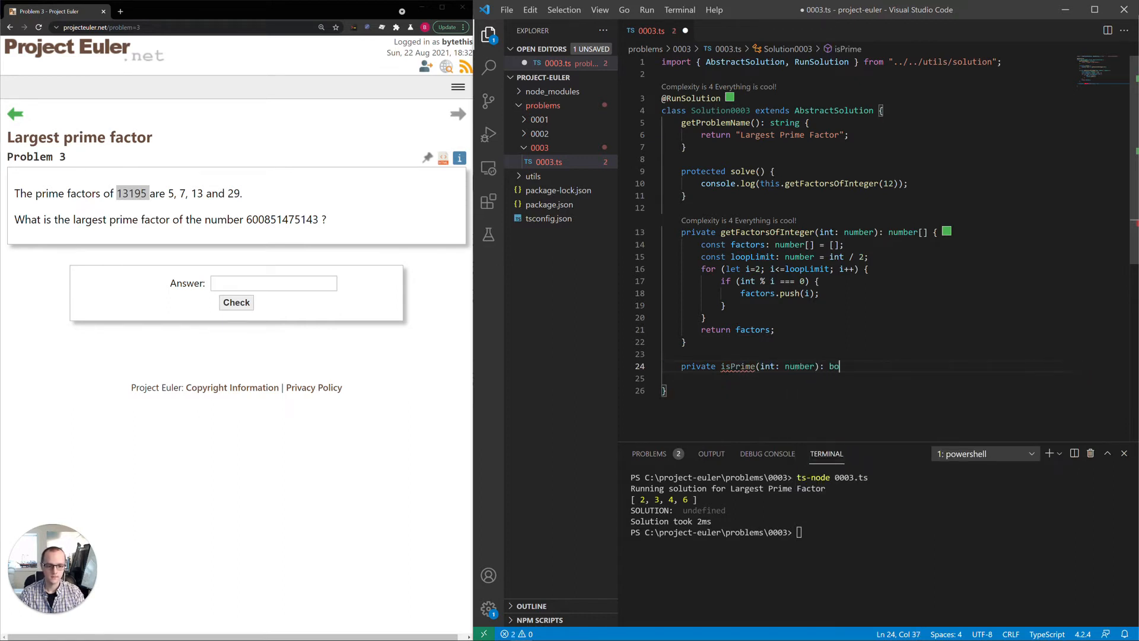
pyautogui.write('olean {')
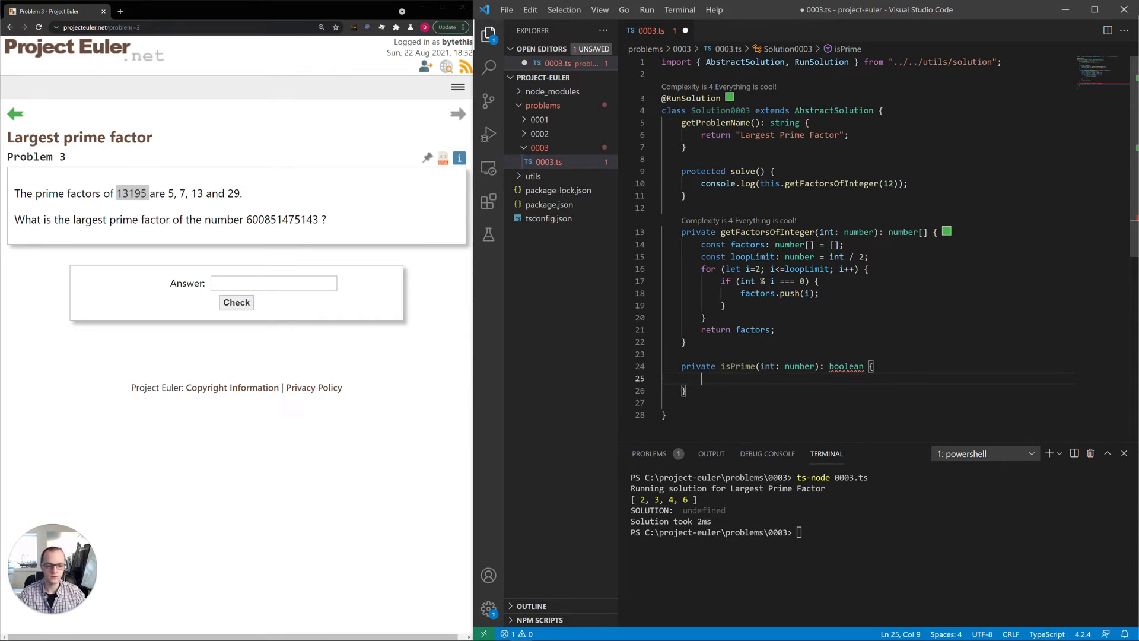
pyautogui.doubleClick(767, 232)
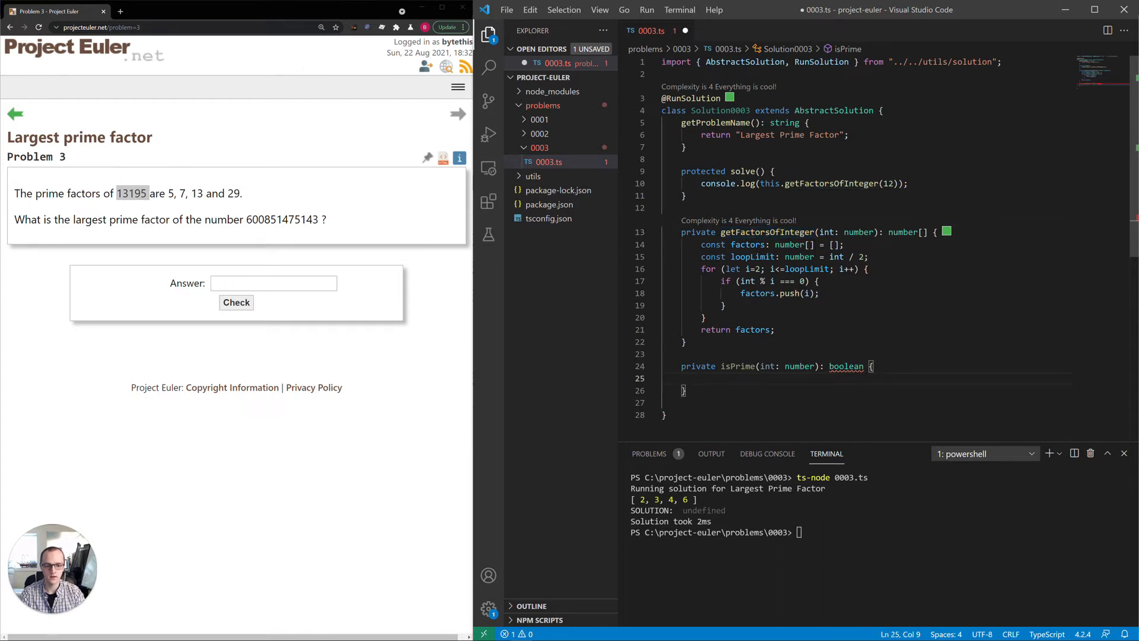
pyautogui.write('const factors =')
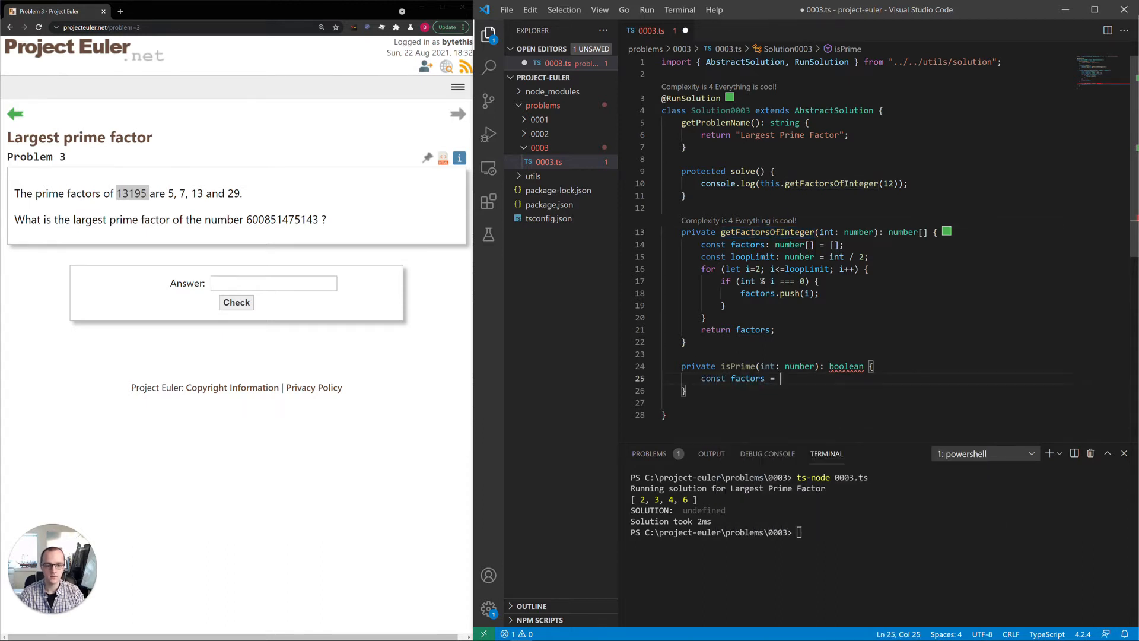
pyautogui.write('this.getFactorsOfInteger(int);')
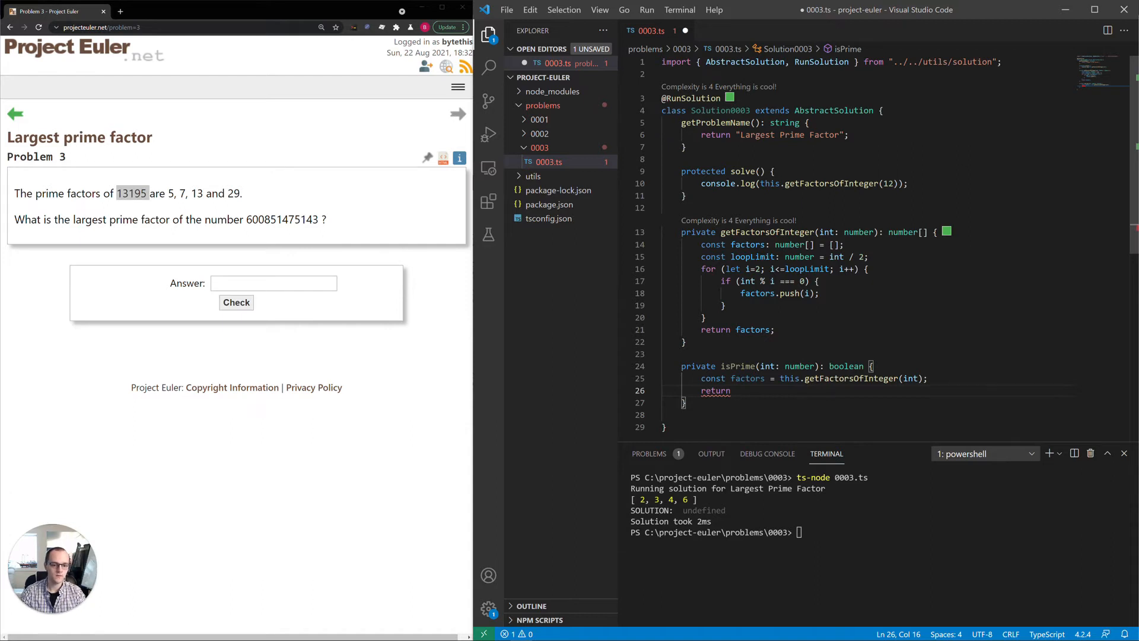
pyautogui.write('factors.')
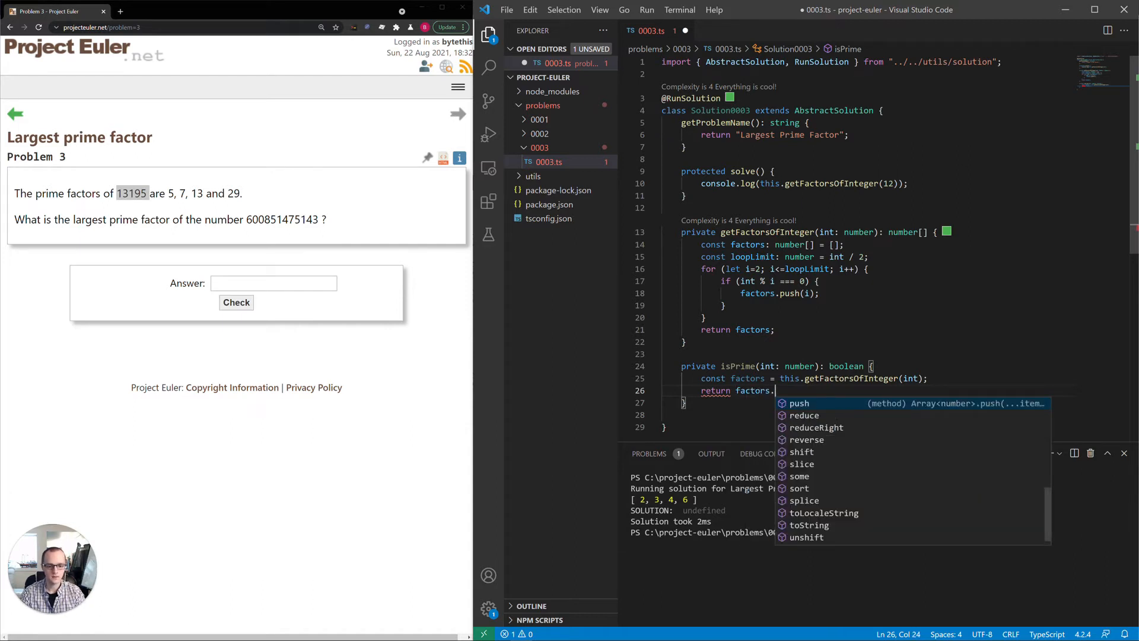
pyautogui.write('length === 0;')
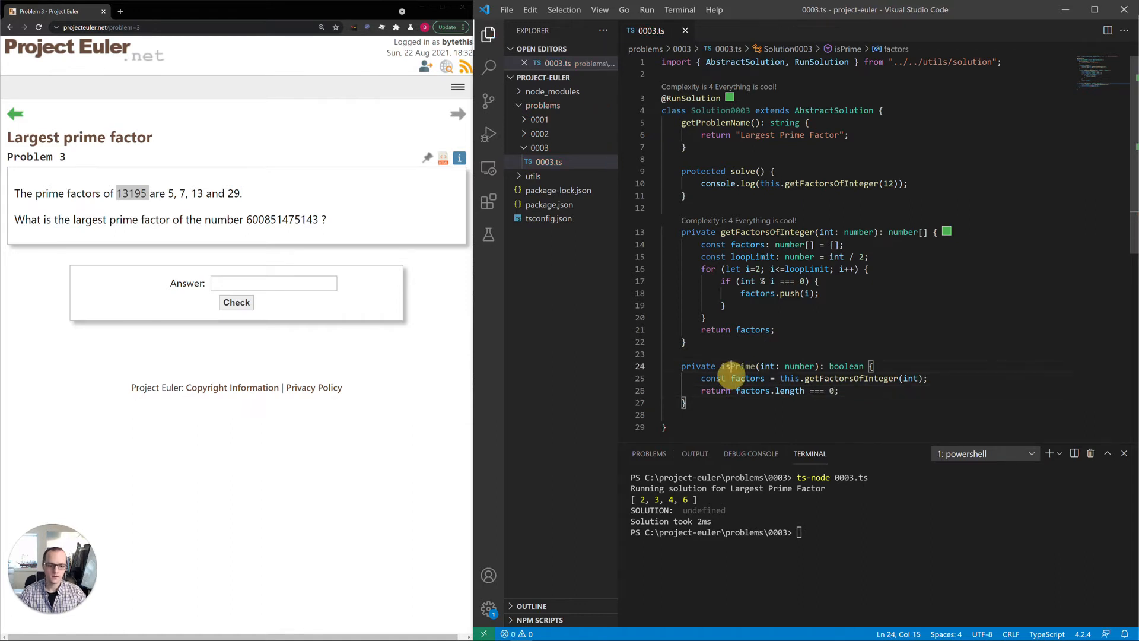
# Swap solve()'s factors call for this.isPrime(14) and clear the terminal.
pyautogui.doubleClick(831, 183)
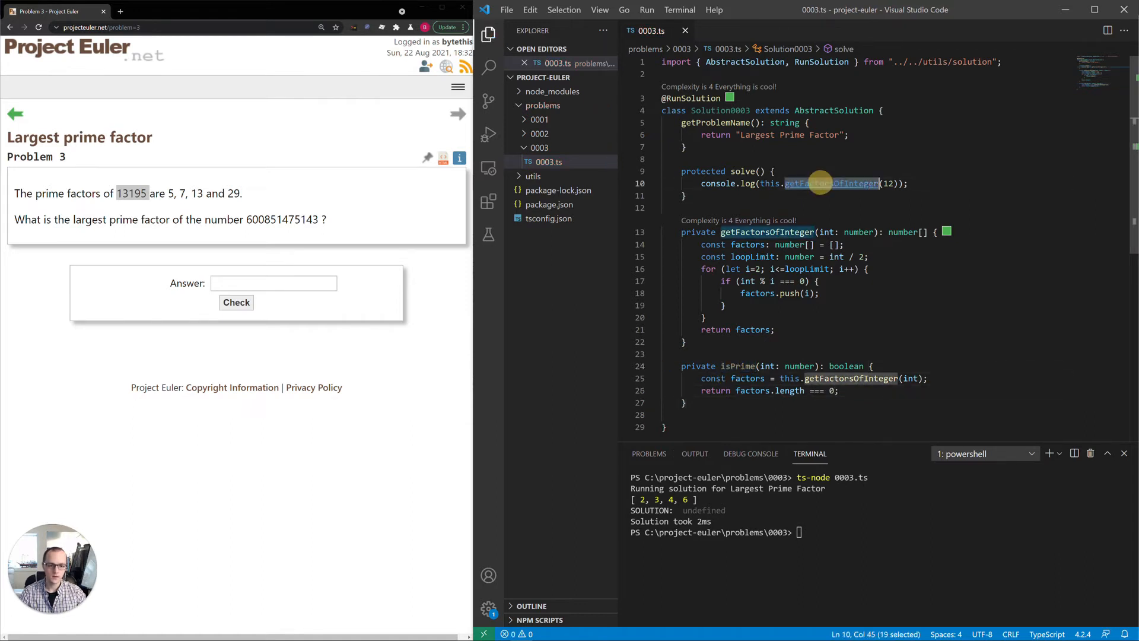
pyautogui.write('isPrime')
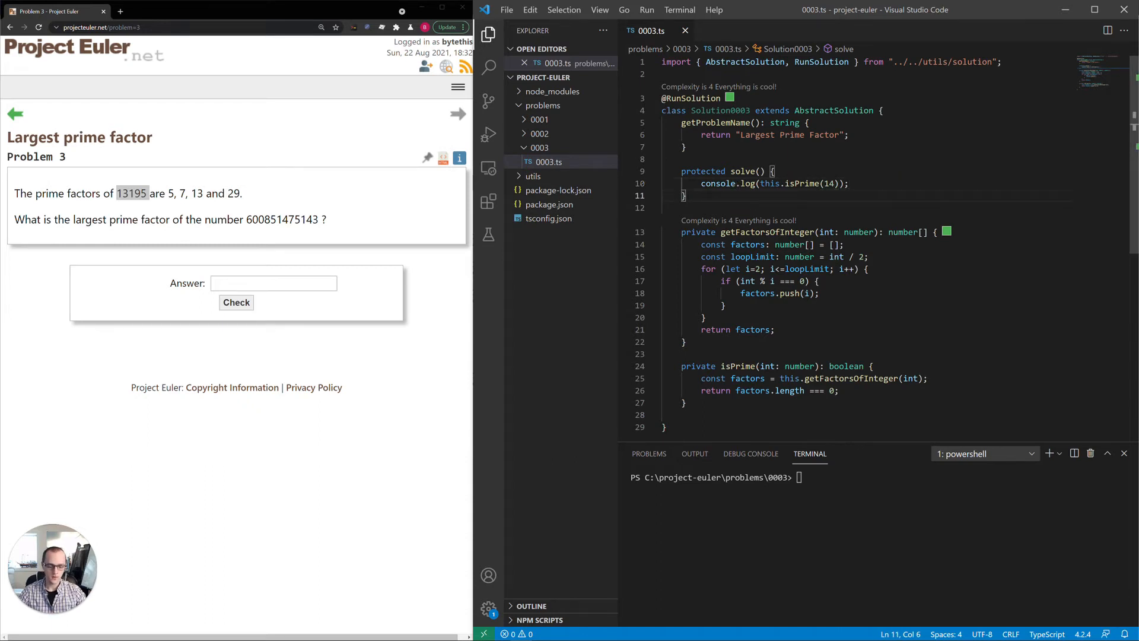
# Declare private doSolve(input: number): number storing this.getFactorsOfInteger(input) in factors.
pyautogui.write('private do')
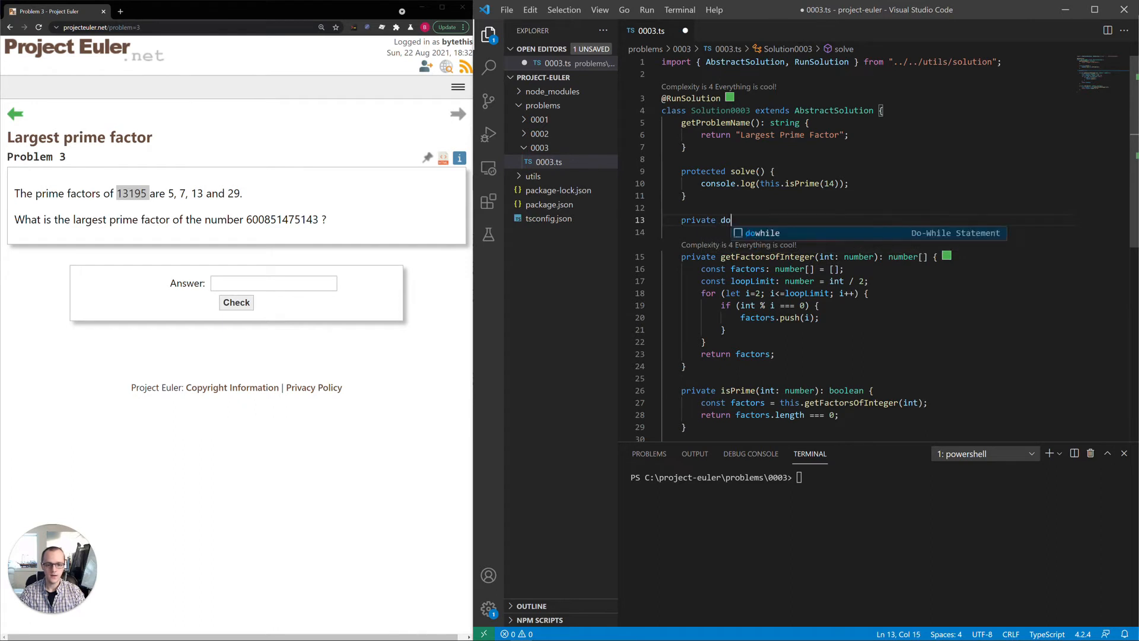
pyautogui.write('Solve(limit')
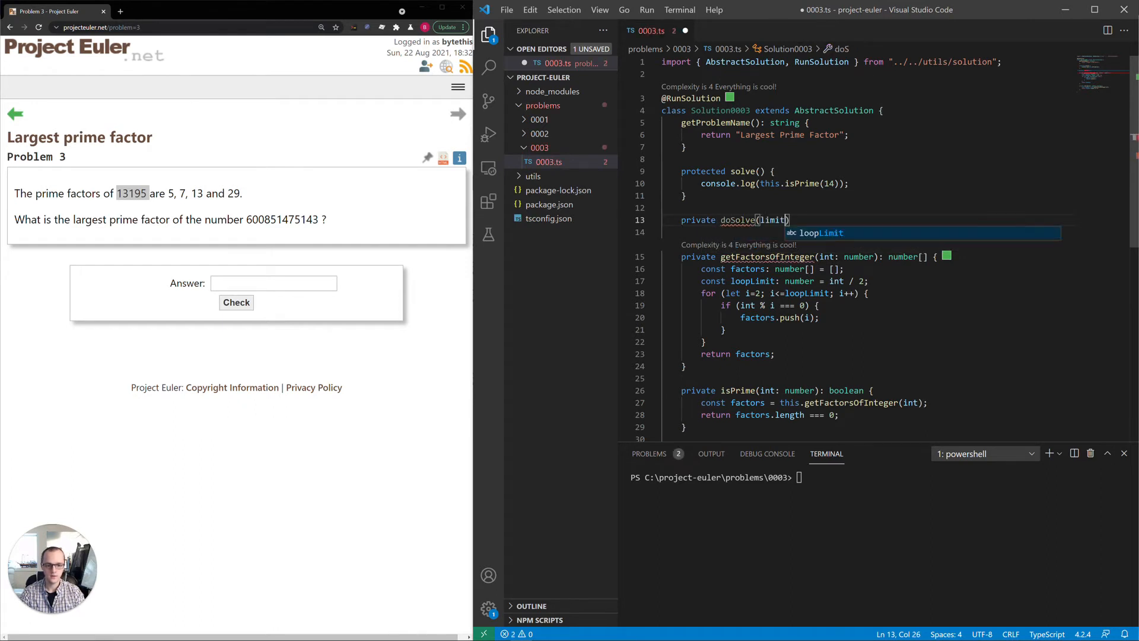
pyautogui.write(': number0: number {')
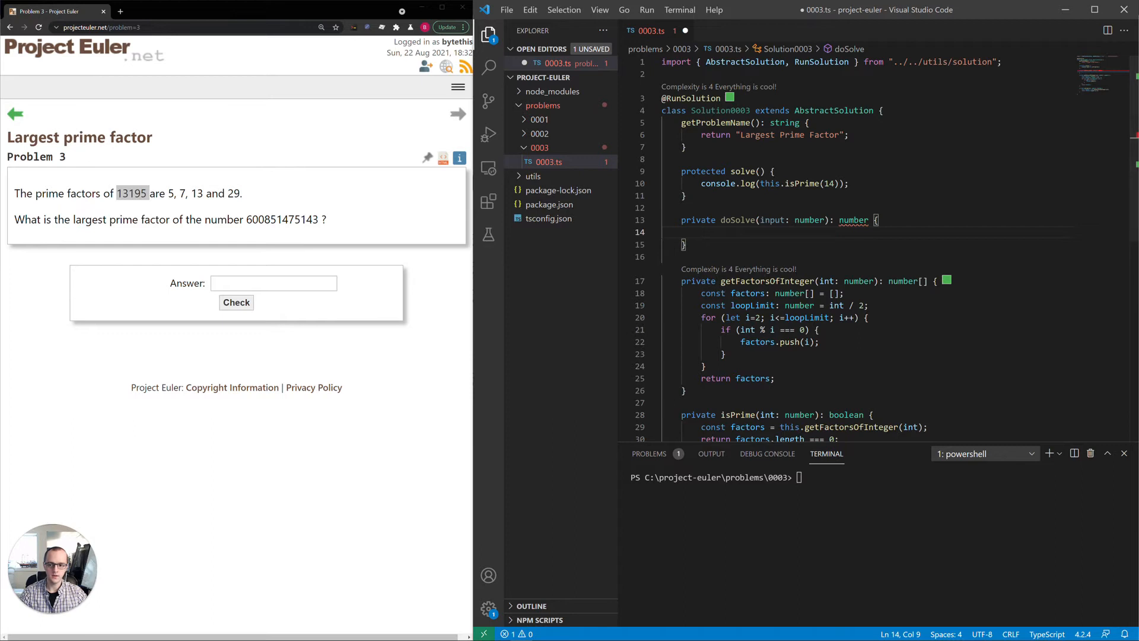
pyautogui.doubleClick(282, 219)
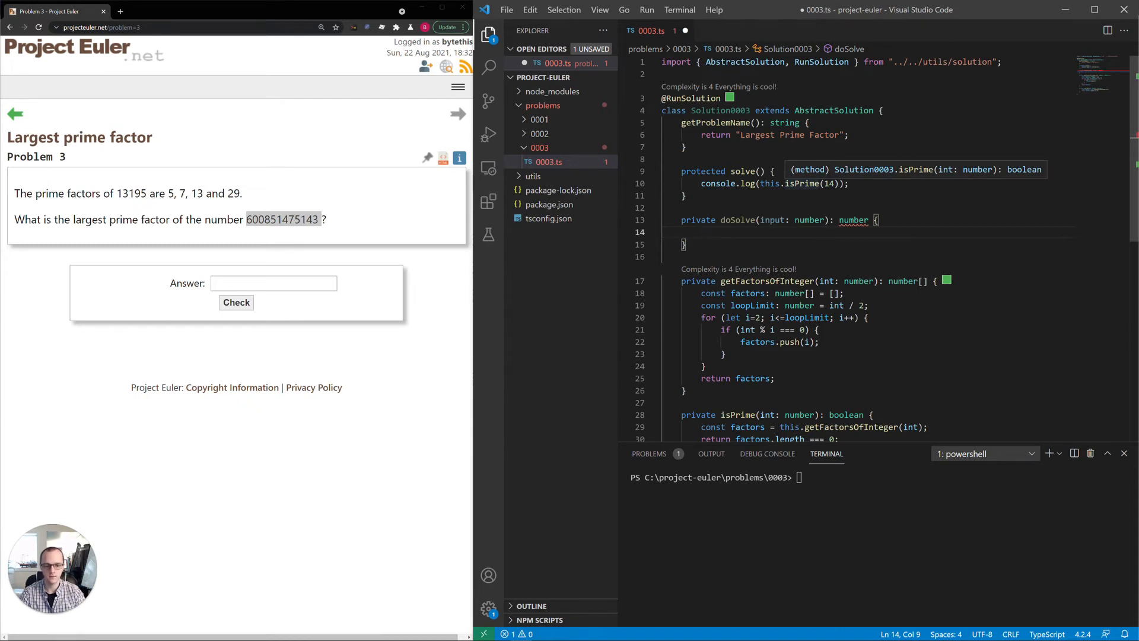
pyautogui.write('const factors =')
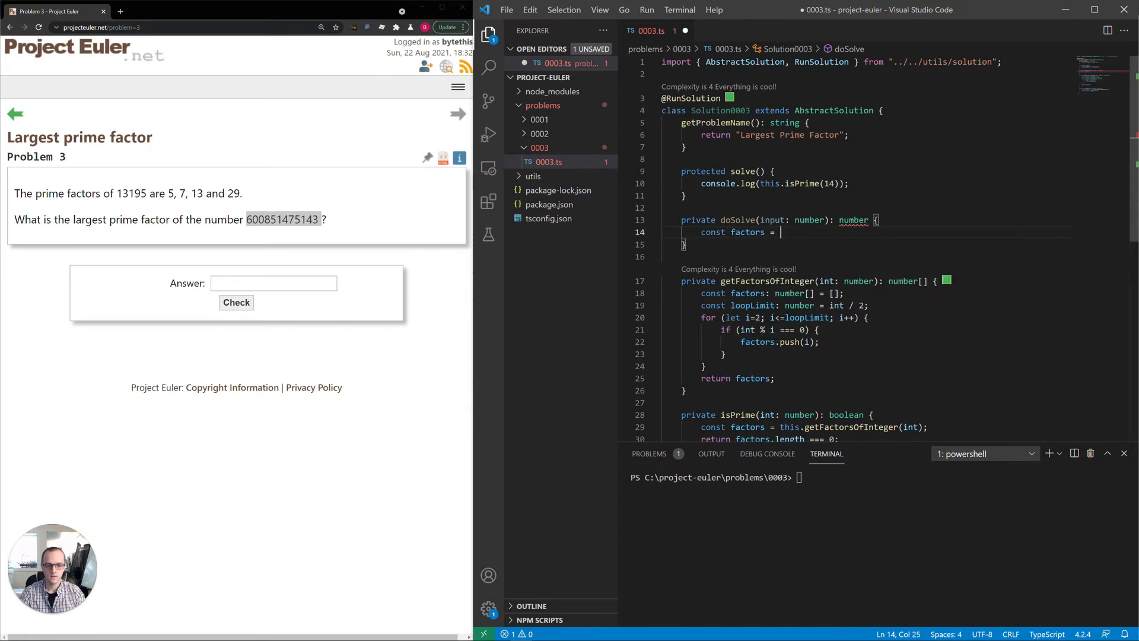
pyautogui.write('this.getFactorsOfInteger(i)')
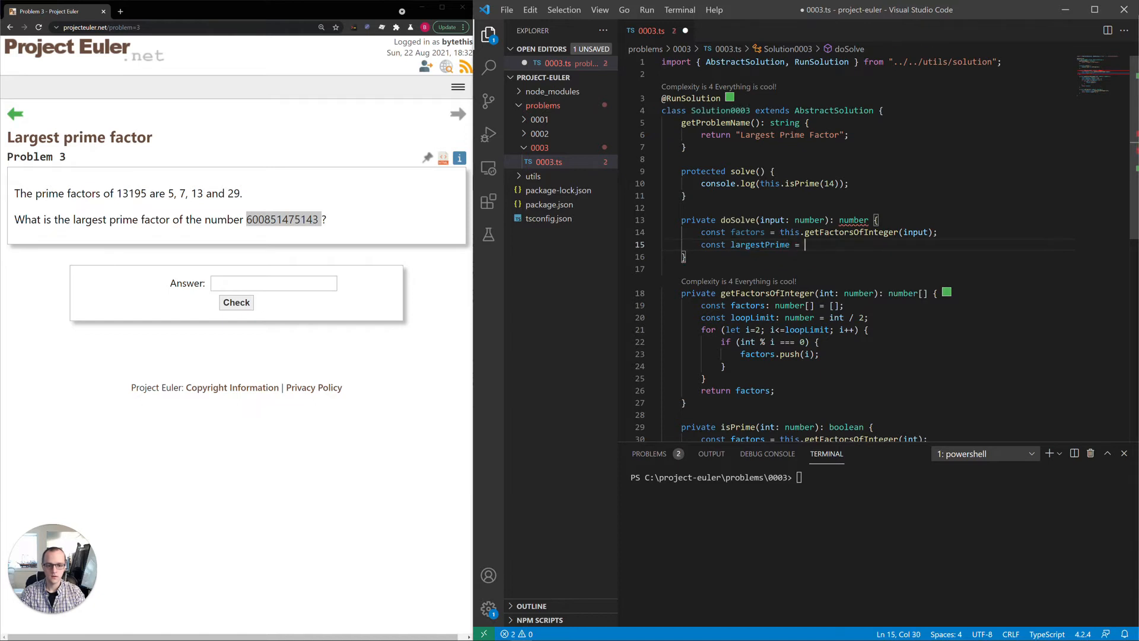
# Start largestPrime as factors.reduce with a (largestPrime, factor) callback and initial value -1.
pyautogui.write('factors.reduce((')
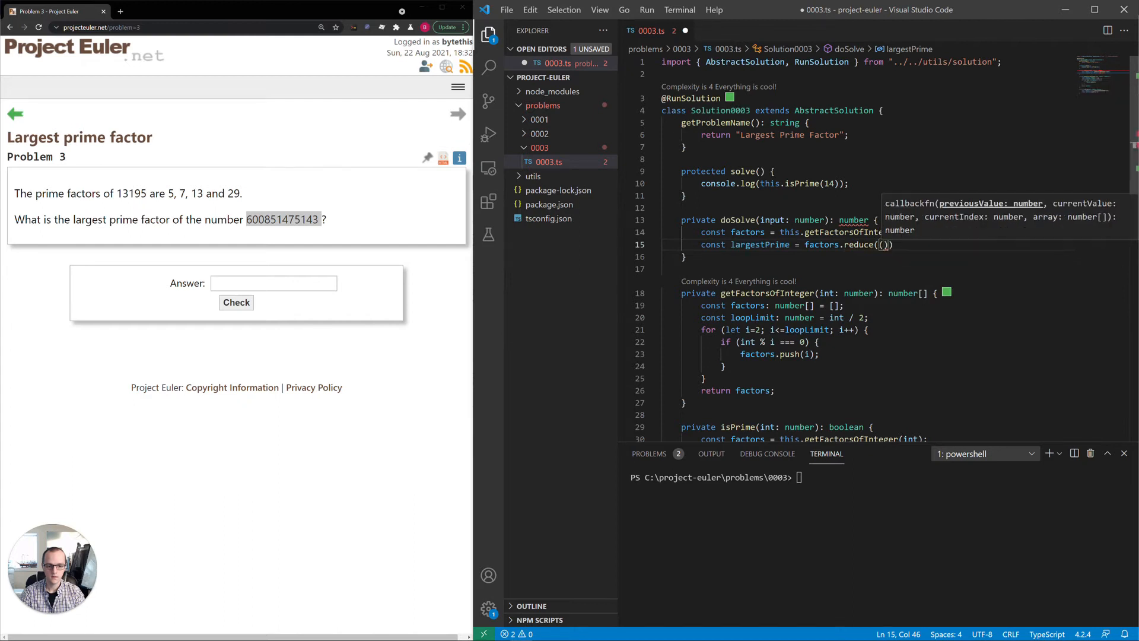
pyautogui.write('argestPrim')
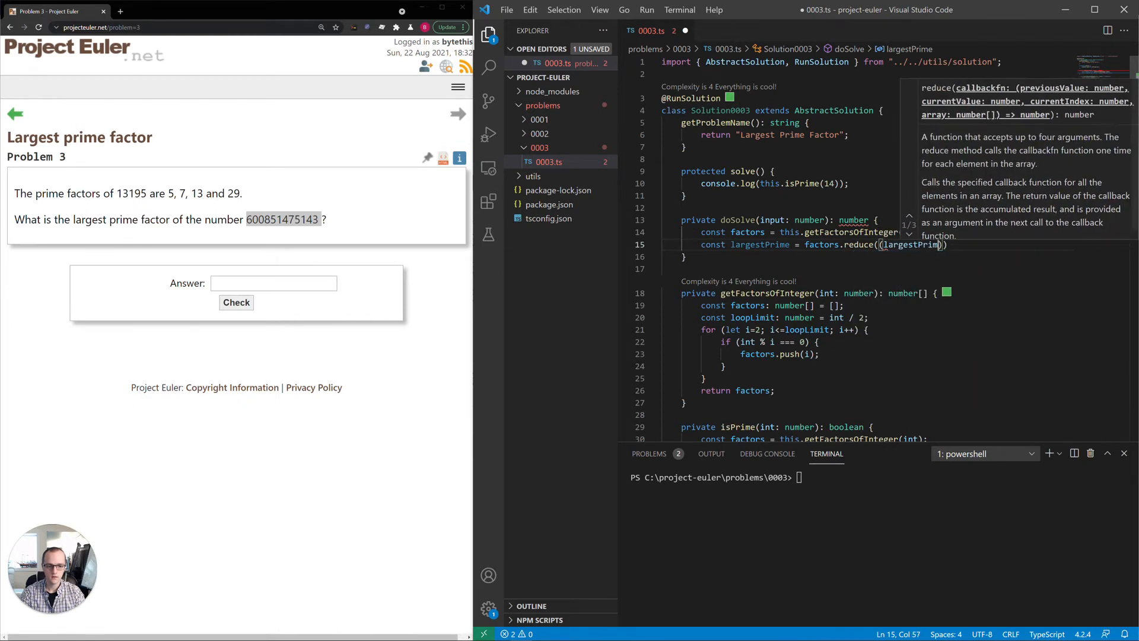
pyautogui.write('", "')
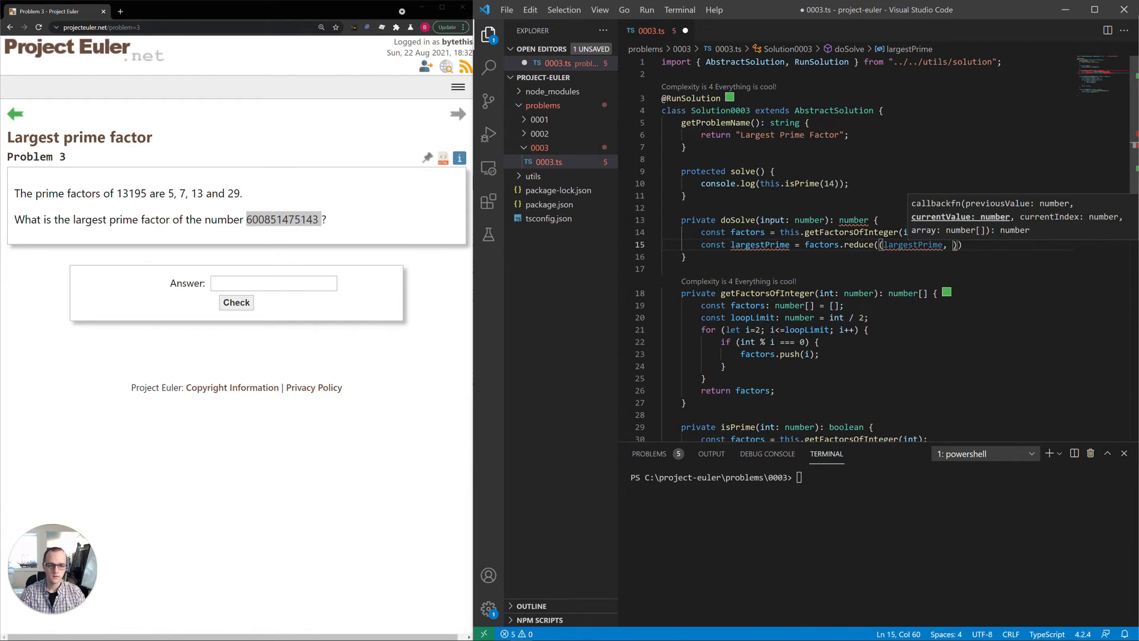
pyautogui.write('factor')
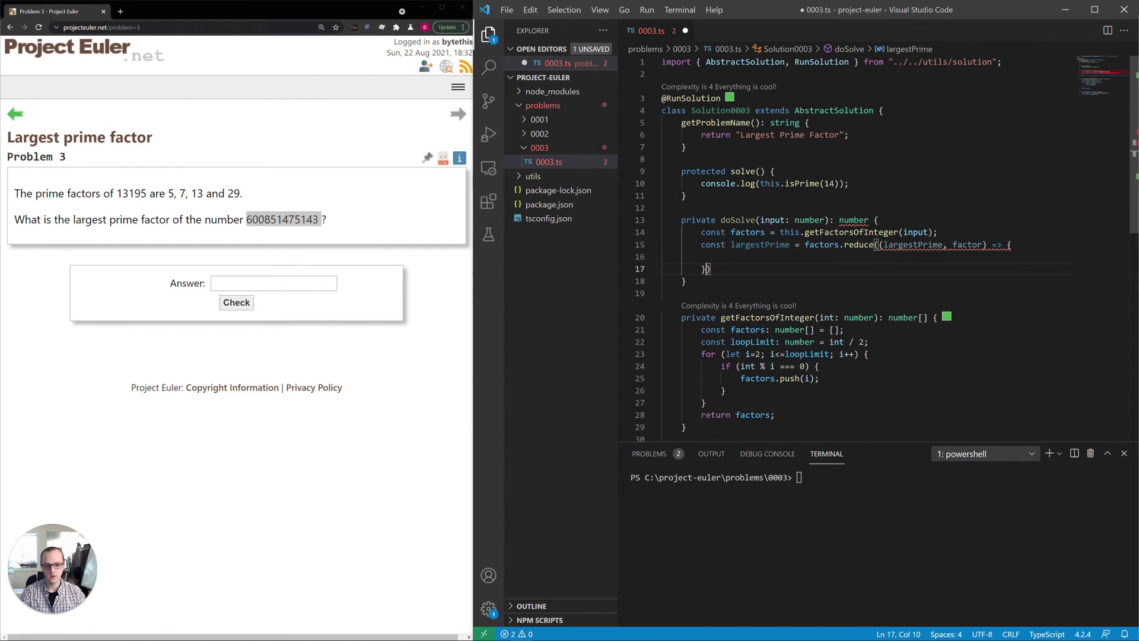
pyautogui.write(', -1')
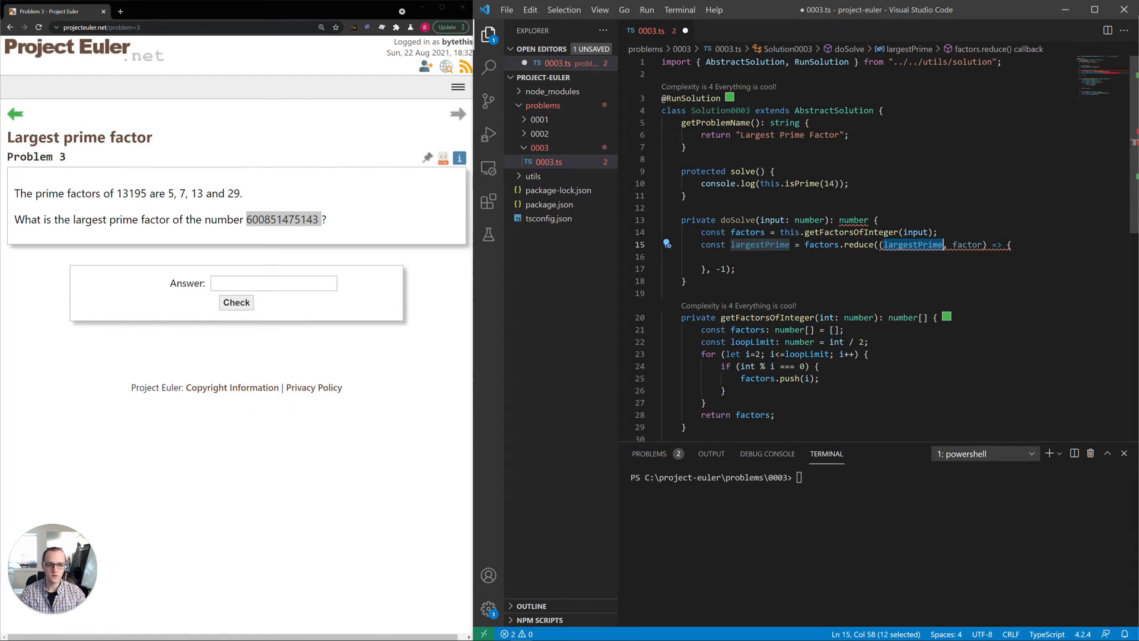
# Make the callback return factor when this.isPrime(factor) && factor > largestPrime, else largestPrime.
pyautogui.doubleClick(968, 244)
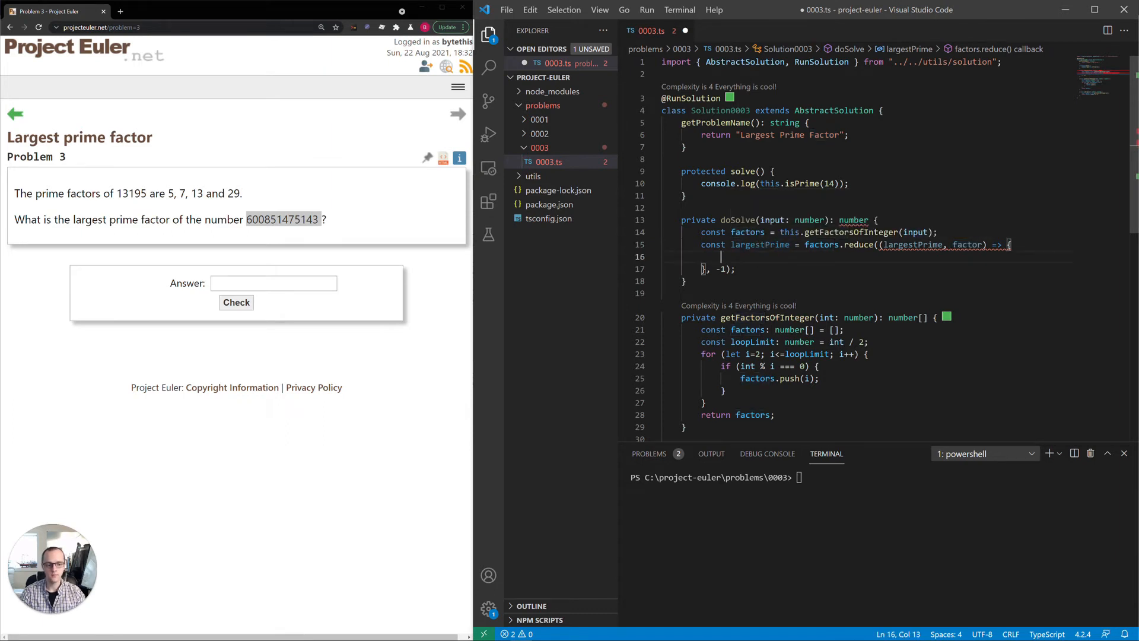
pyautogui.write('if')
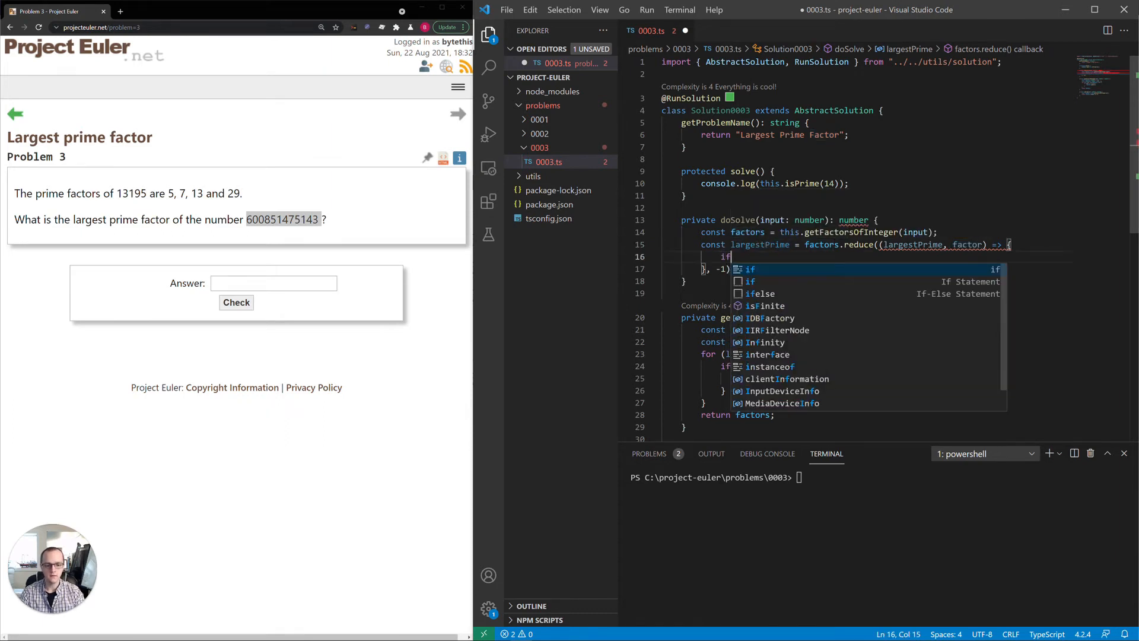
pyautogui.write('(this.isPrime(factor) &&')
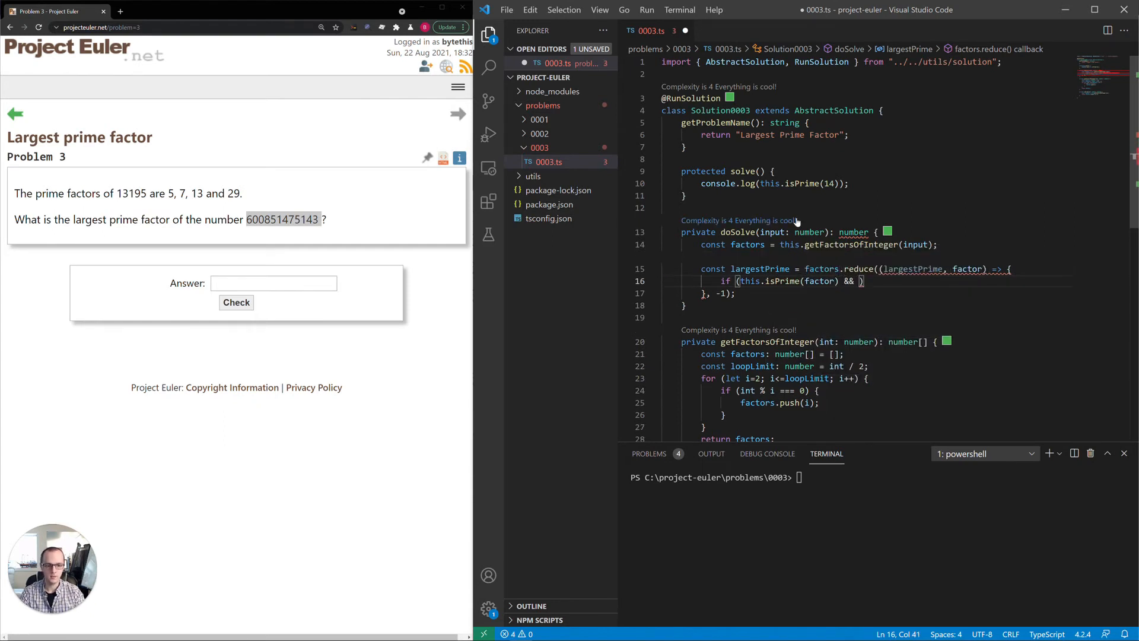
pyautogui.write('factor > g')
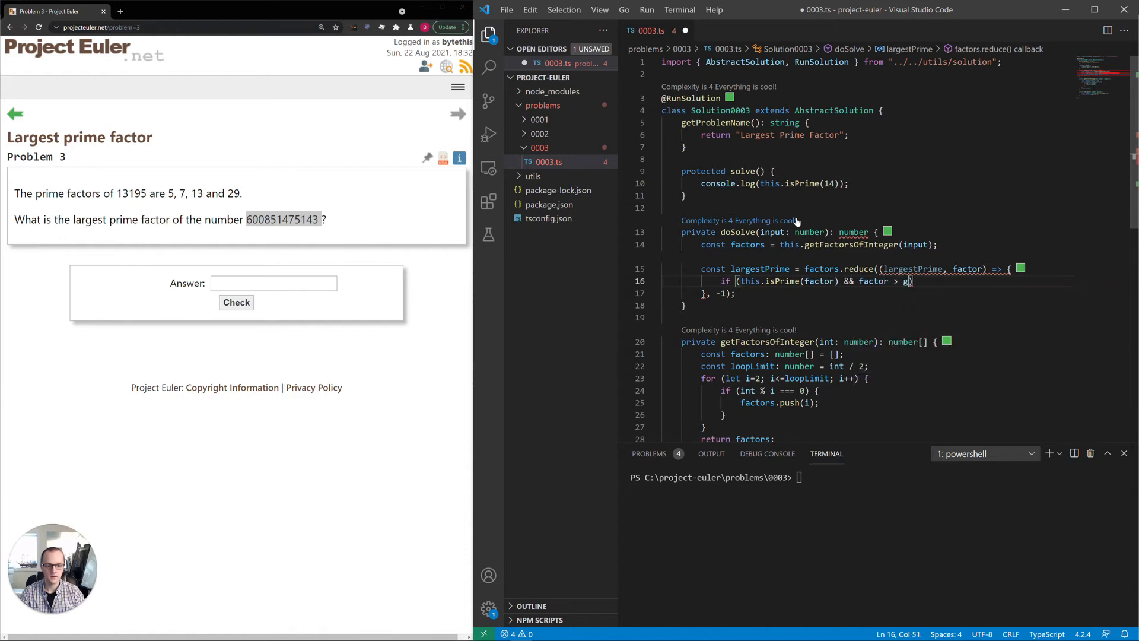
pyautogui.write('largestPrime')
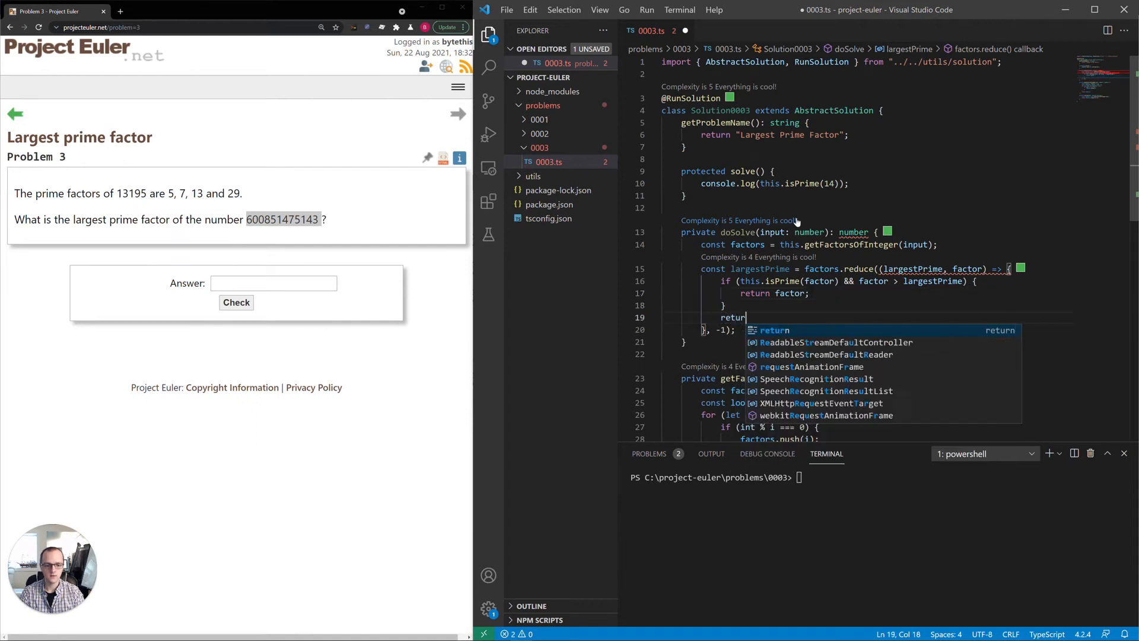
pyautogui.write('largestPrime;')
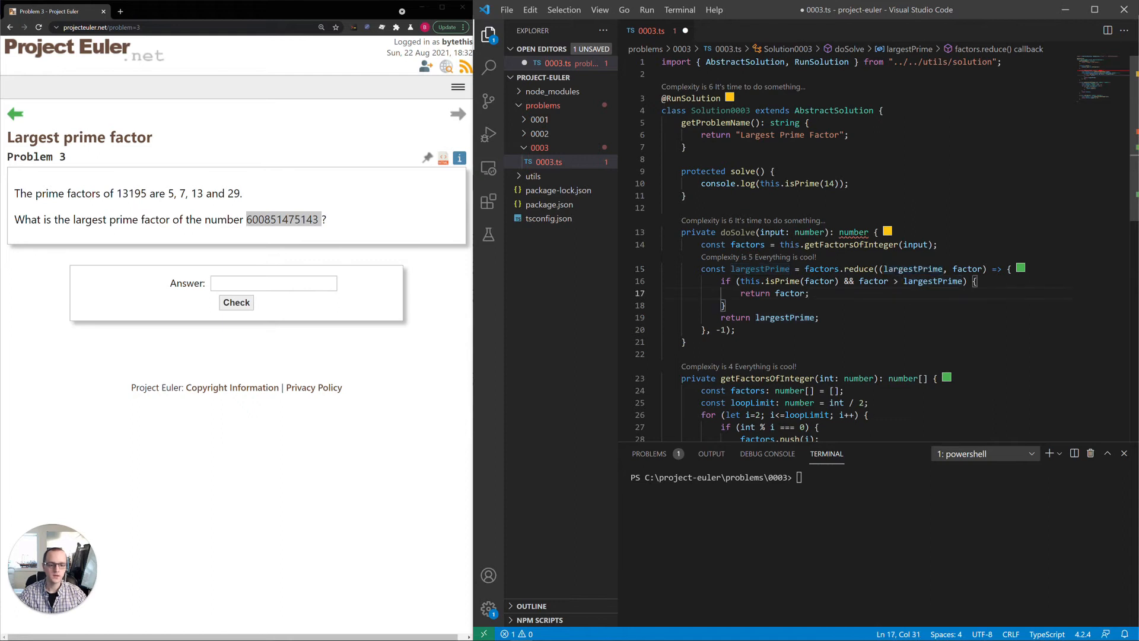
# Return largestPrime from doSolve and replace solve's isPrime(14) log with return this.doSolve().
pyautogui.doubleClick(932, 281)
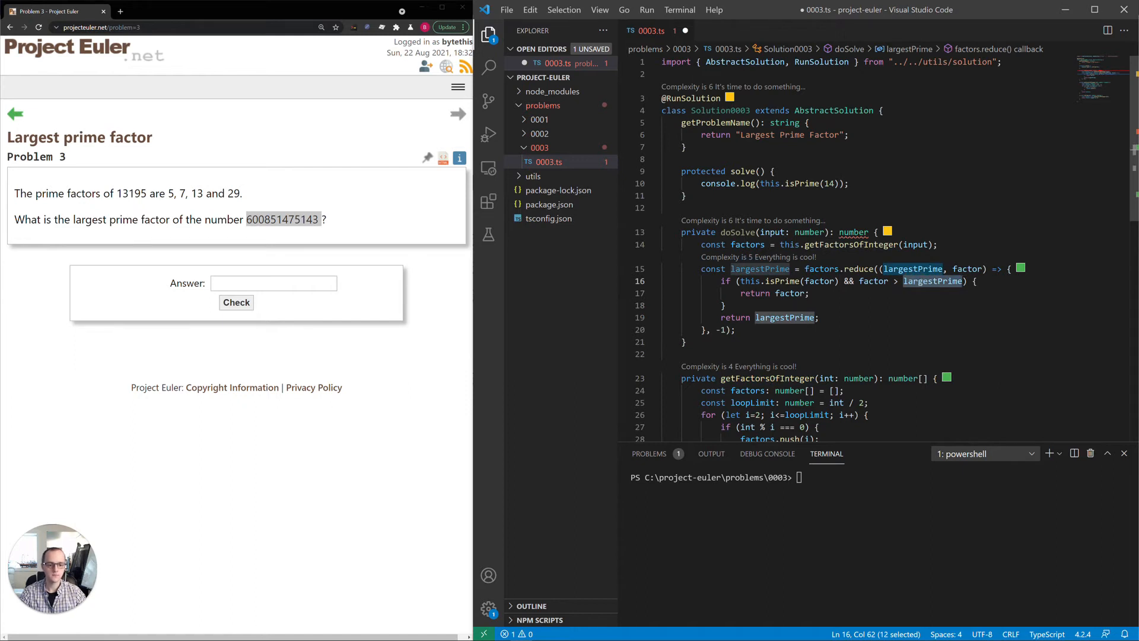
pyautogui.write('return largestPrime;')
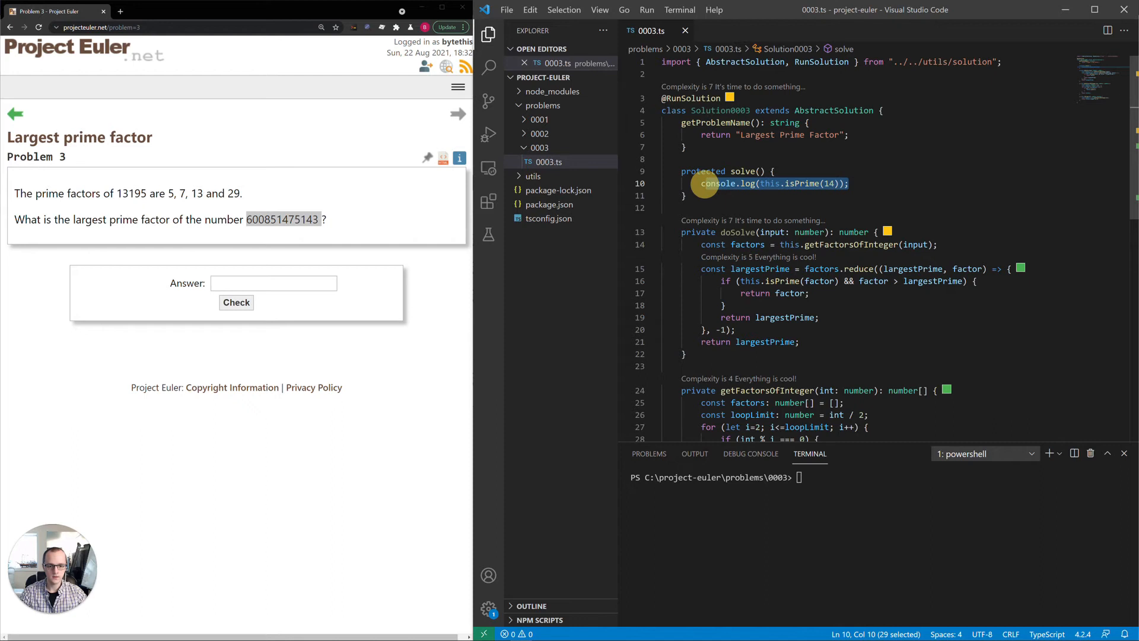
pyautogui.press('Delete')
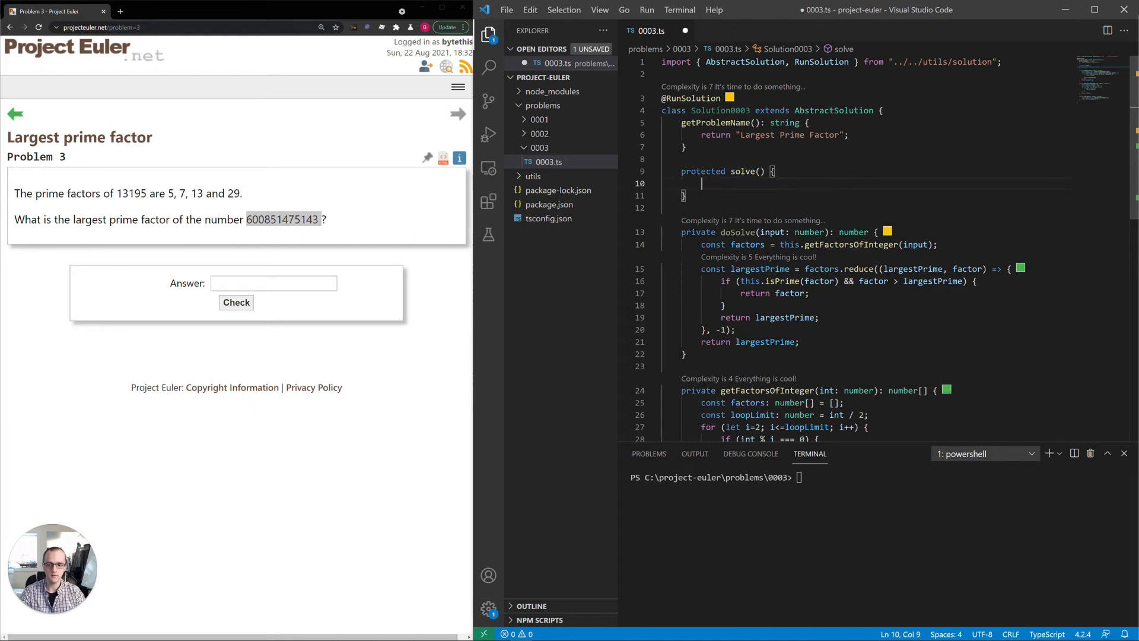
pyautogui.write('return')
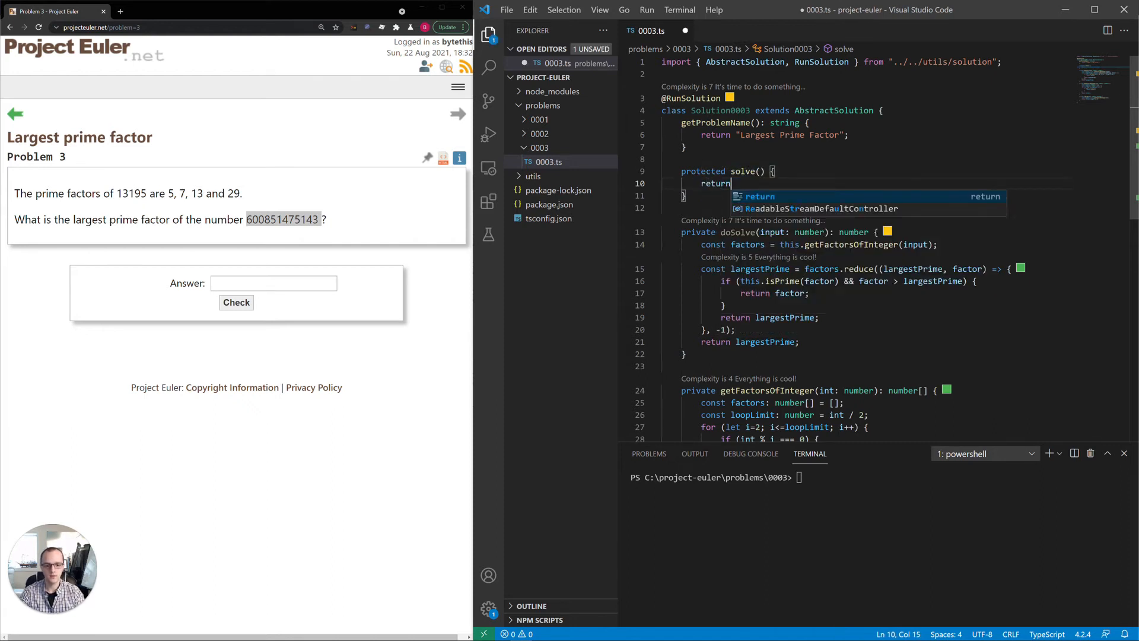
pyautogui.write('this.doSolve()')
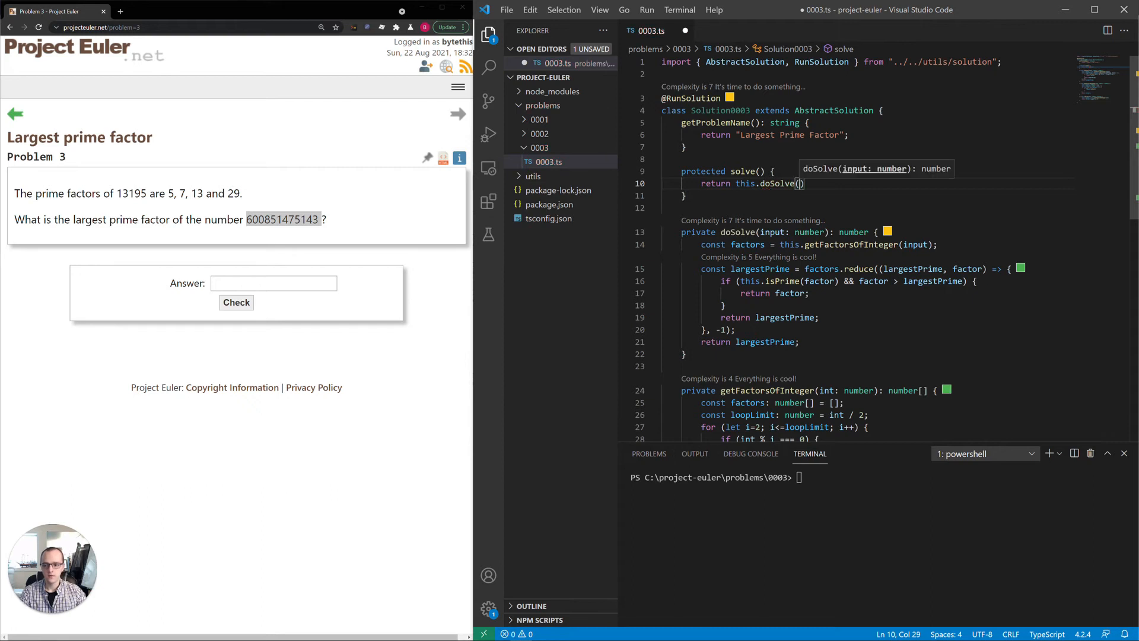
# Pass 13195 to doSolve and run ts-node 0003.ts, printing SOLUTION 29.
pyautogui.write('13195);')
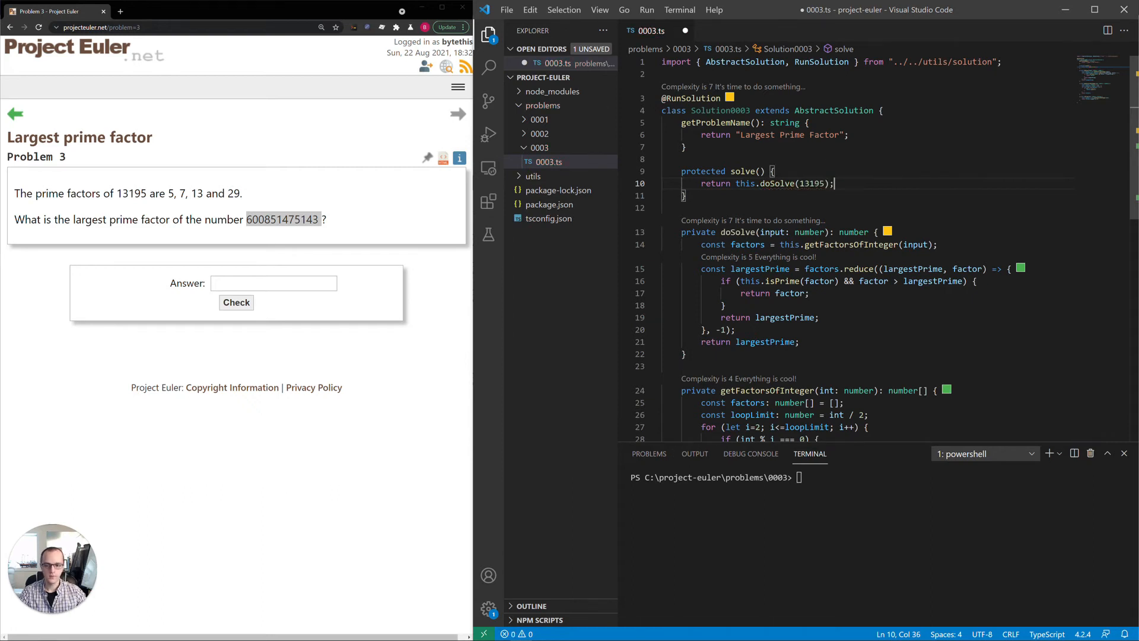
pyautogui.write('c')
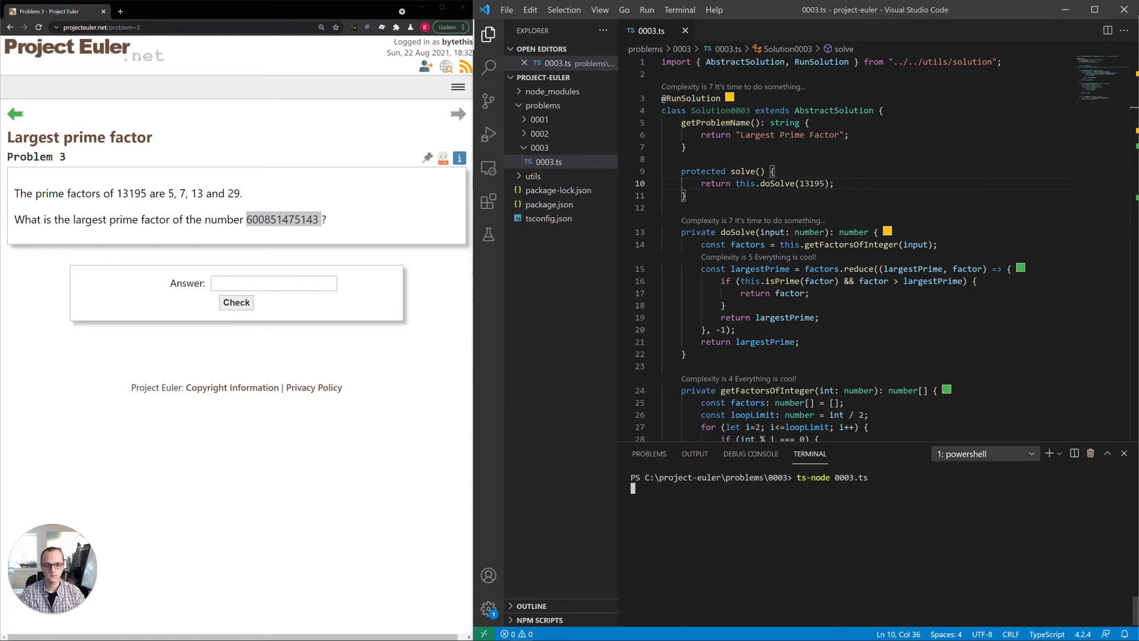
pyautogui.press('Enter')
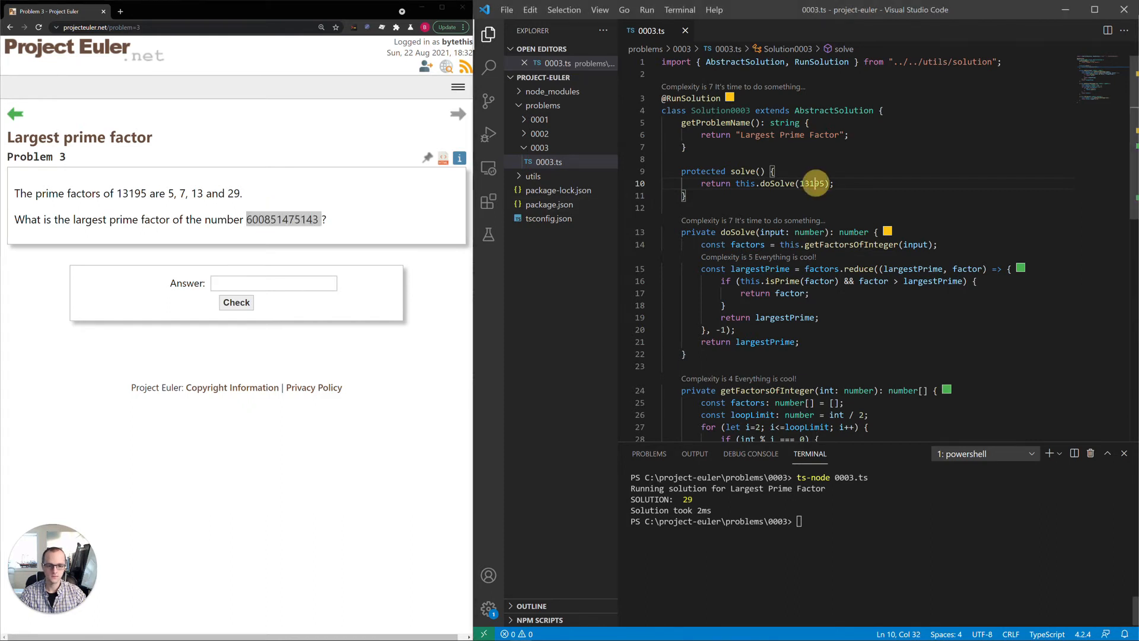
pyautogui.write('600851475143')
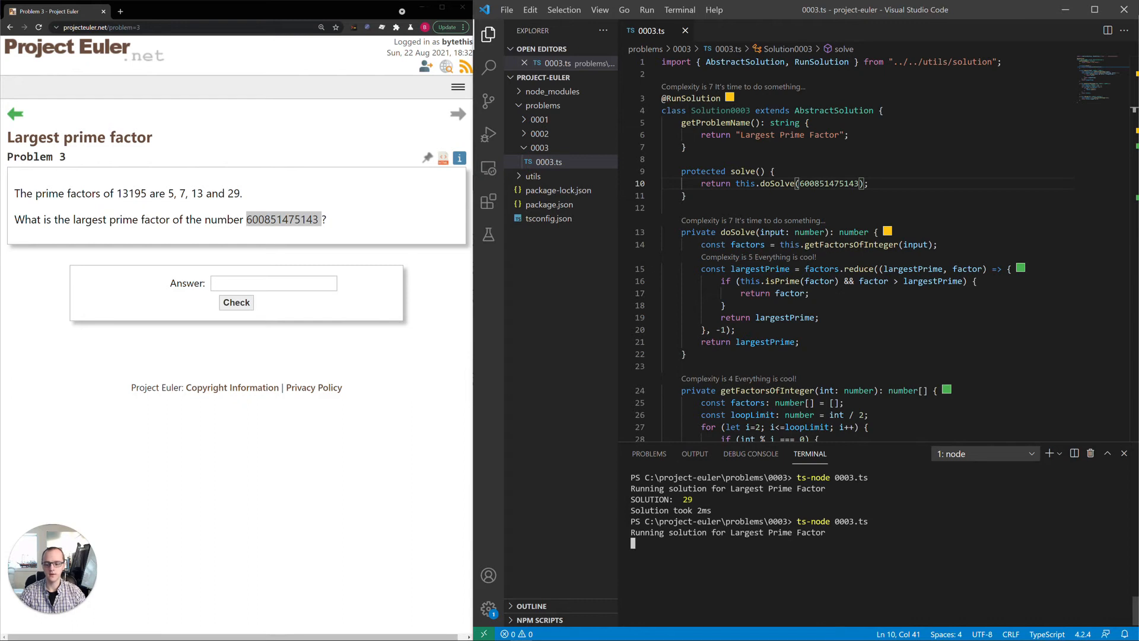
pyautogui.press('Ctrl+c')
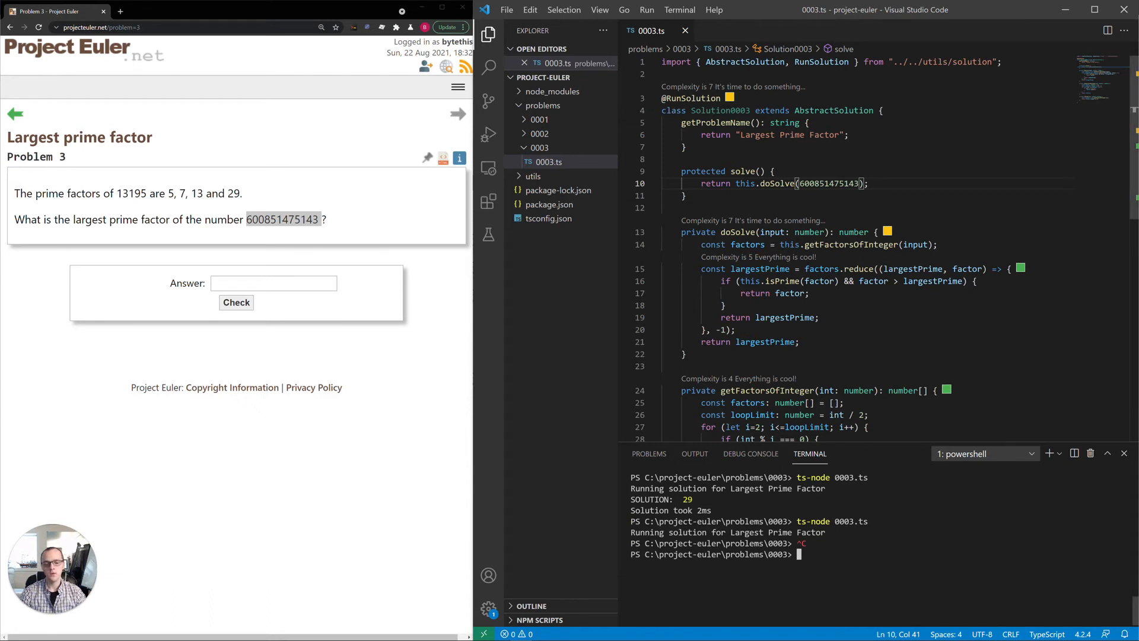
pyautogui.scroll(-3)
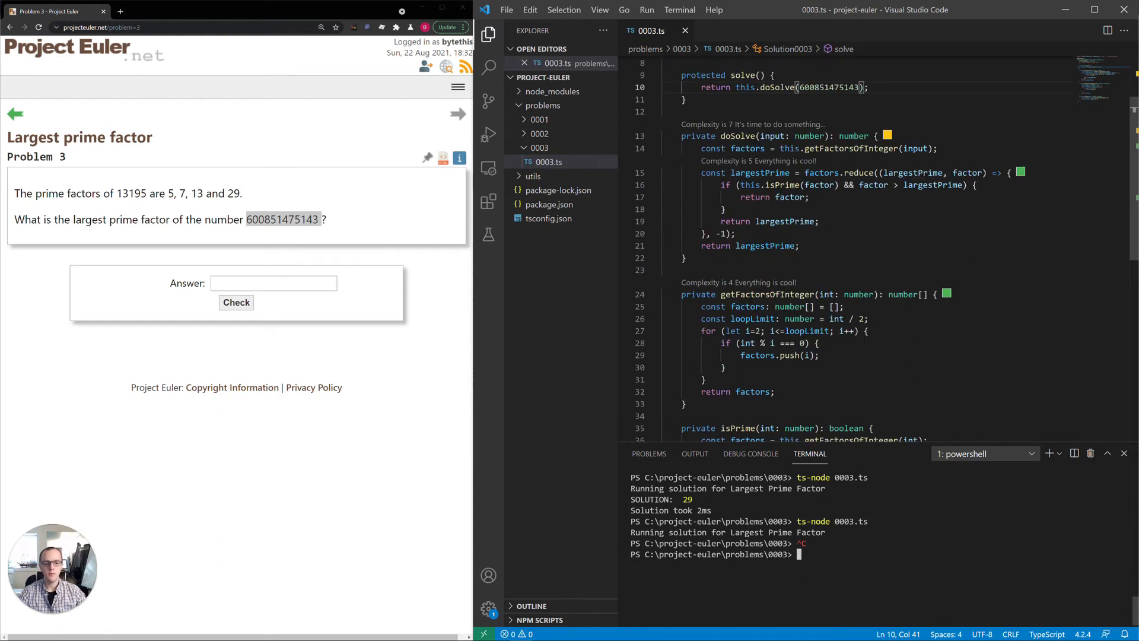
# Declare private factorsMap: Map<number, number[]> = new Map() at the top of the class.
pyautogui.doubleClick(767, 294)
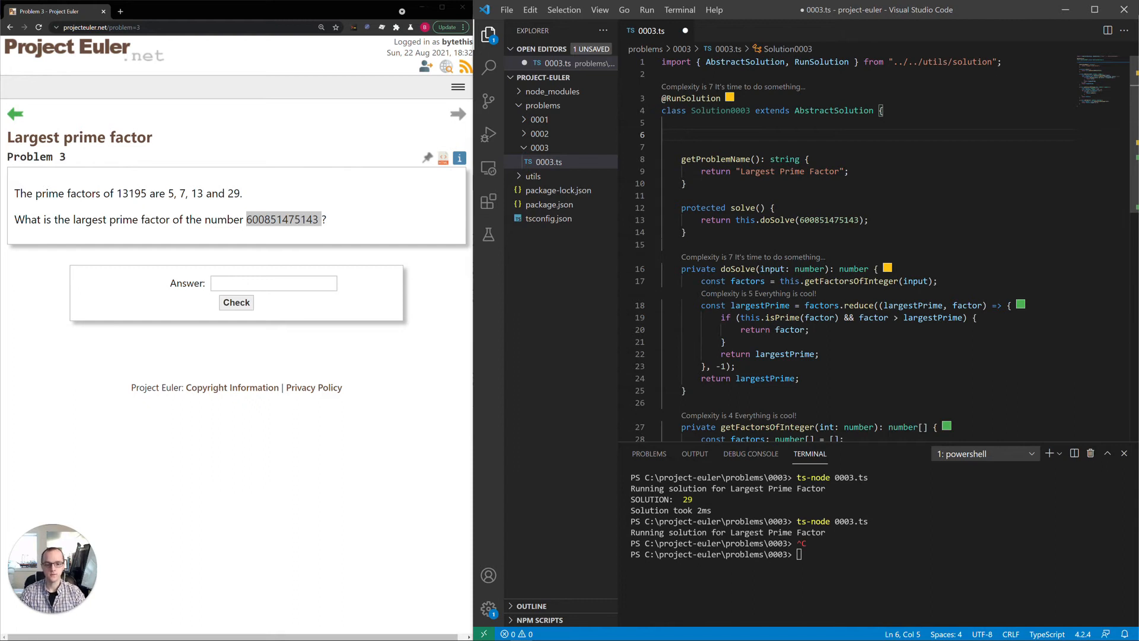
pyautogui.write('private')
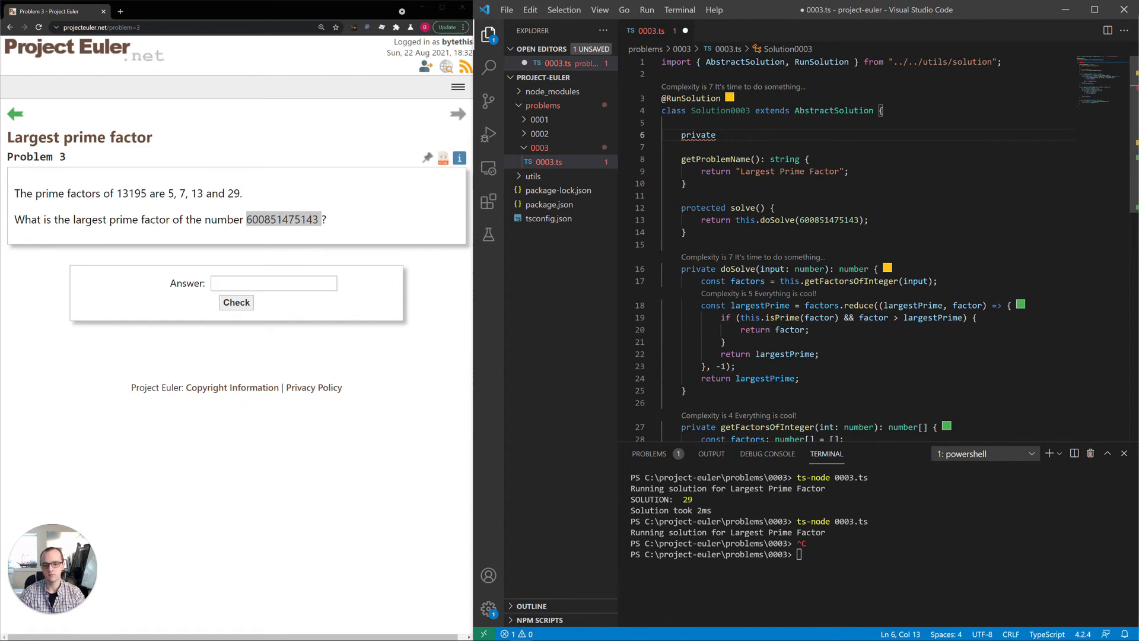
pyautogui.write('f')
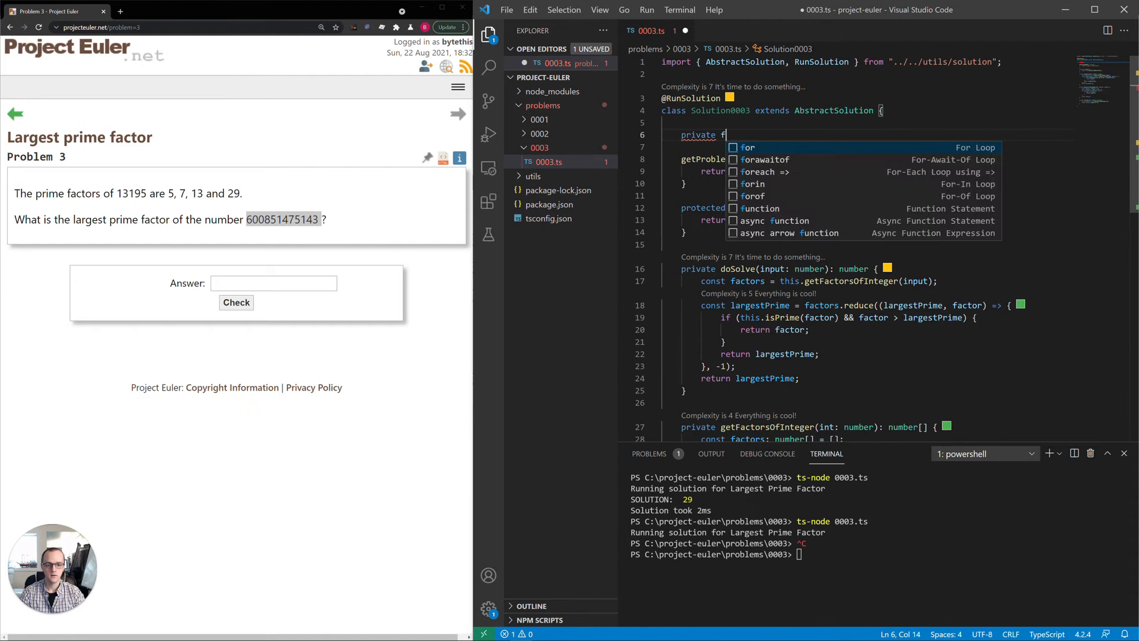
pyautogui.write('actorsMap: M')
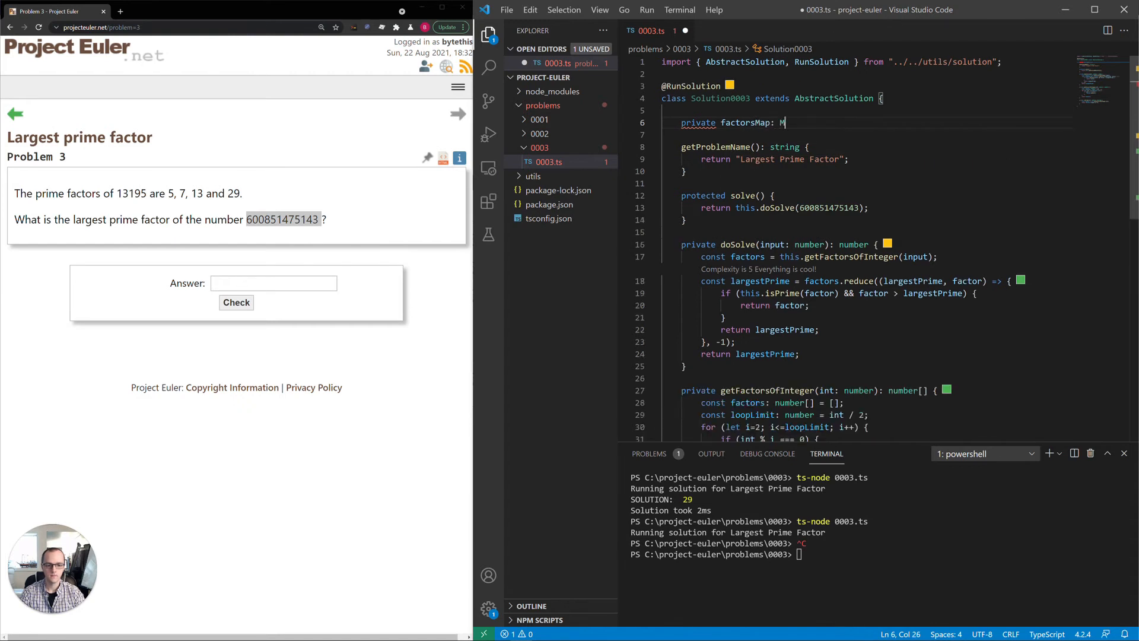
pyautogui.write('ap<number, number[]>')
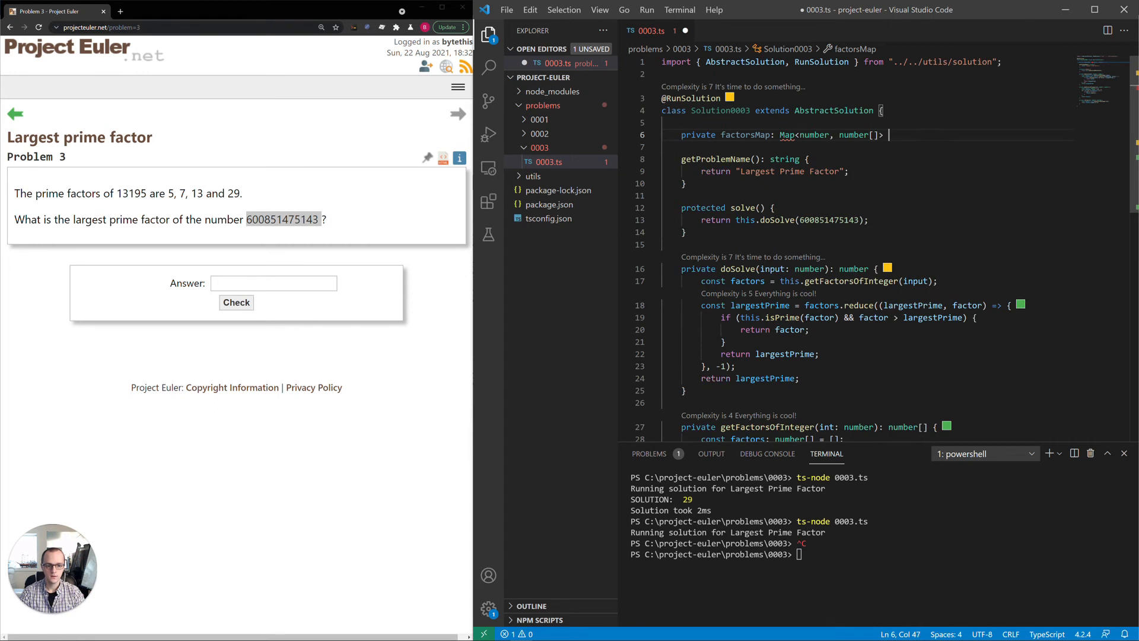
pyautogui.write('= new Map)')
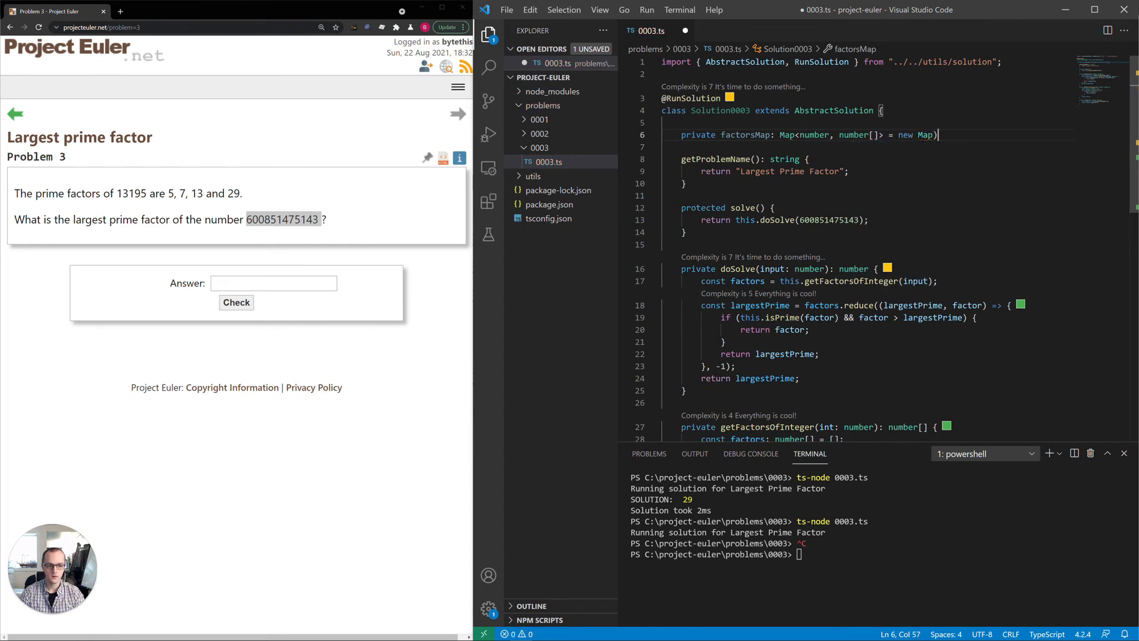
pyautogui.write('(')
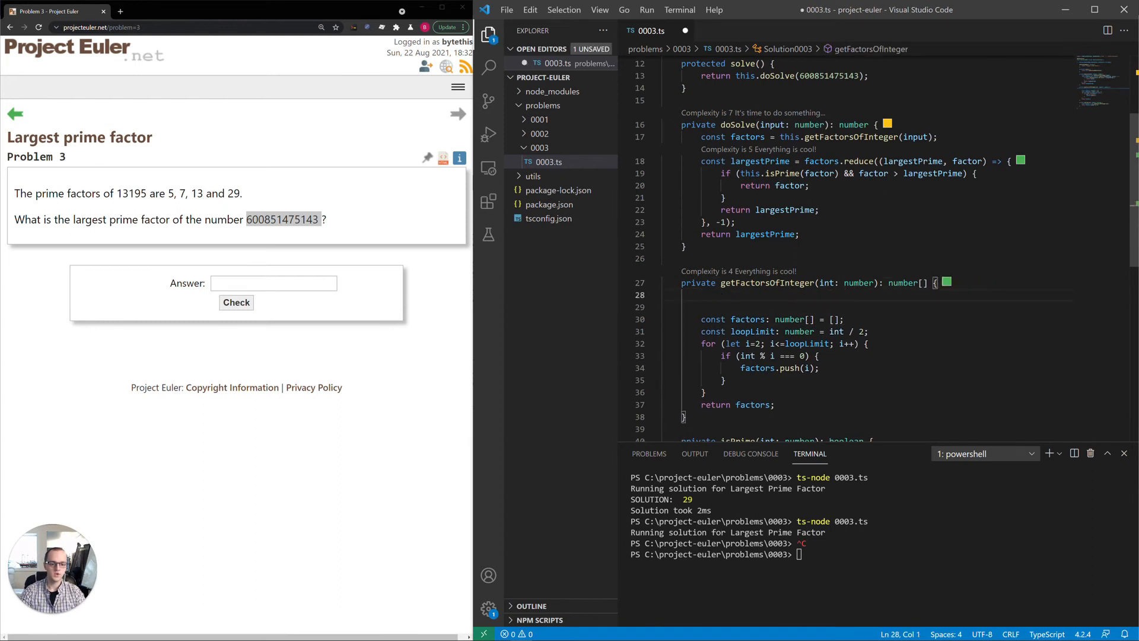
# Return this.factorsMap.get(int)! early when this.factorsMap.has(int).
pyautogui.write('if (')
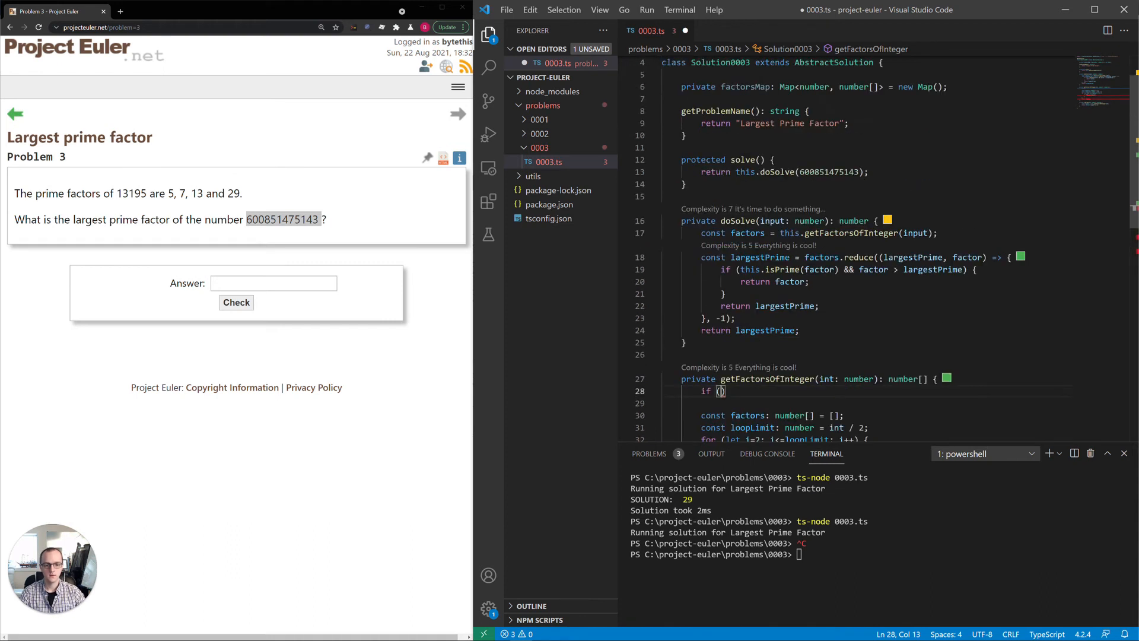
pyautogui.write('this.factorsMap.has(int')
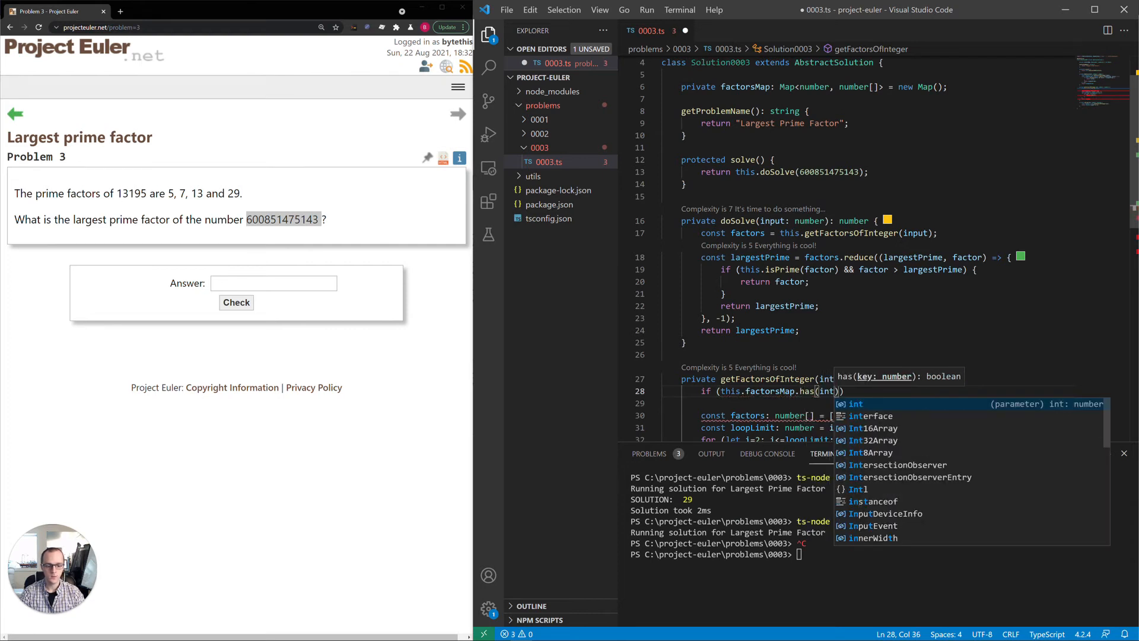
pyautogui.write('return')
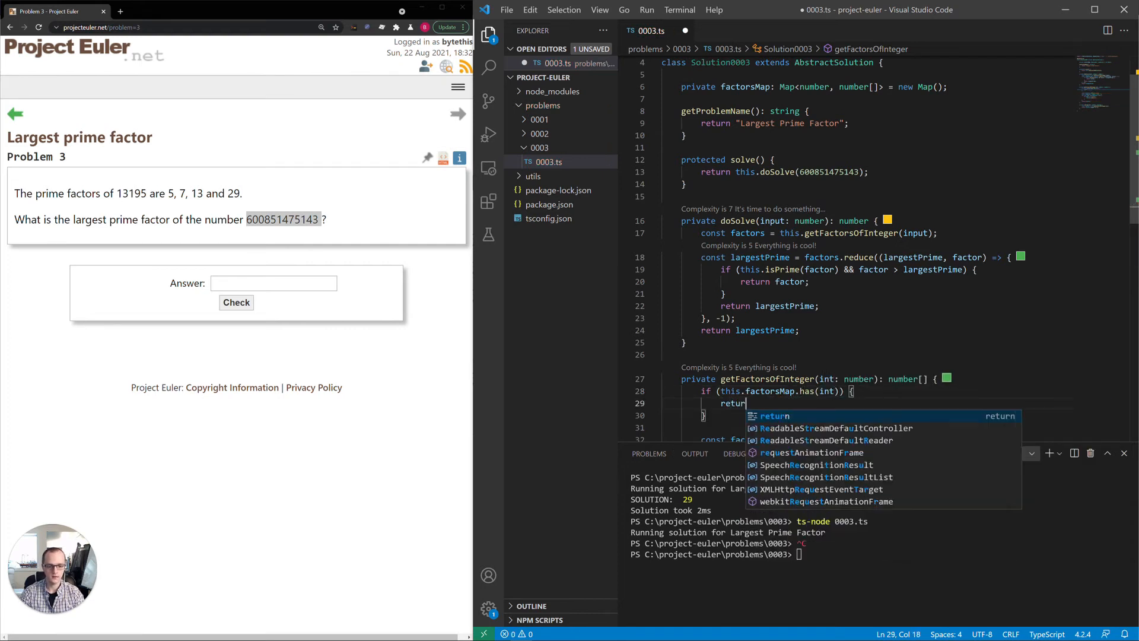
pyautogui.write('this.factorsMap.get(int)!;')
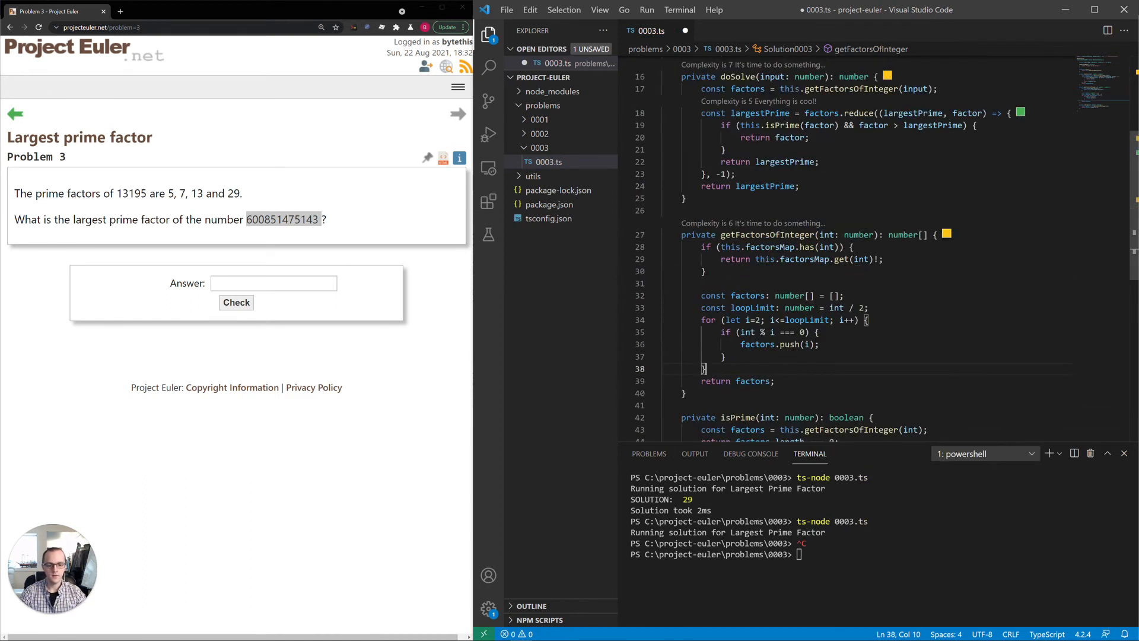
# Store the computed factors with this.factorsMap.set(int, factors) before returning.
pyautogui.write('this.fa')
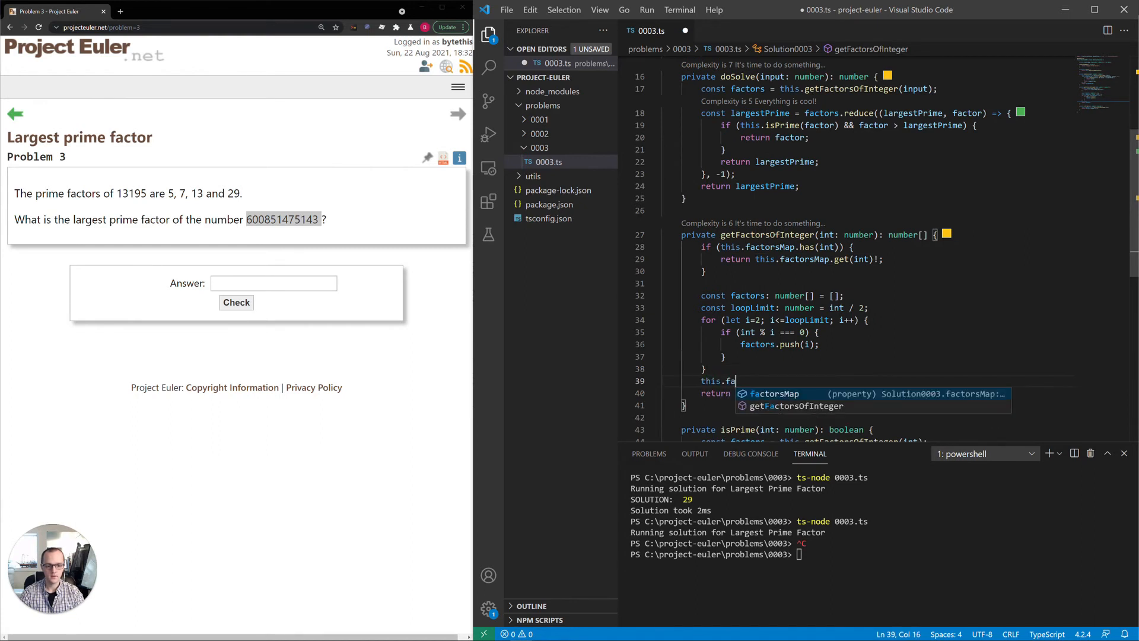
pyautogui.write('ctorsMap.set(int')
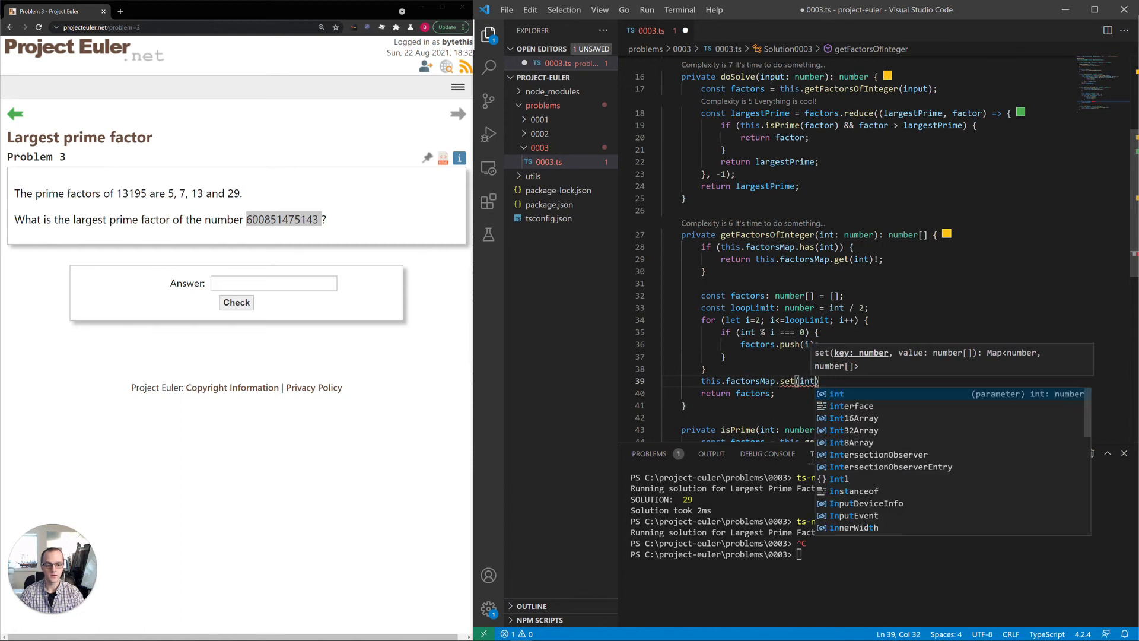
pyautogui.write(', factors)')
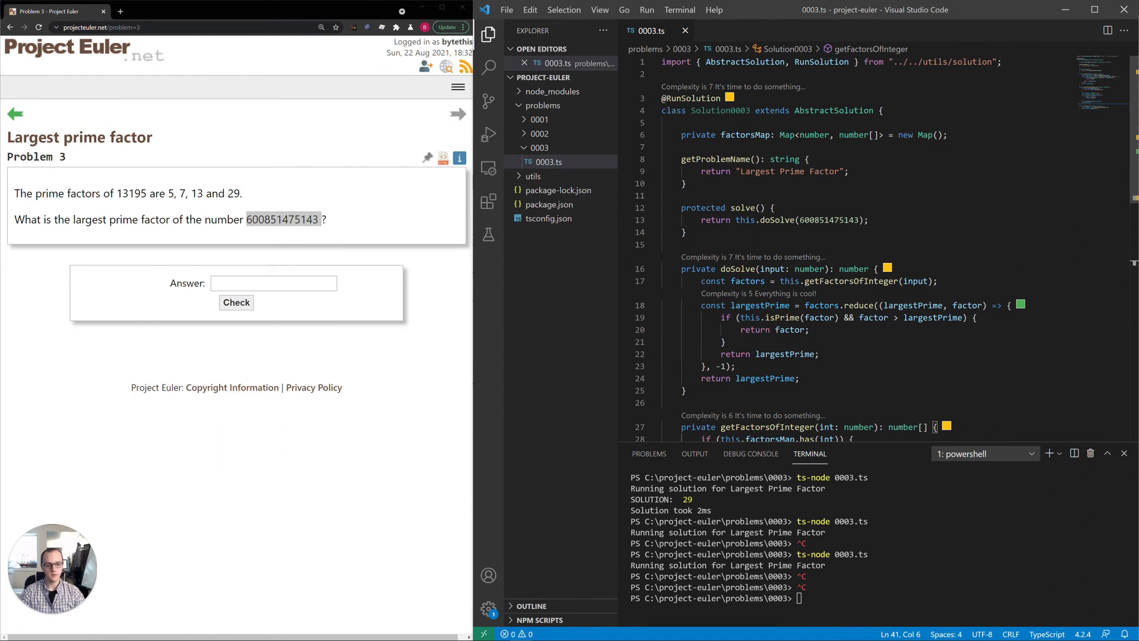
pyautogui.scroll(-3)
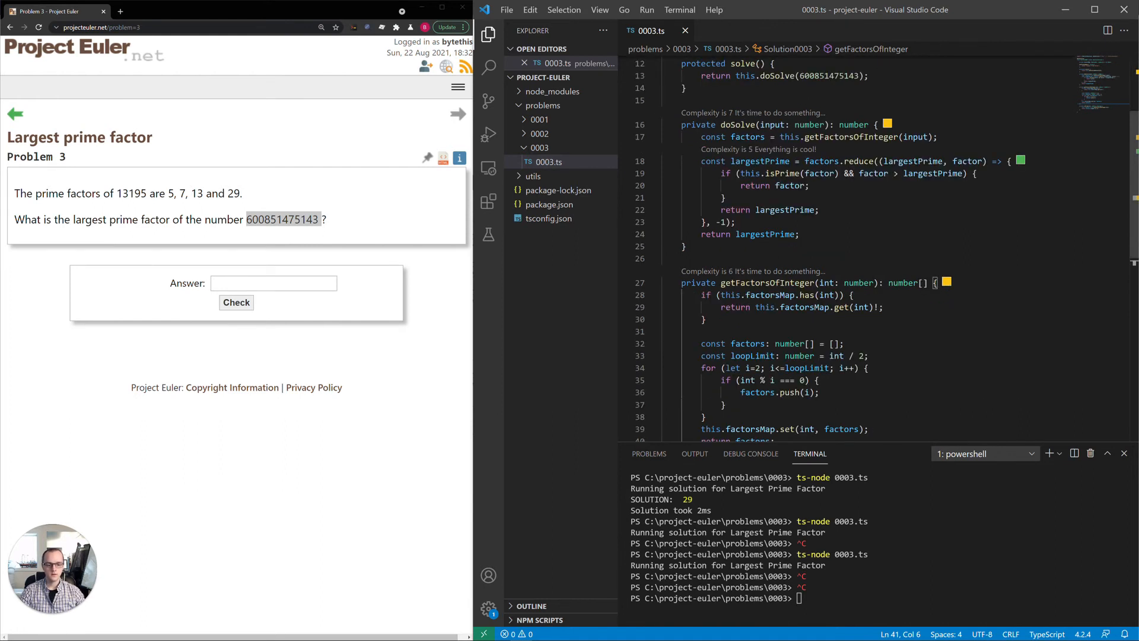
# Rename to getPrimeFactorsOfInteger and start a new private isPrime(int: number): boolean method.
pyautogui.scroll(-3)
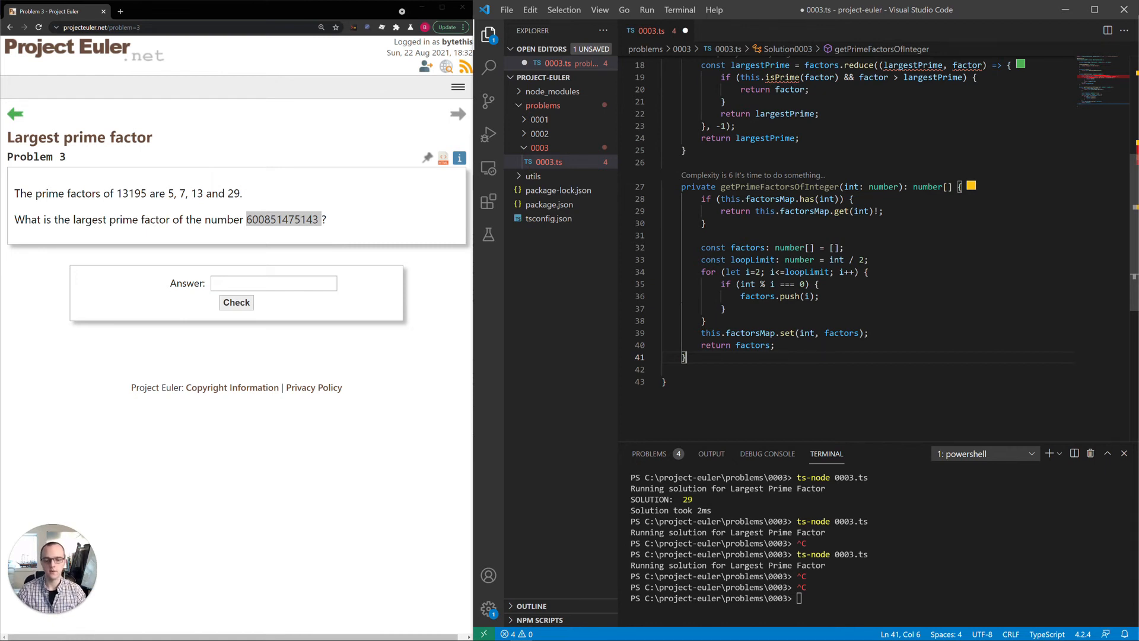
pyautogui.press('Enter')
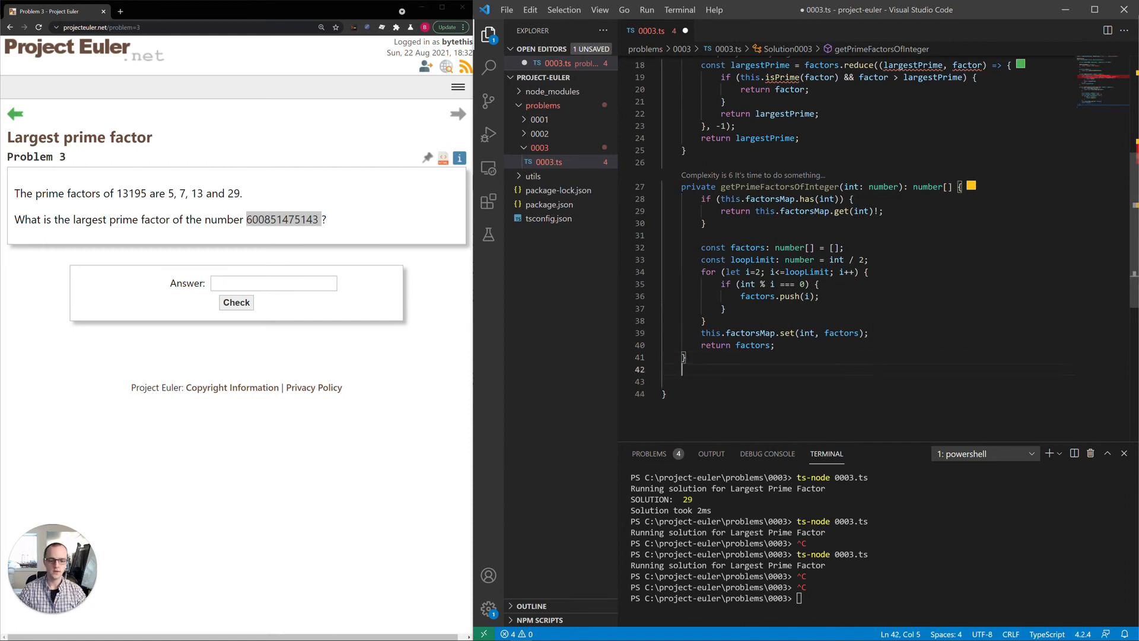
pyautogui.write('private isPrime(')
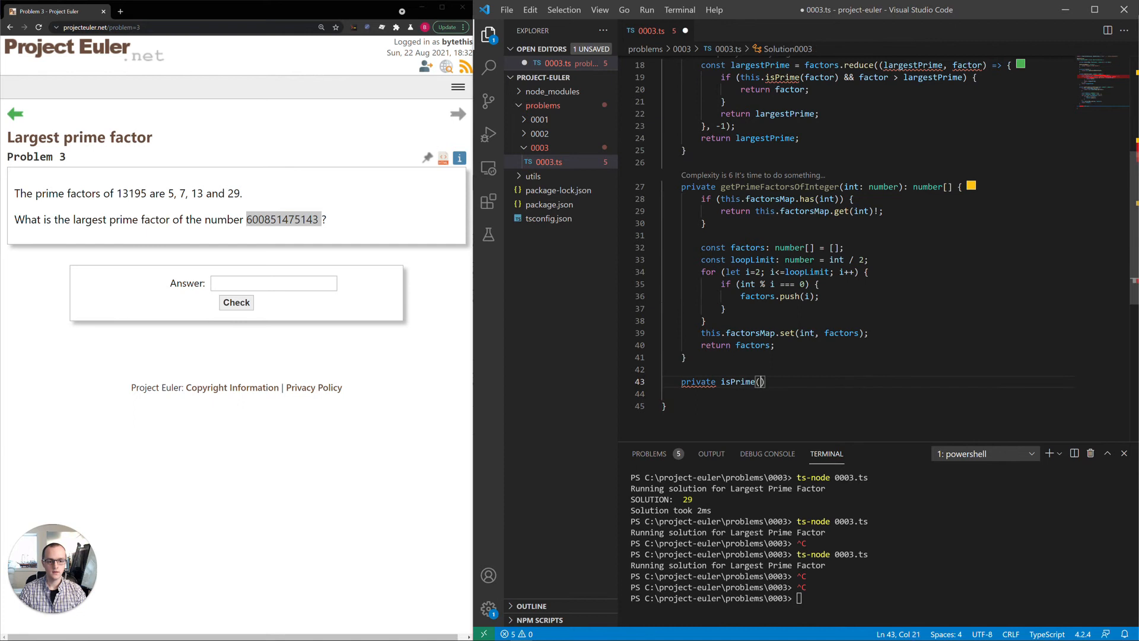
pyautogui.write('int: number): boolean {')
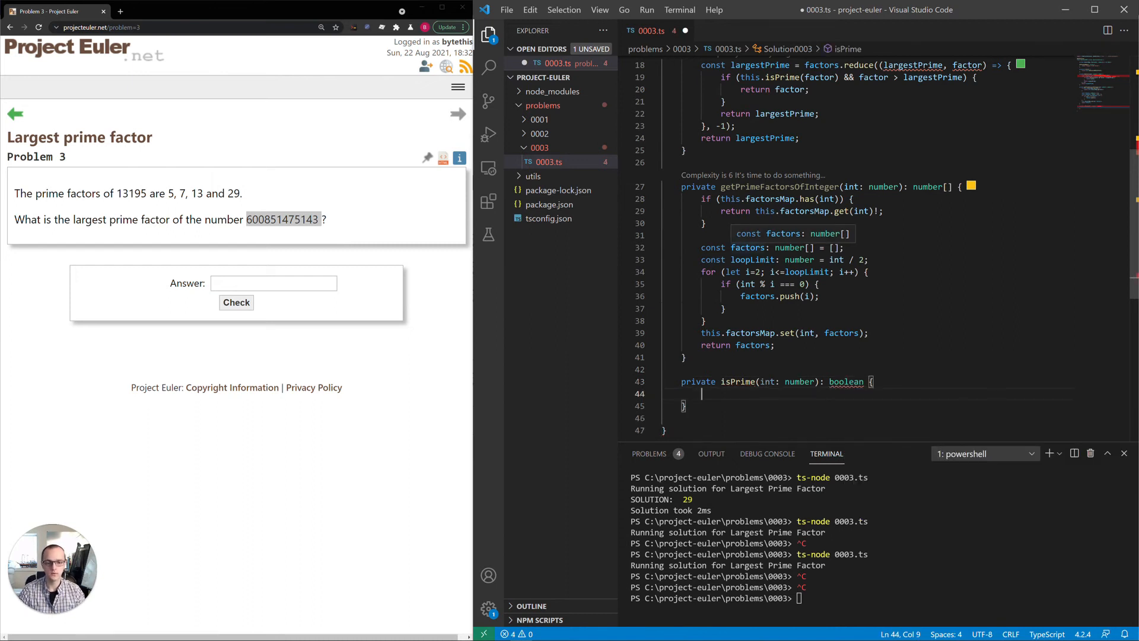
# Give isPrime const limit = int / 2 and a loop from 2 returning false when int % i === 0.
pyautogui.scroll(-3)
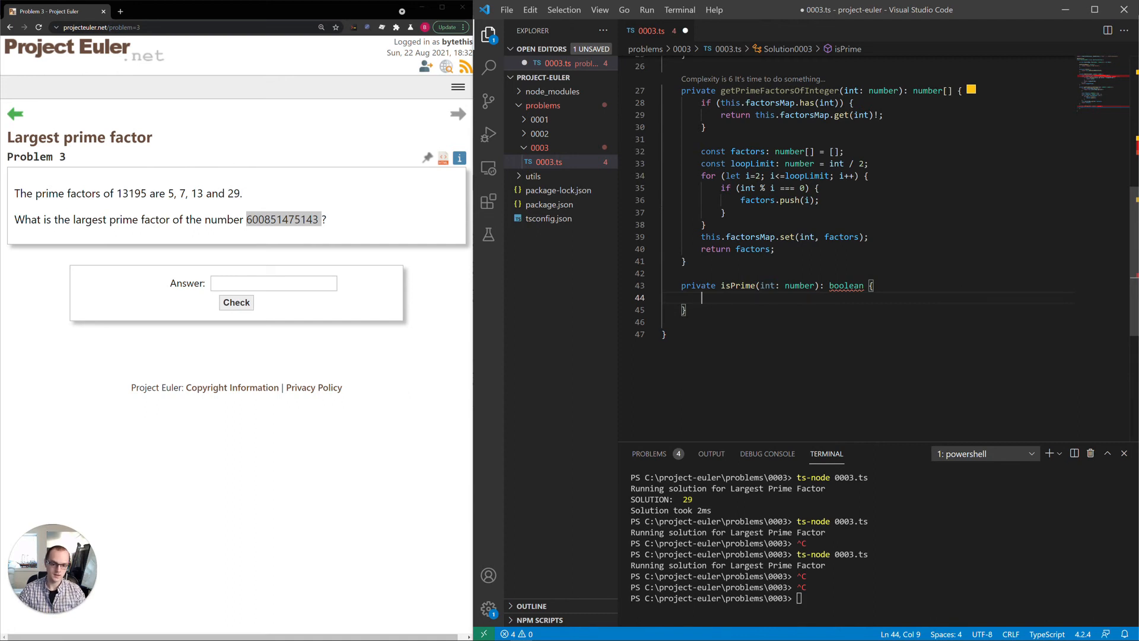
pyautogui.write('const')
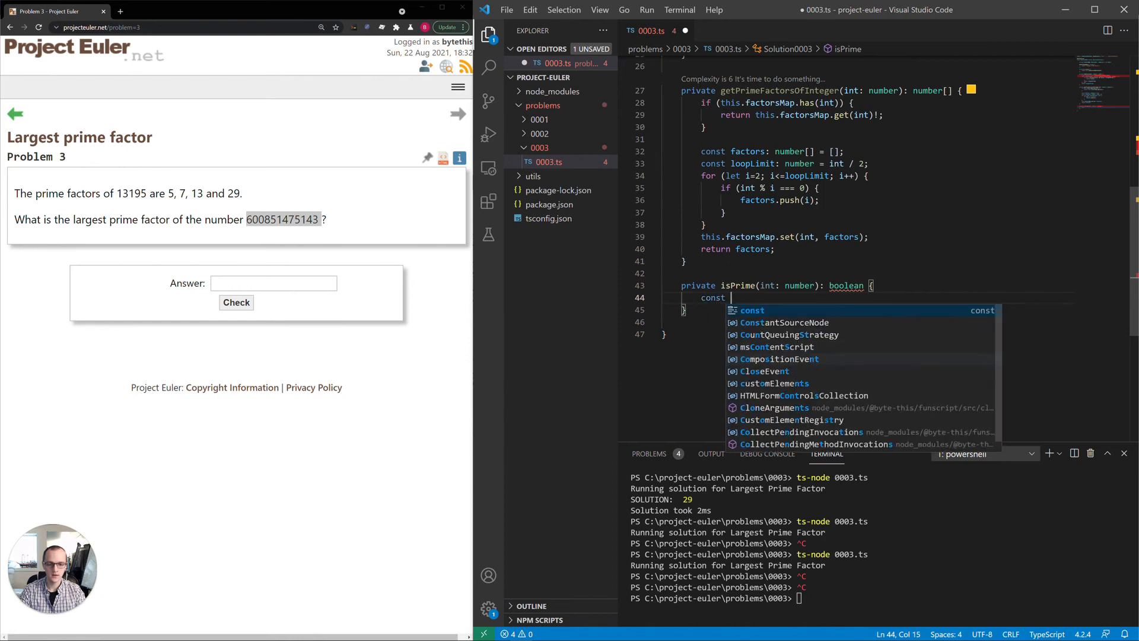
pyautogui.write('limit = int / 2;')
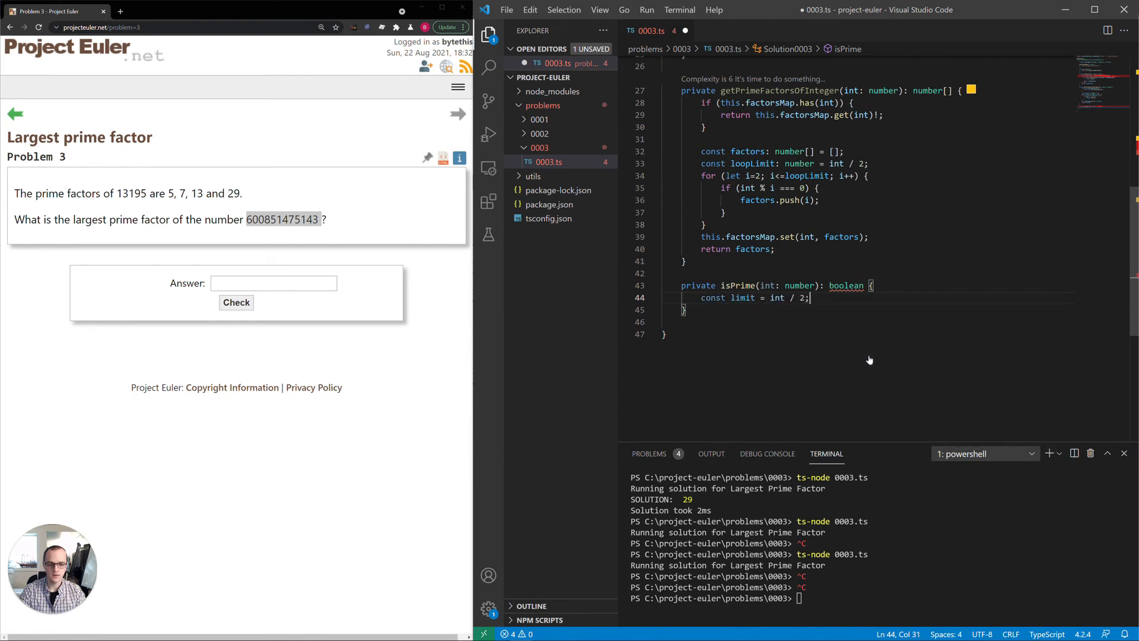
pyautogui.write('for (let i=2; i<=limit; i++) {')
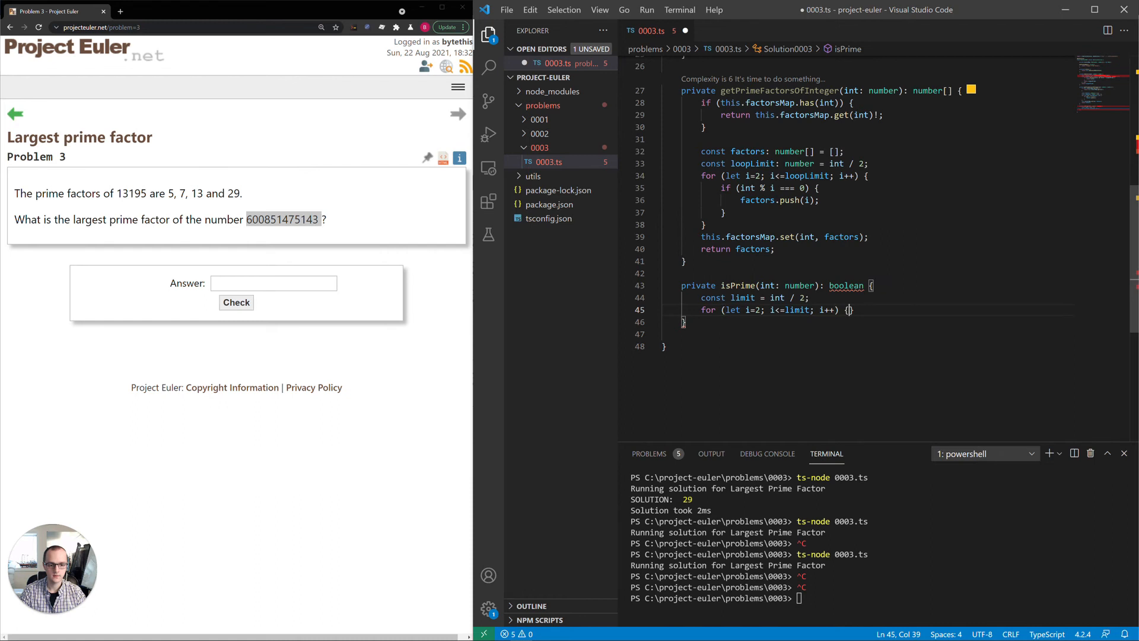
pyautogui.press('Enter')
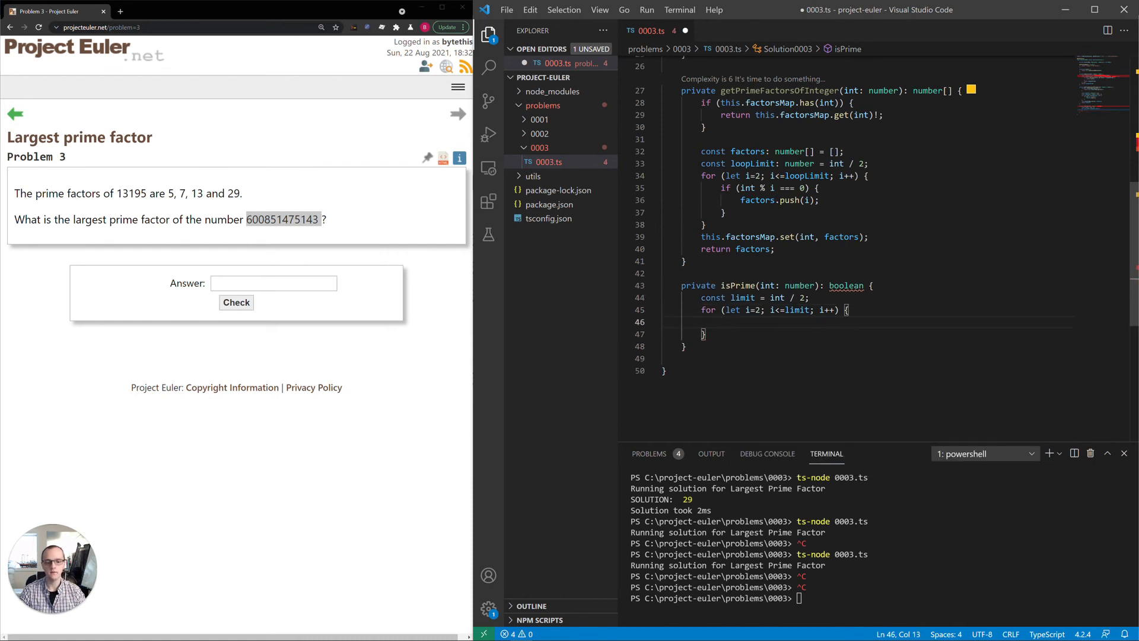
pyautogui.write('if (int % i === 0) {')
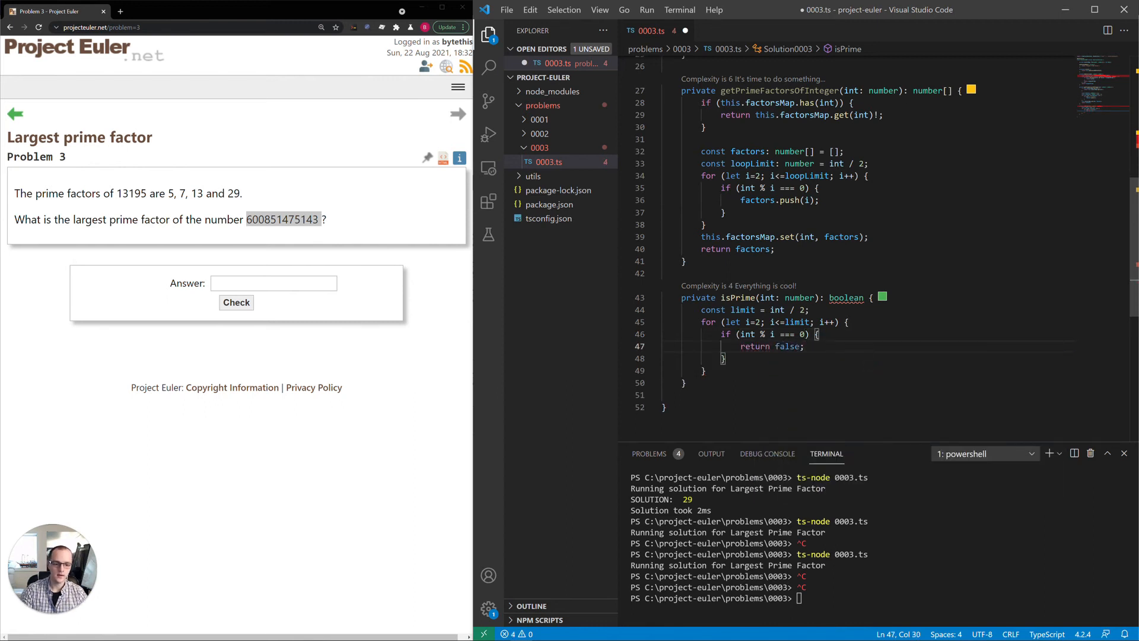
pyautogui.write('r')
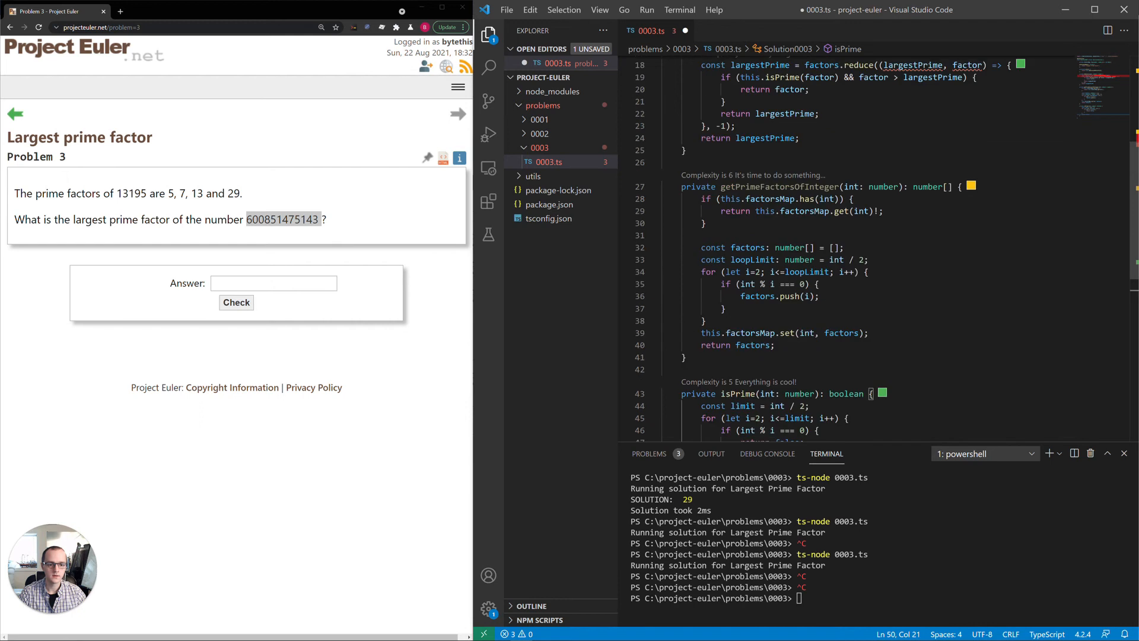
# Rename the method to getLargestPrimeFactor and delete the cache lookup and factors array.
pyautogui.doubleClick(786, 186)
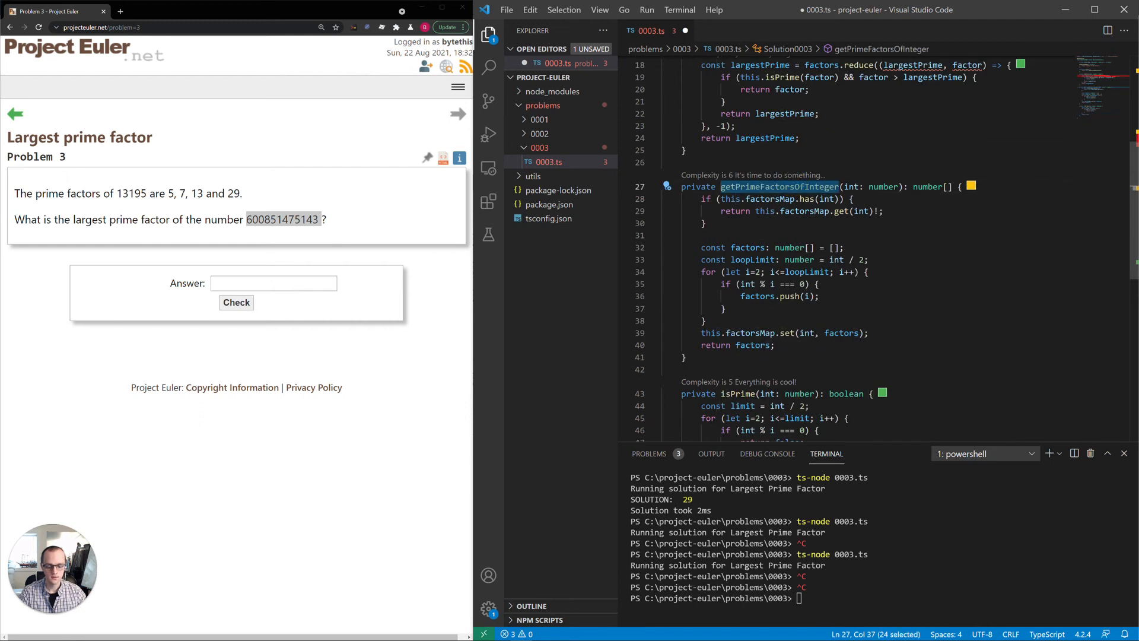
pyautogui.write('getLargestPrime')
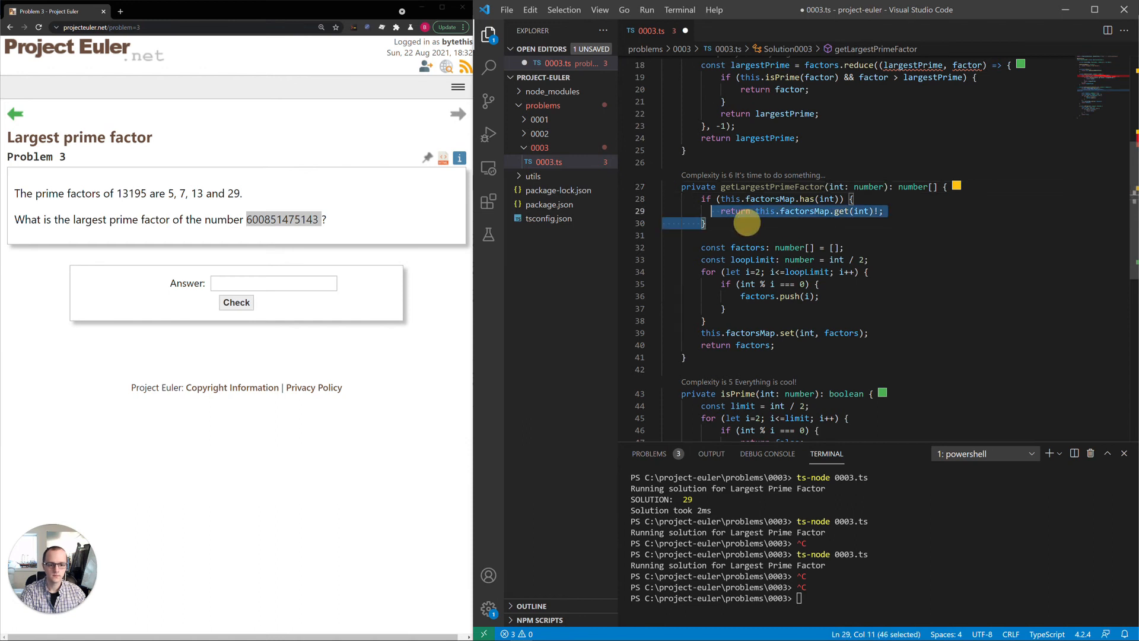
pyautogui.press('Delete')
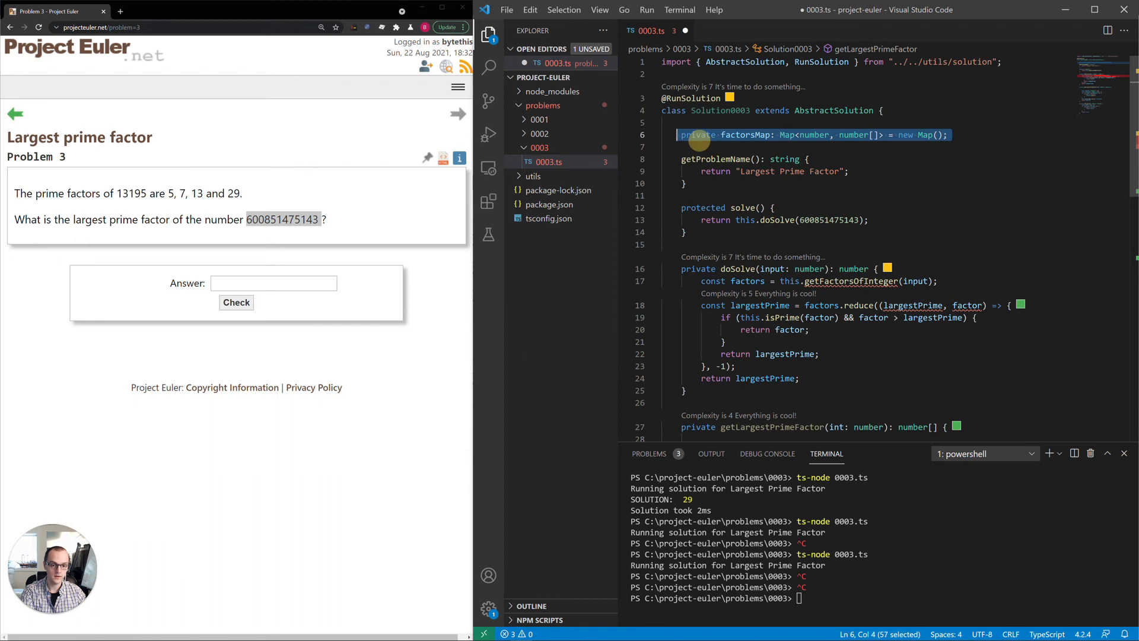
pyautogui.scroll(-3)
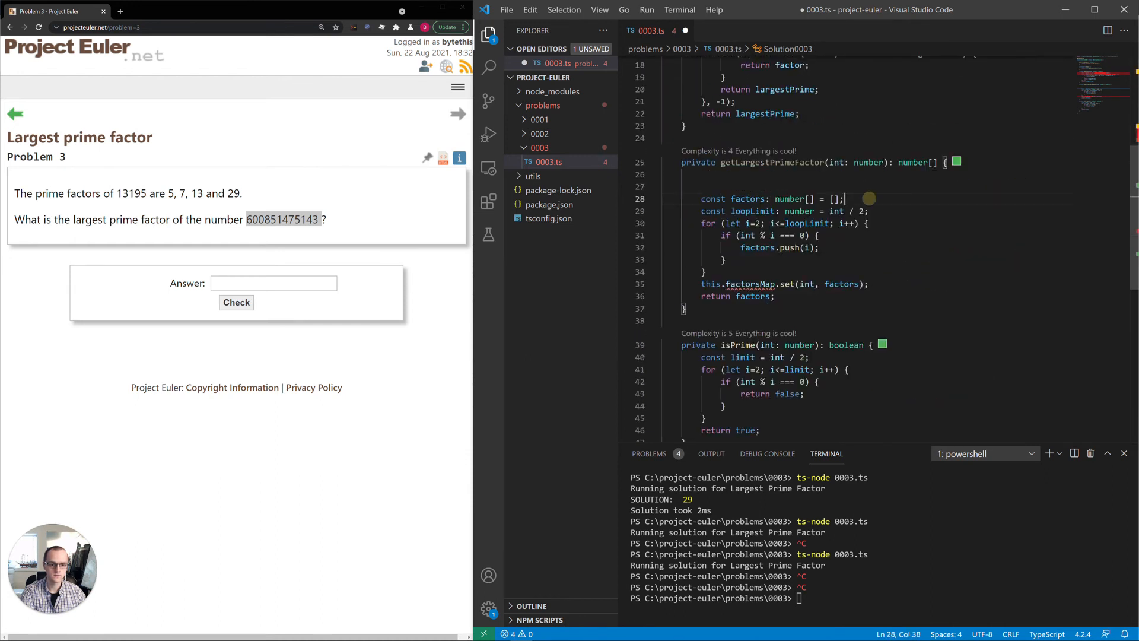
pyautogui.press('Backspace')
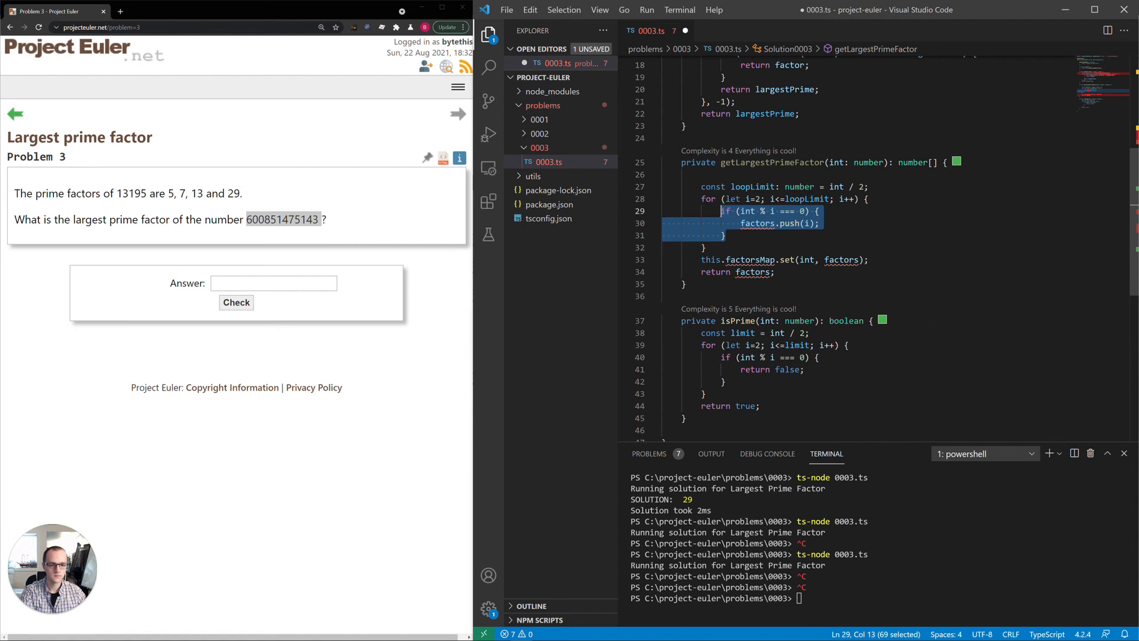
# Add let largestPrime: number = 1 and set largestPrime = i when i divides int and this.isPrime(i).
pyautogui.click(723, 235)
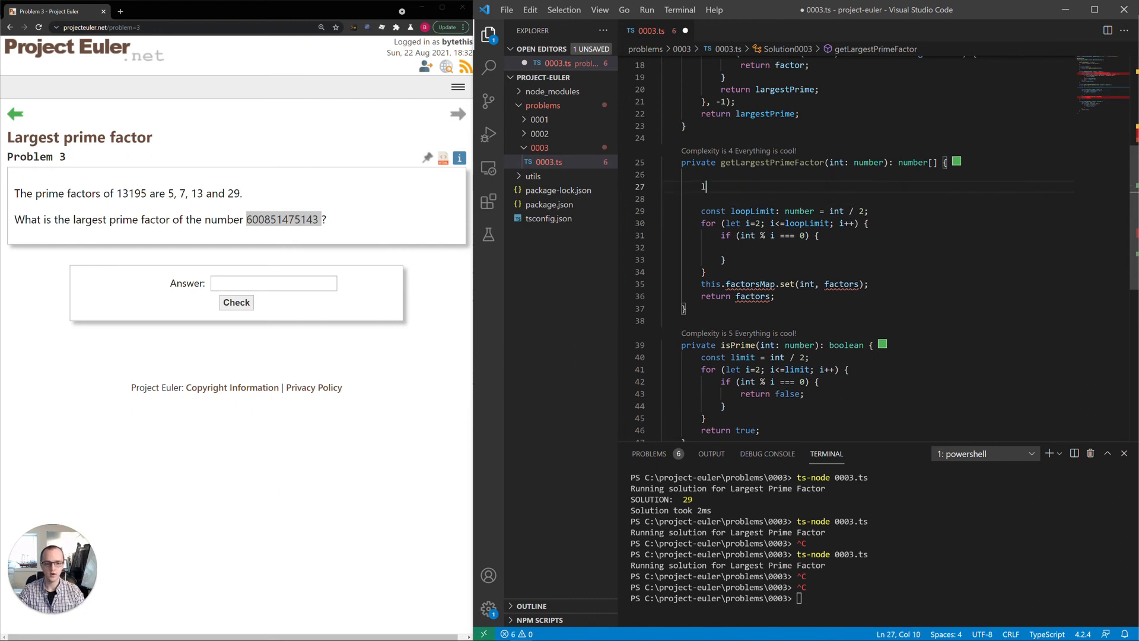
pyautogui.write('let large')
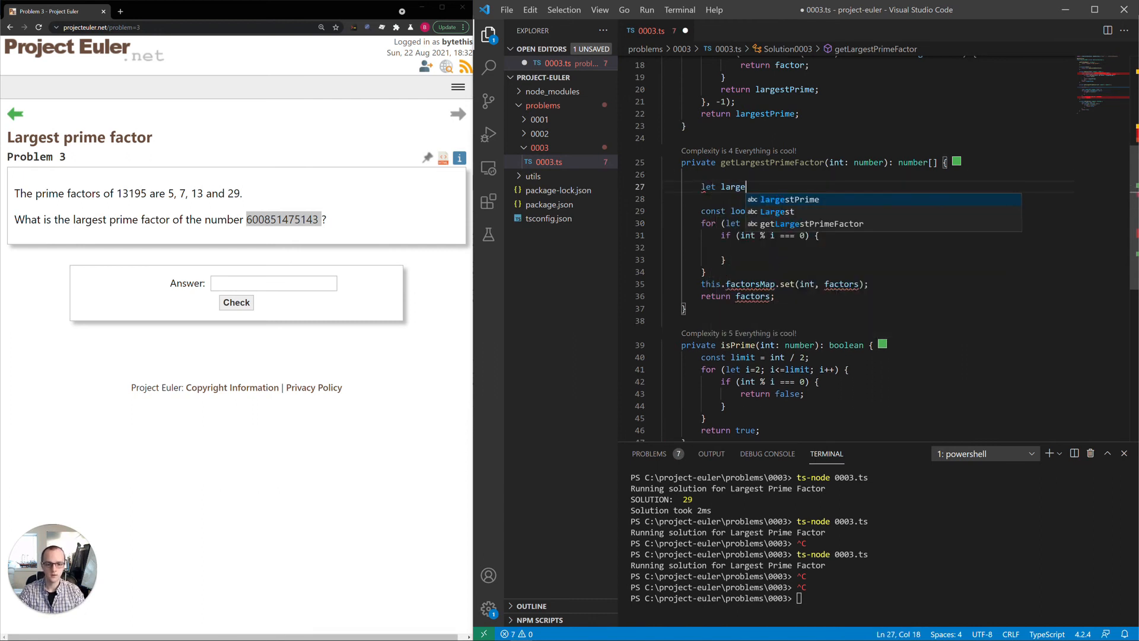
pyautogui.write('stPrime: number')
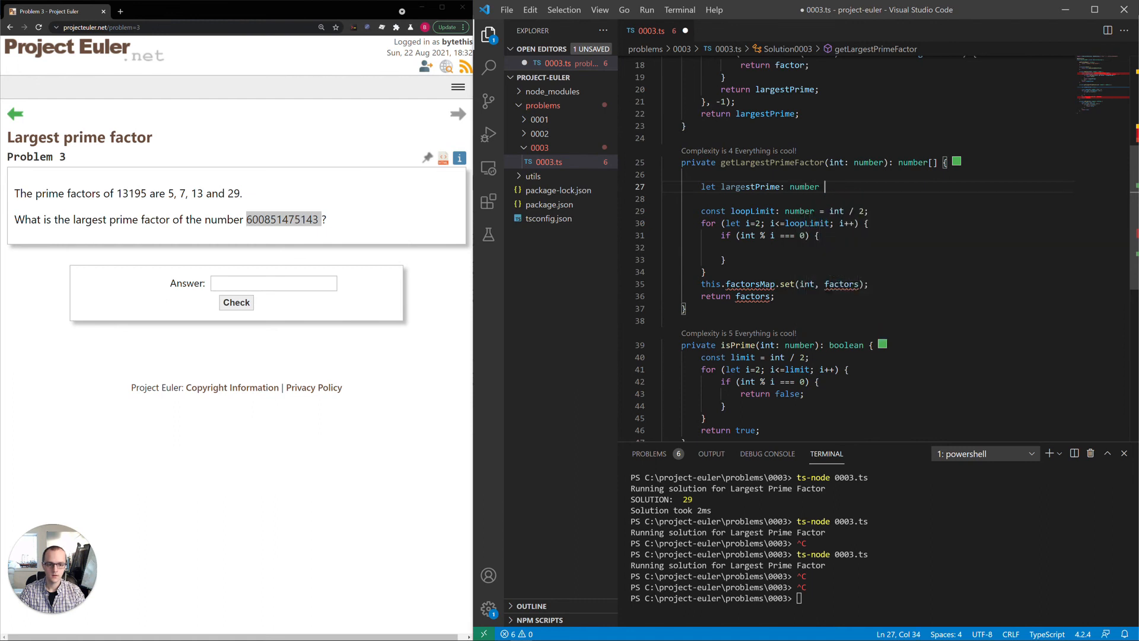
pyautogui.write('= 1;')
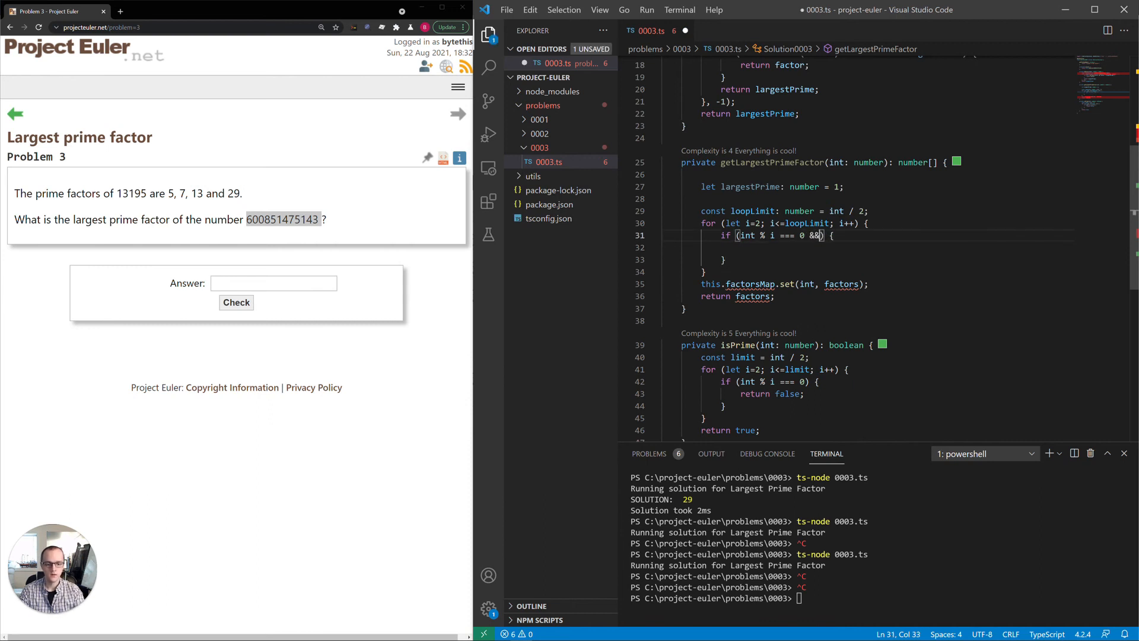
pyautogui.write('this.isPrime')
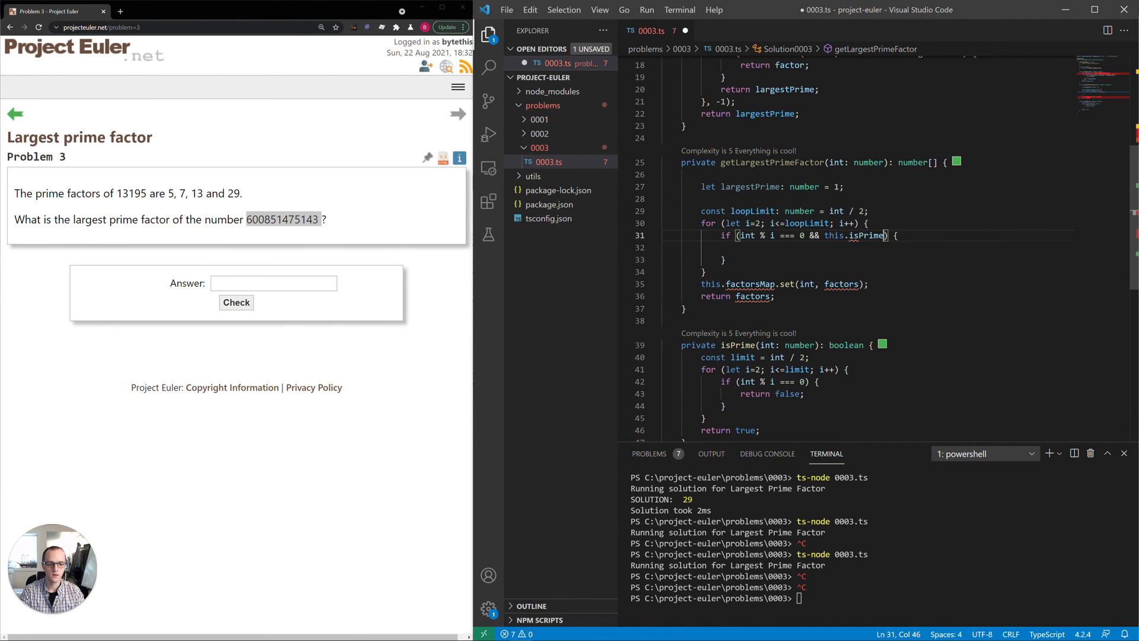
pyautogui.write('(i)')
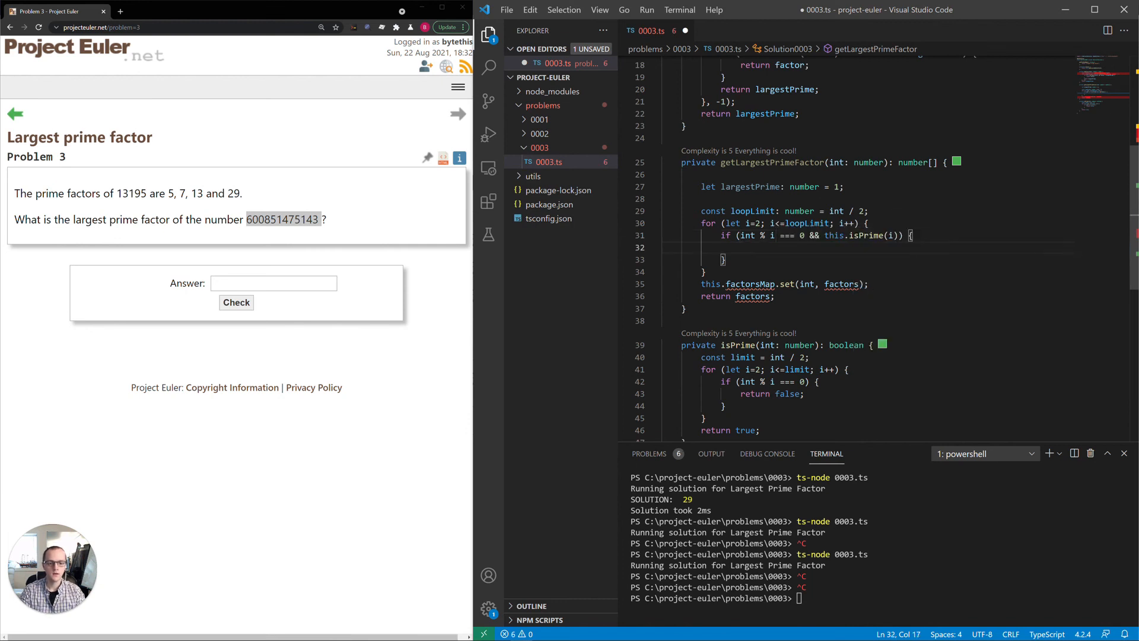
pyautogui.write('largestPrime = i;')
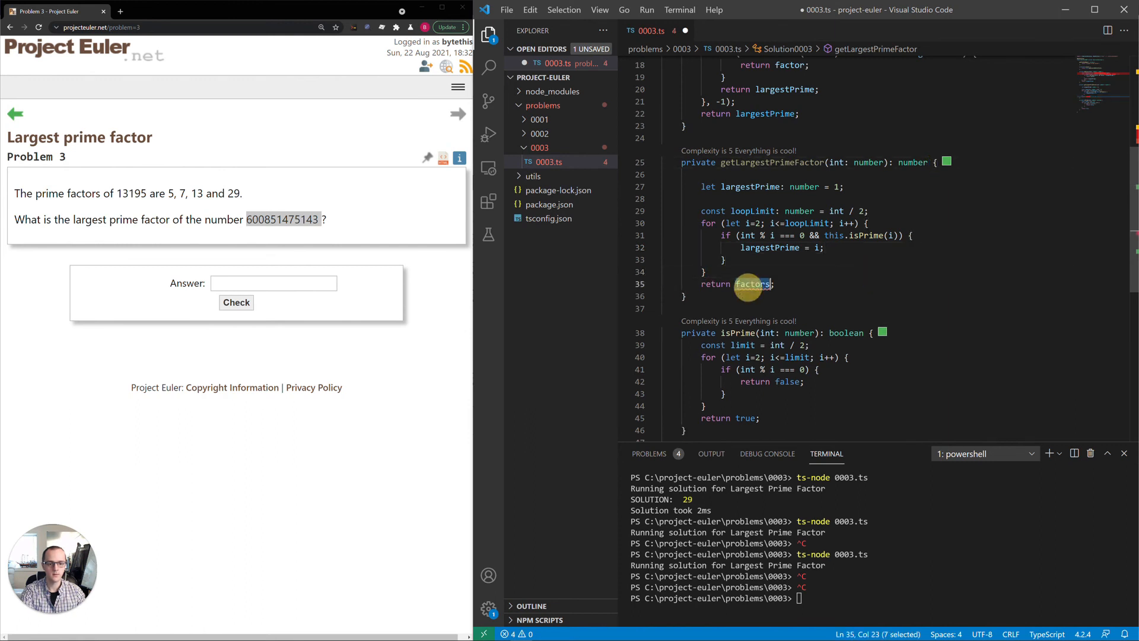
# Return largestPrime from the method and make doSolve return this.getLargestPrimeFactor(input).
pyautogui.write('largestPrime')
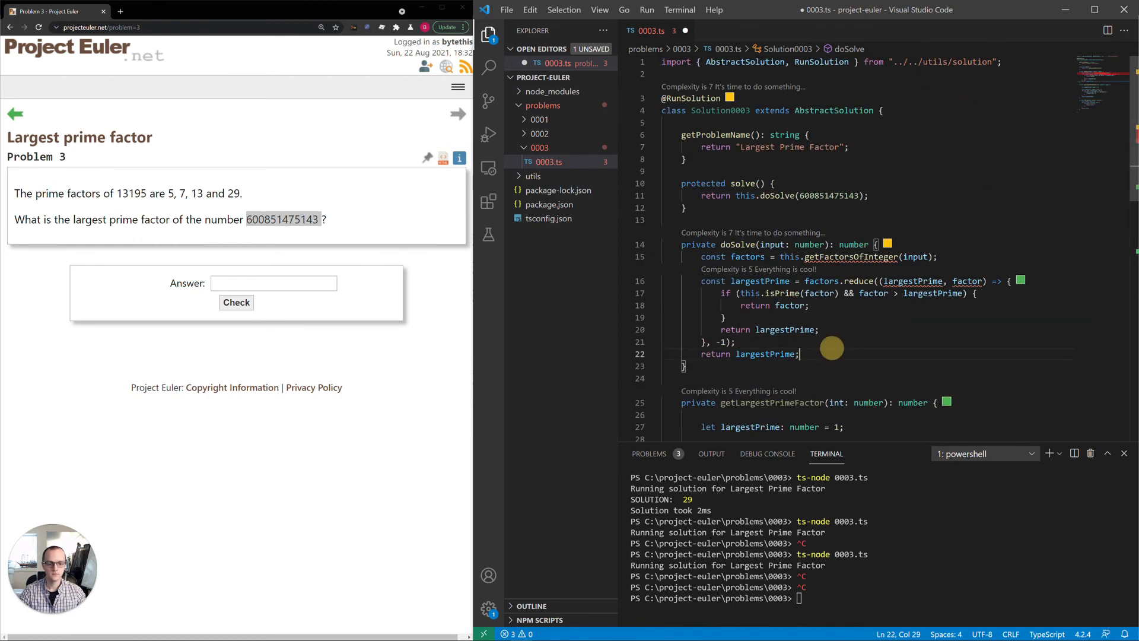
pyautogui.moveTo(810, 354)
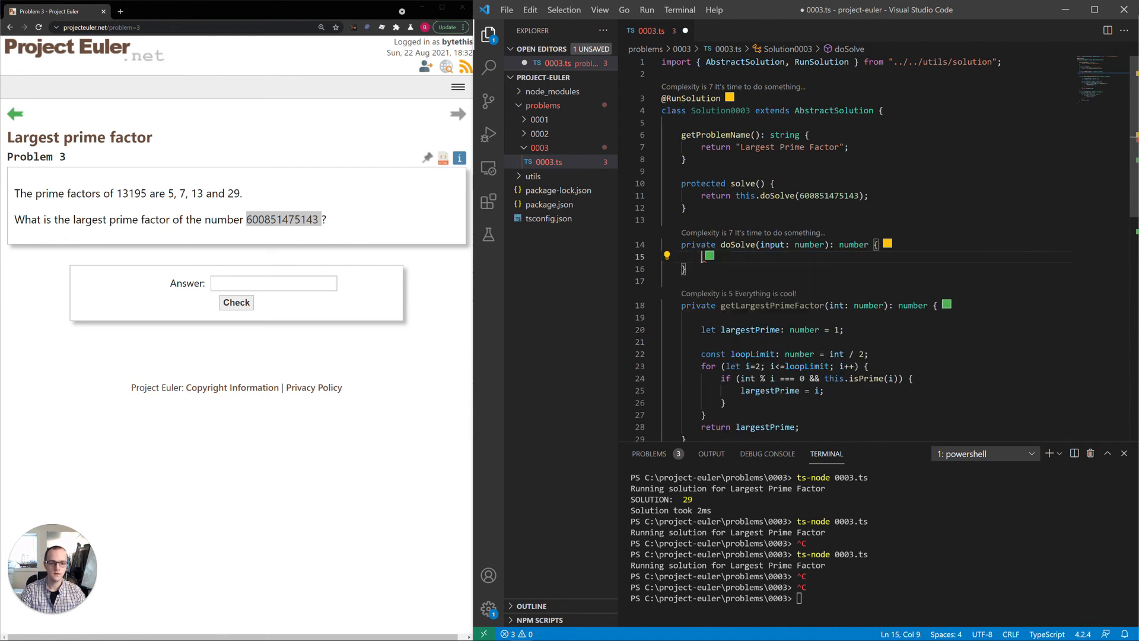
pyautogui.write('return th')
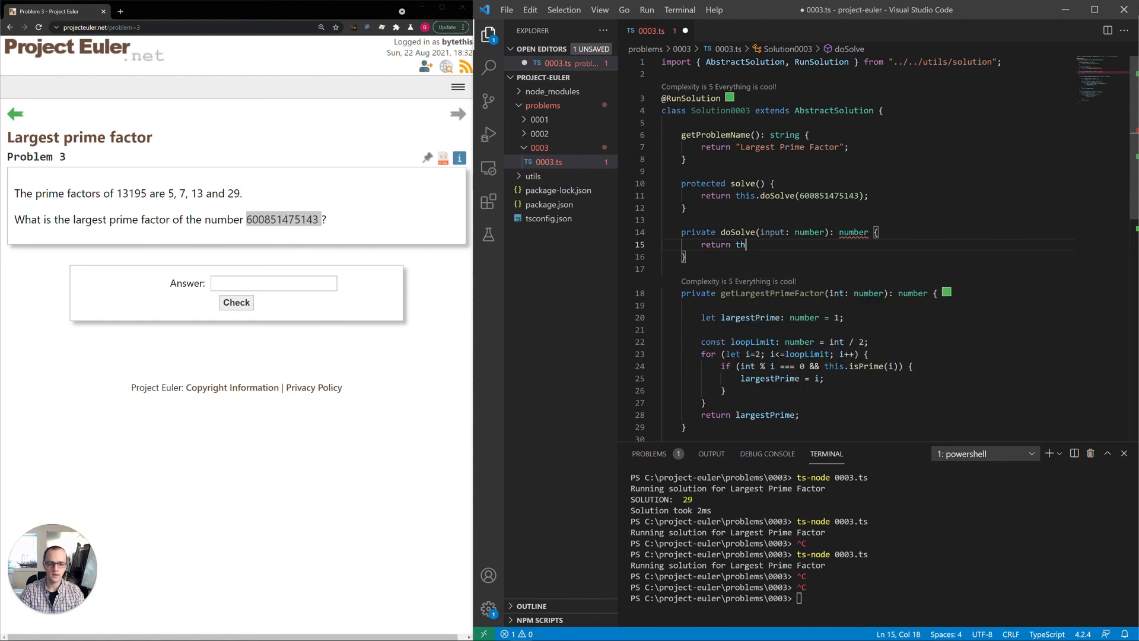
pyautogui.write('is.getLargestPrimeFactor()')
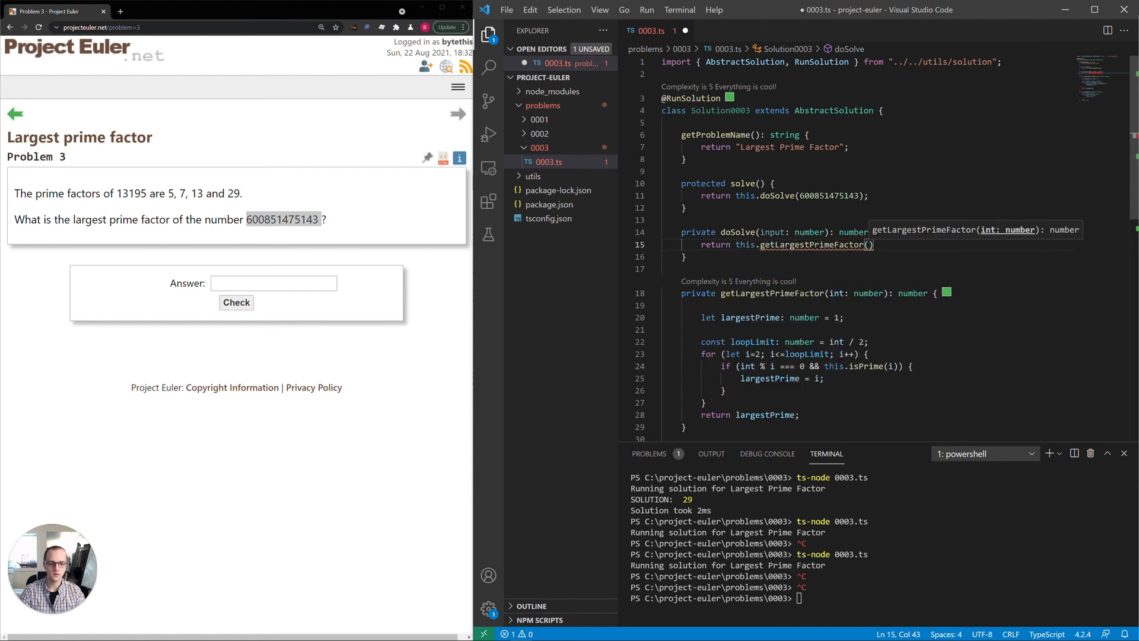
pyautogui.write('input')
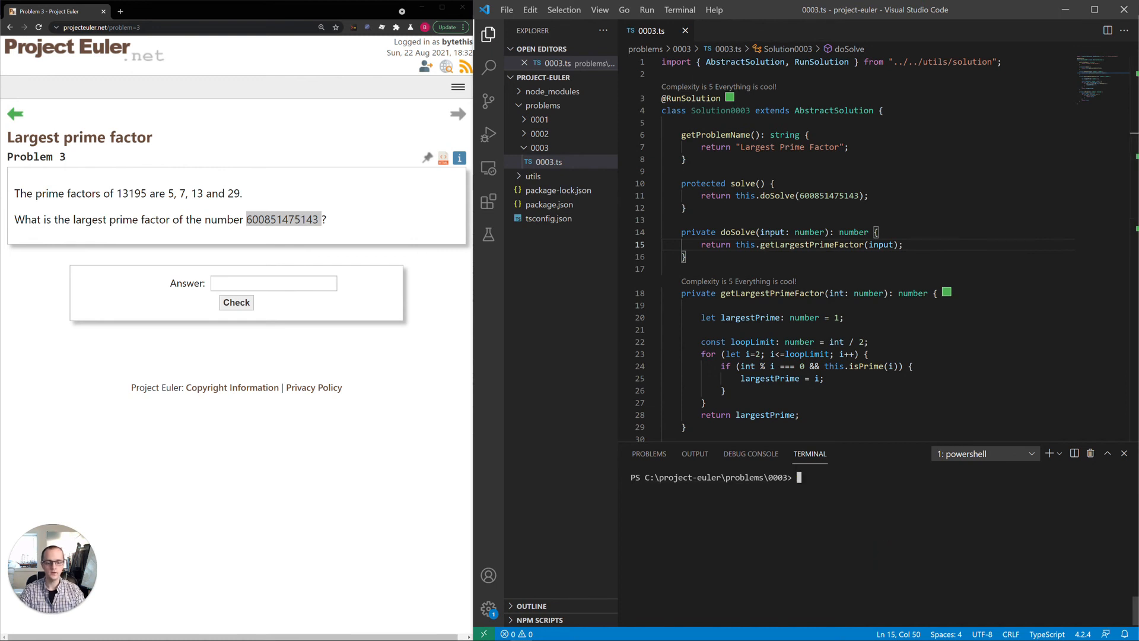
# Run ts-node 0003.ts in the terminal.
pyautogui.write('ts-node 0003.ts')
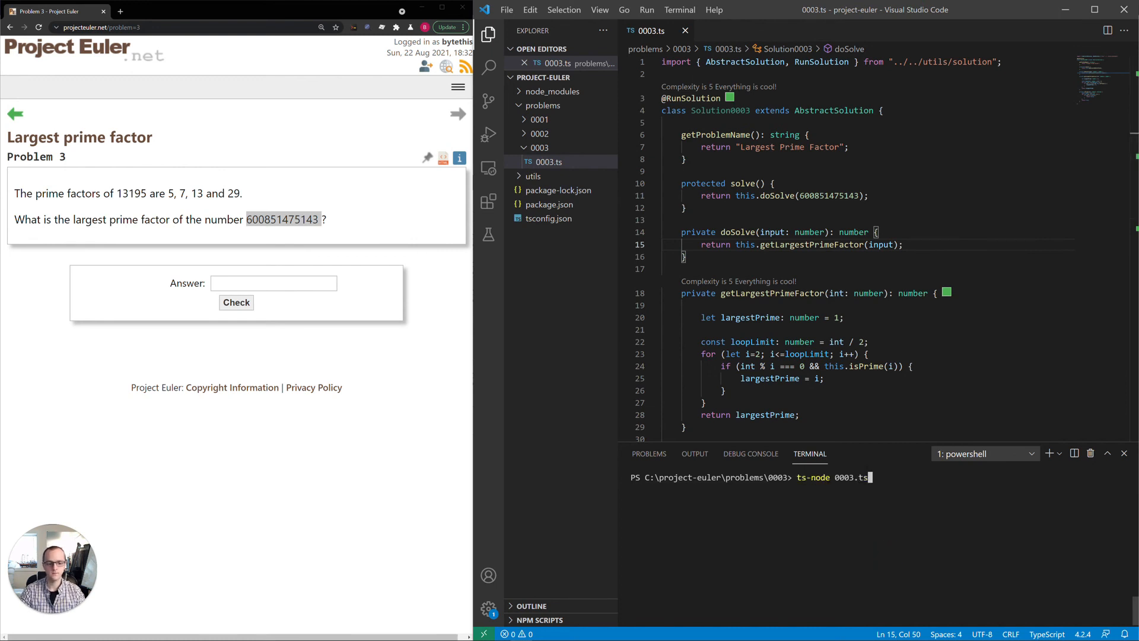
pyautogui.press('Enter')
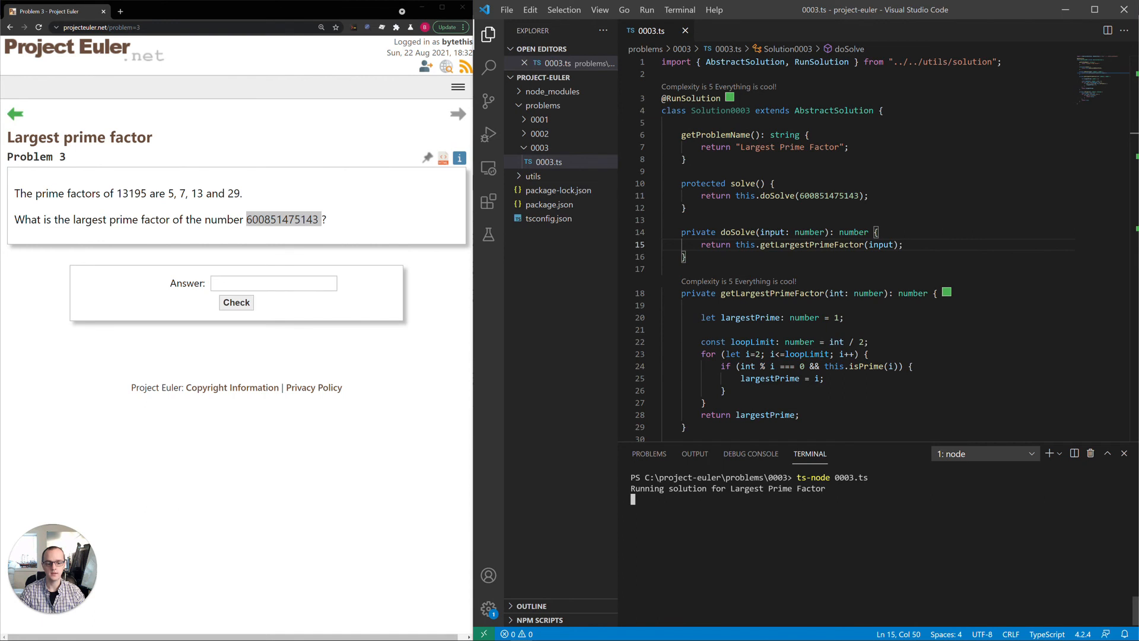
pyautogui.scroll(-3)
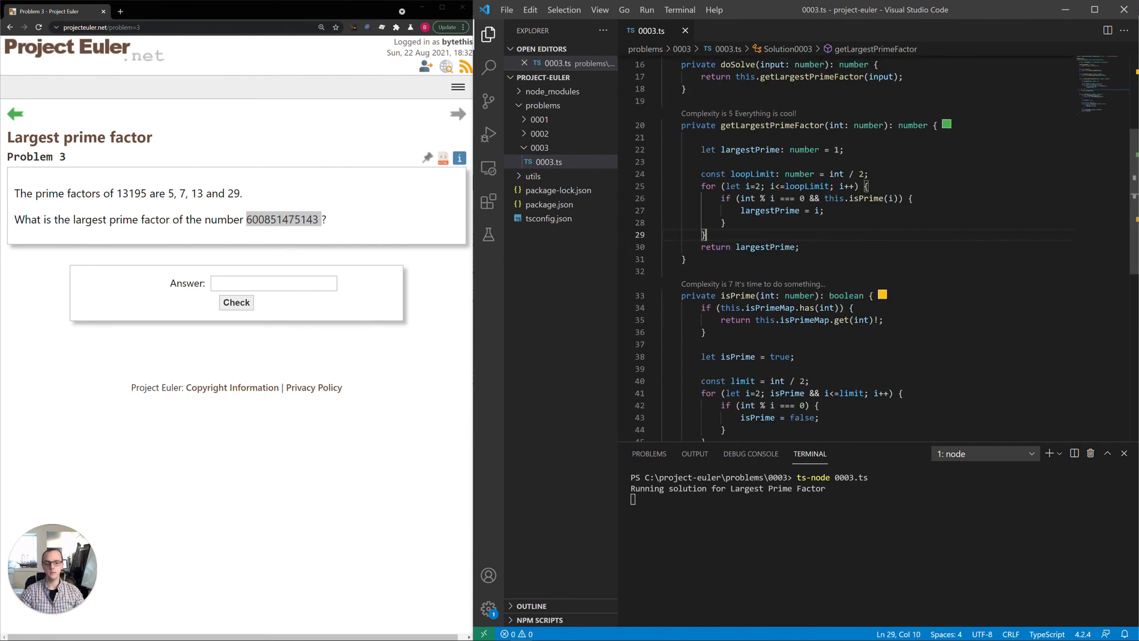
pyautogui.doubleClick(807, 185)
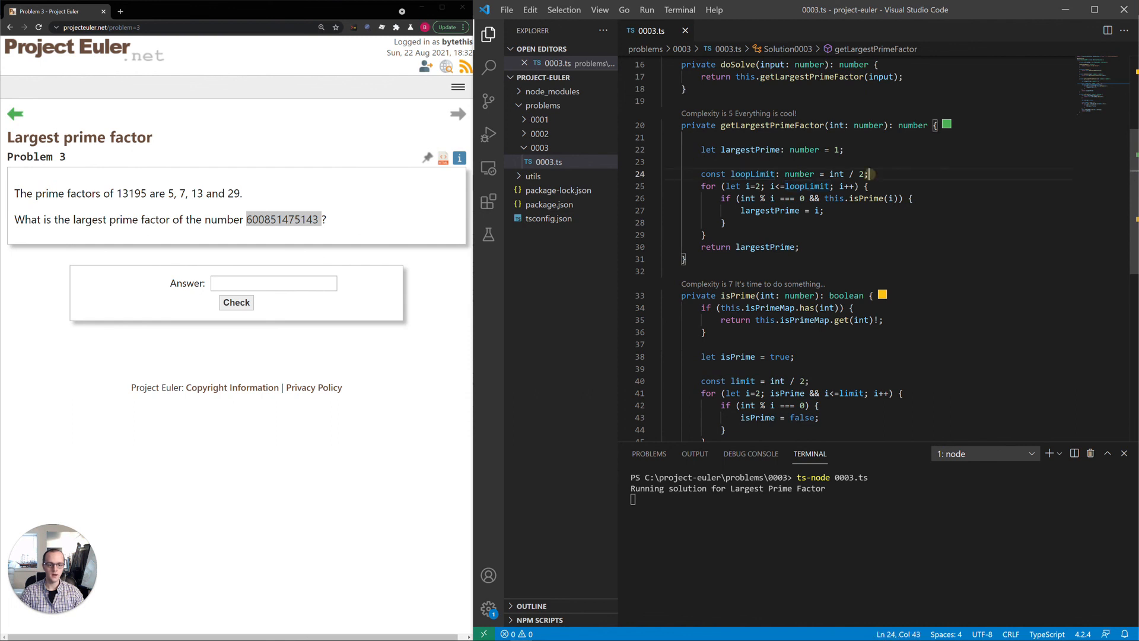
# Change loopLimit and limit to Math.sqrt(int) and rerun ts-node 0003.ts, printing SOLUTION 6857.
pyautogui.write('m')
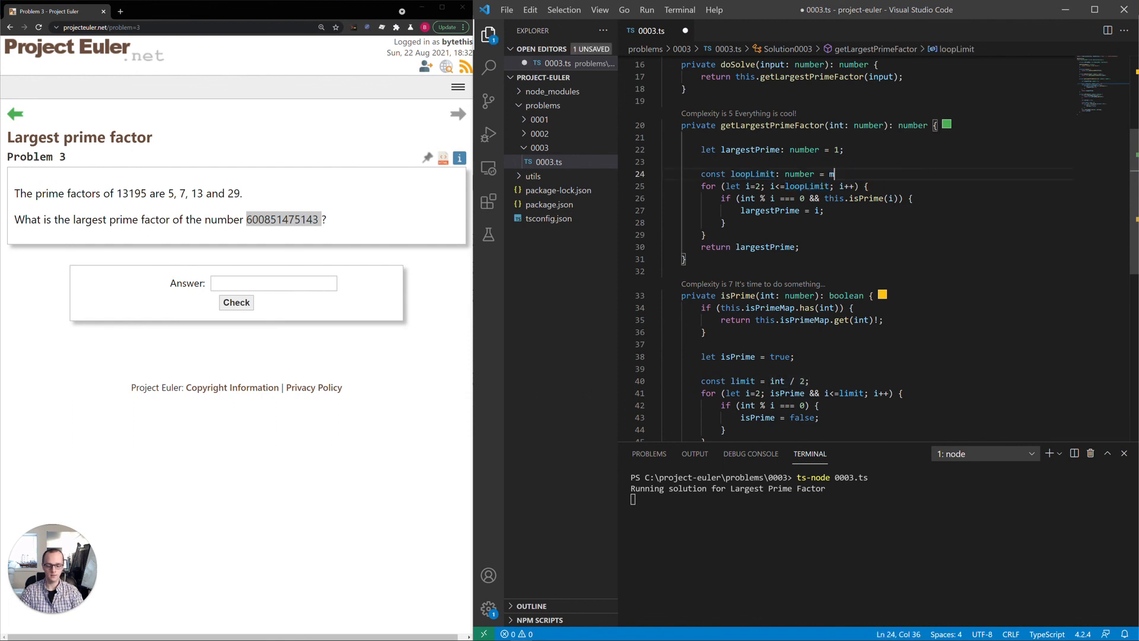
pyautogui.write('ath.s')
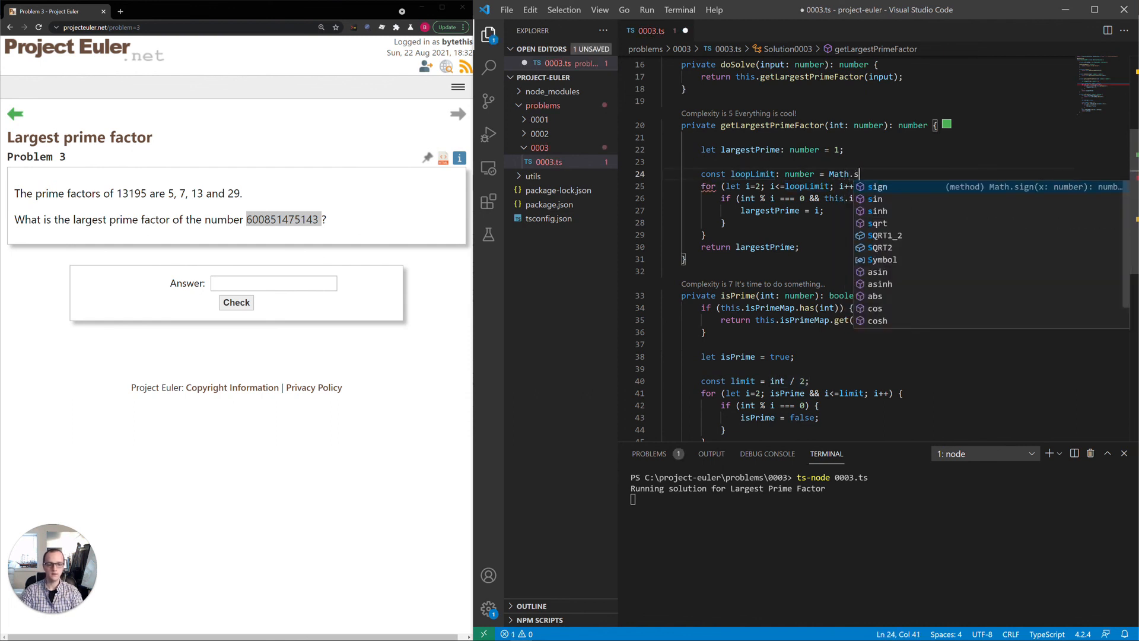
pyautogui.write('qrt(int);')
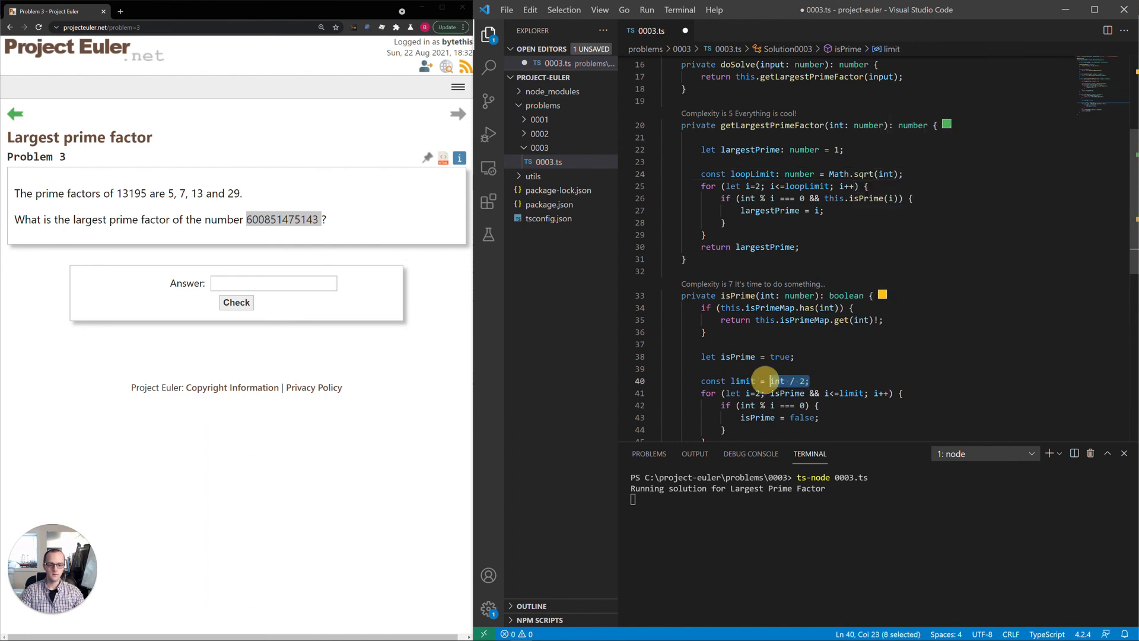
pyautogui.write('Math.sqrt(')
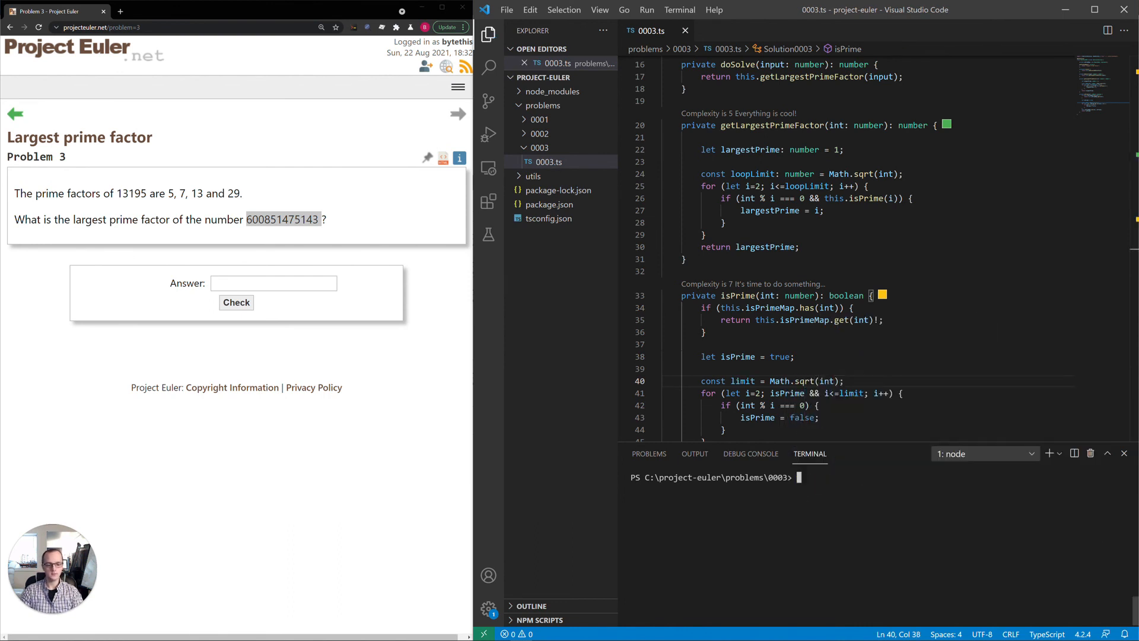
pyautogui.write('ts-node 0003.ts')
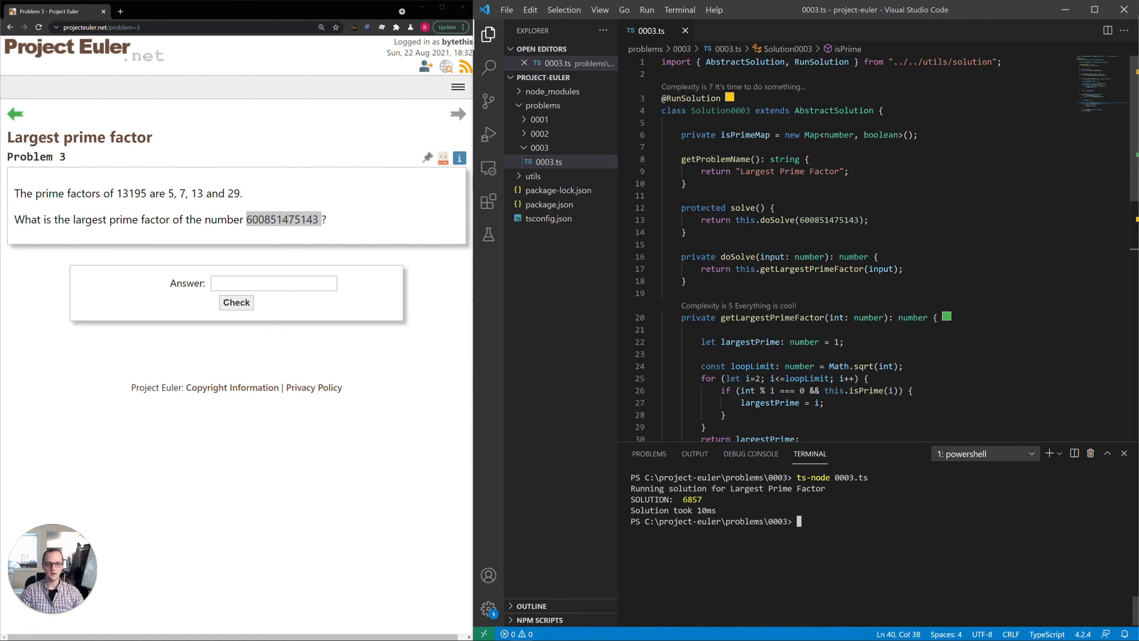
# Swap the input to the example 13195 and rerun 0003.ts, getting 29.
pyautogui.doubleClick(828, 220)
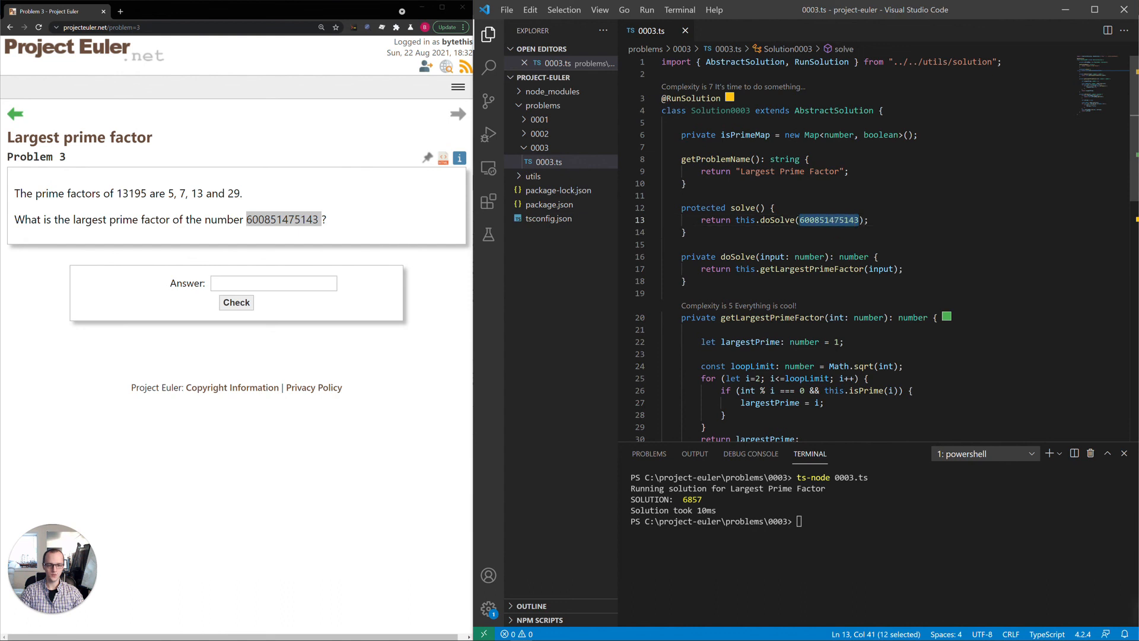
pyautogui.write('13195')
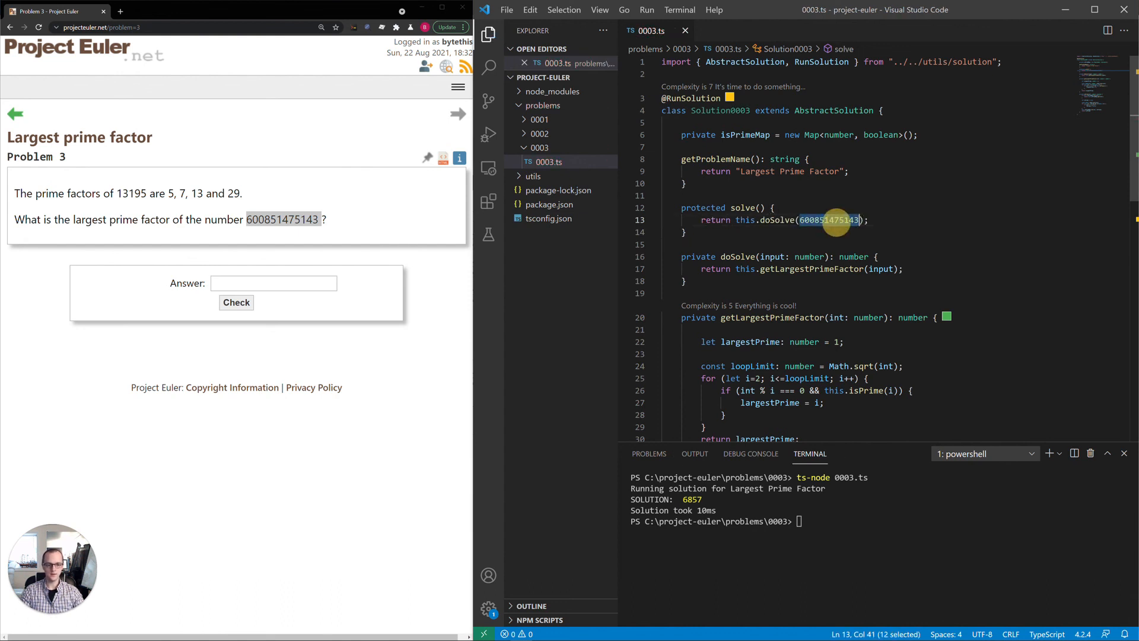
pyautogui.write('13195')
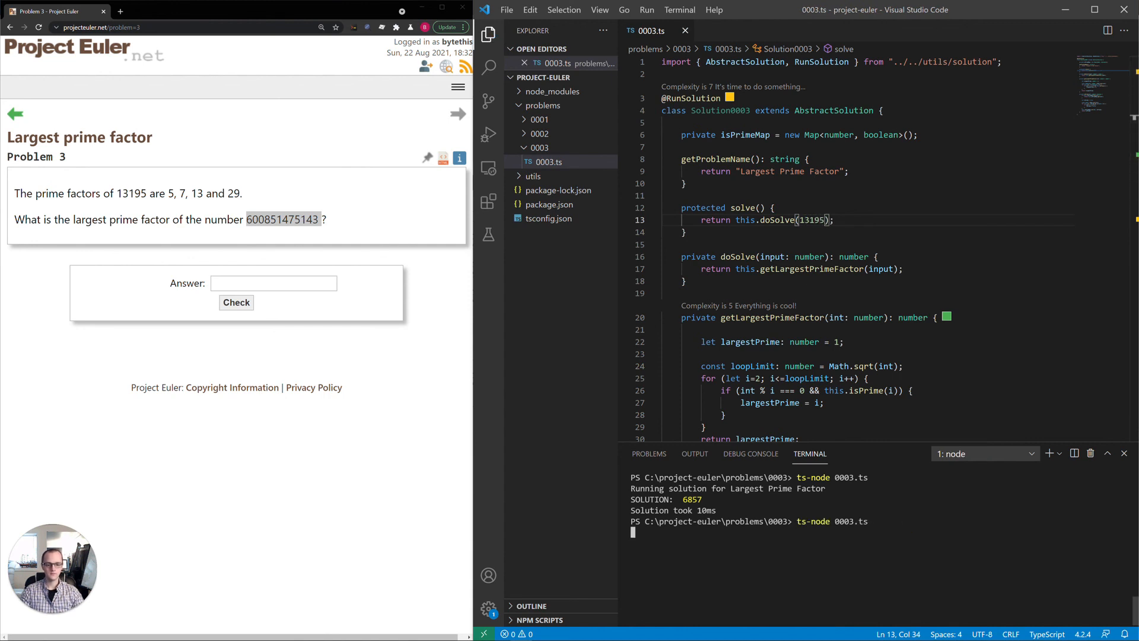
pyautogui.press('Enter')
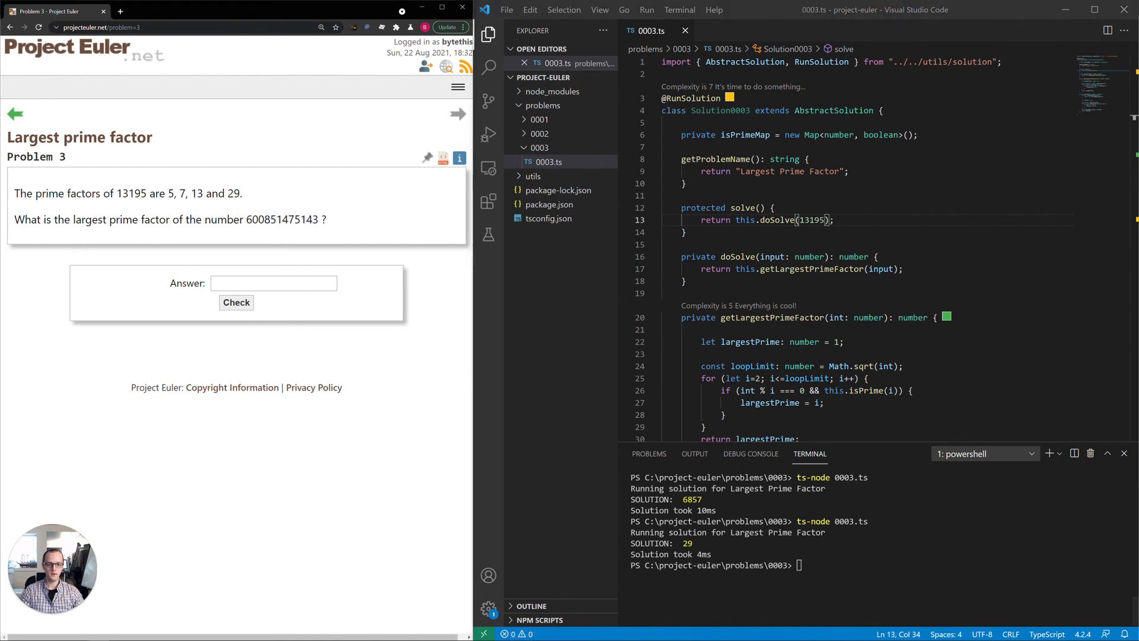
pyautogui.doubleClick(813, 219)
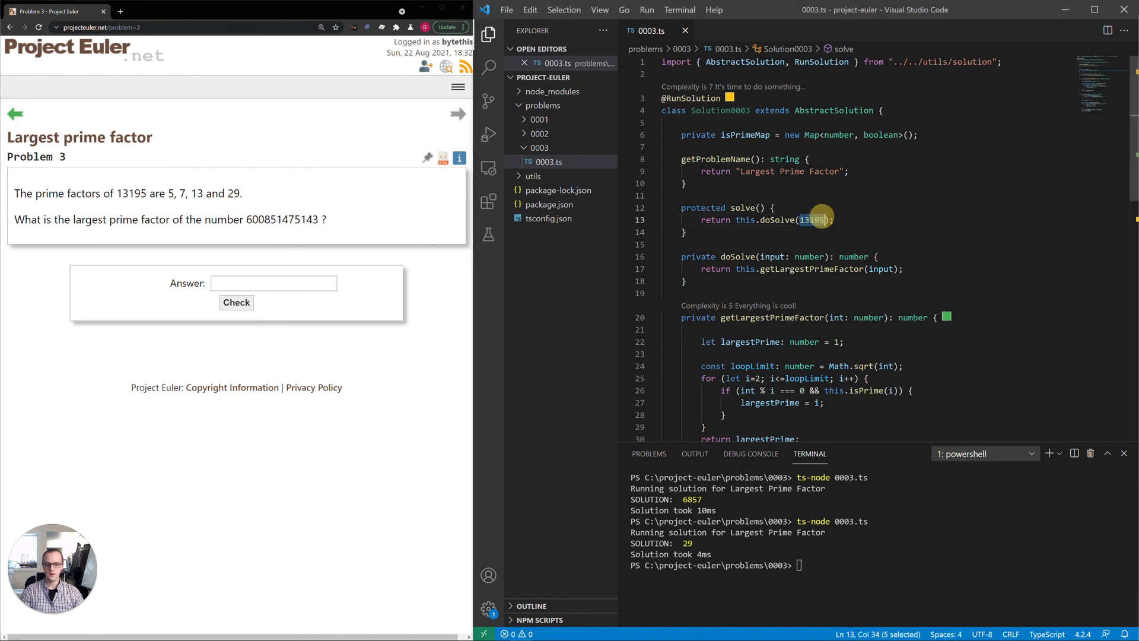
pyautogui.write('600851475143')
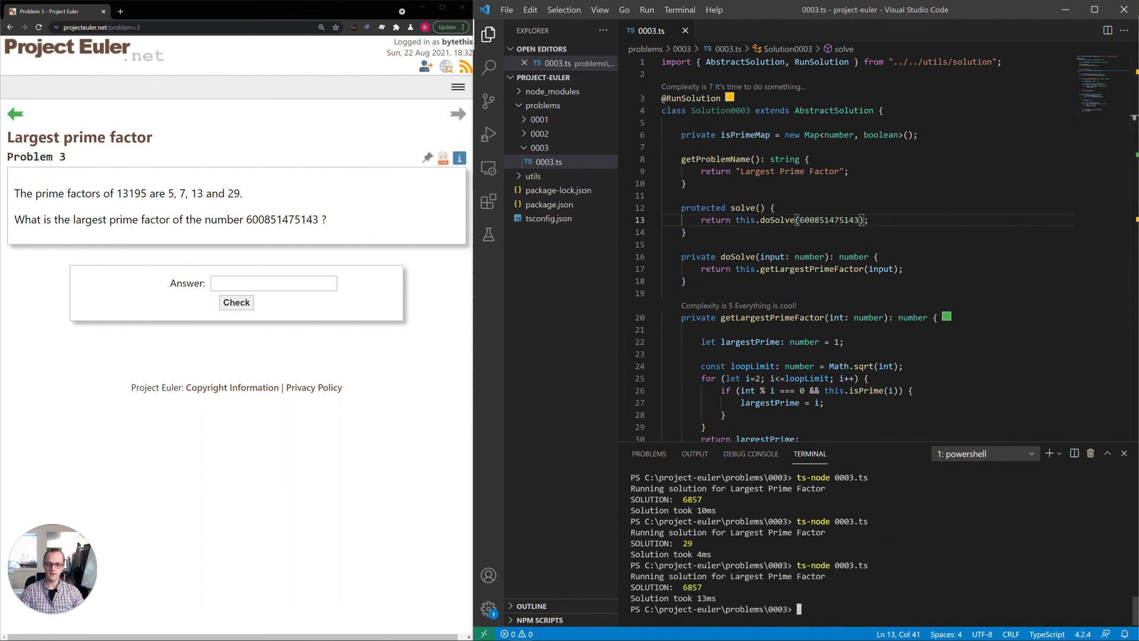
# Enter 6857 as the answer to Problem 3 and check it, accepted as correct.
pyautogui.write('9857')
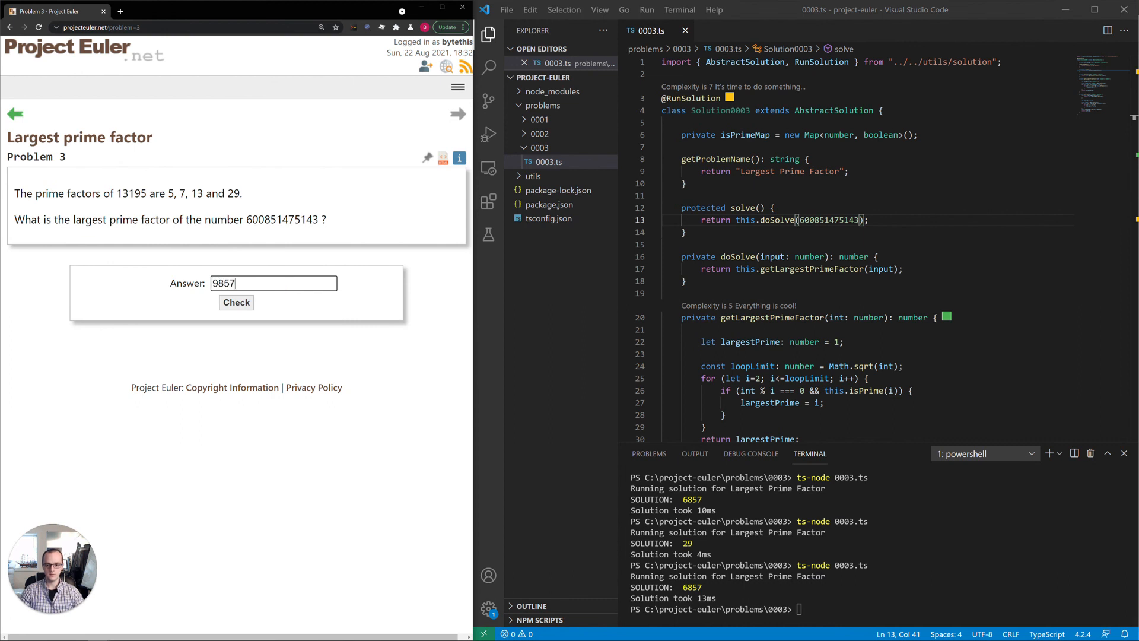
pyautogui.write('6857')
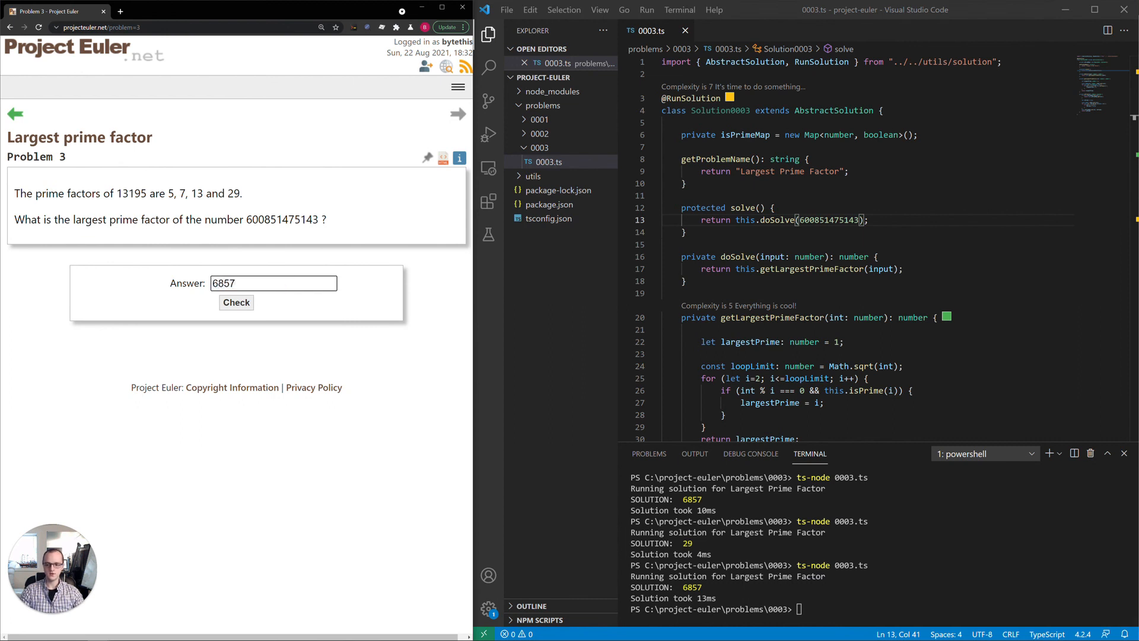
pyautogui.click(236, 302)
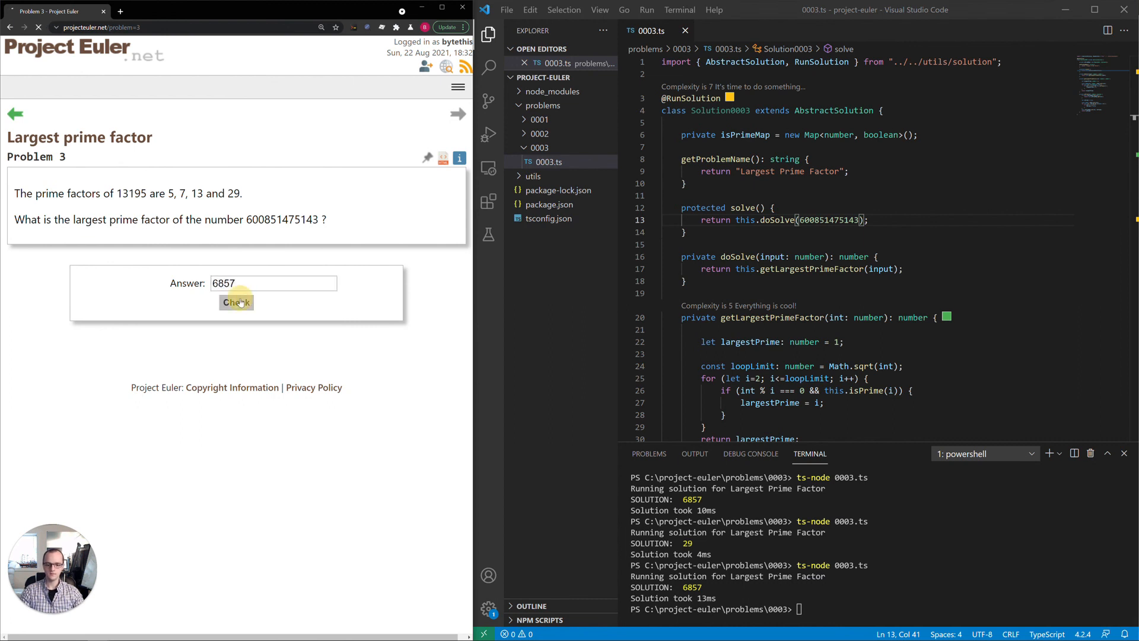
pyautogui.click(236, 303)
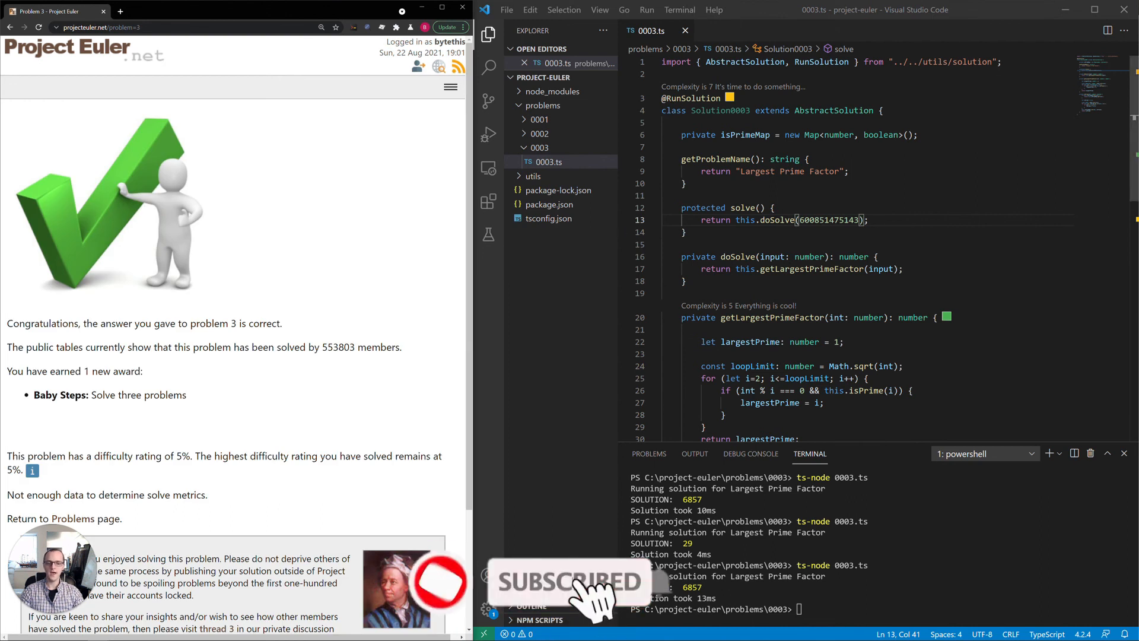